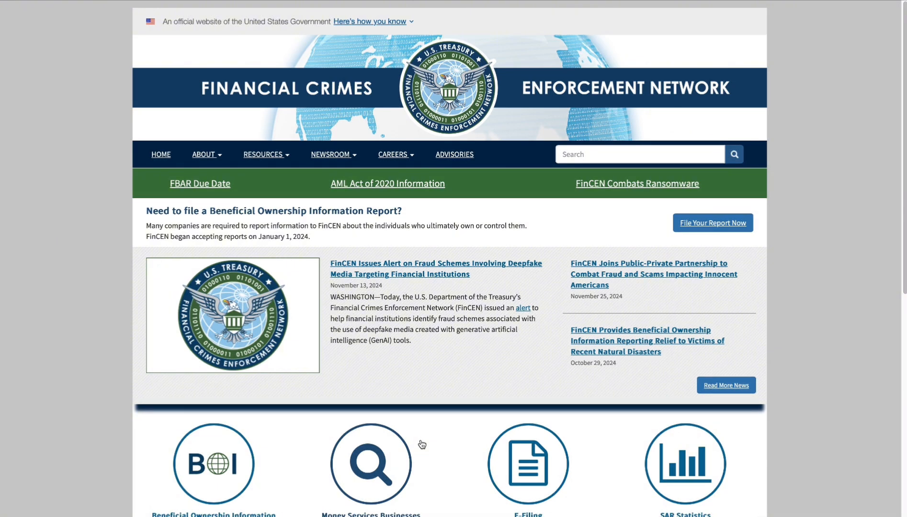
# - Go to the Beneficial Ownership Information page from the FinCEN homepage
pyautogui.scroll(-3)
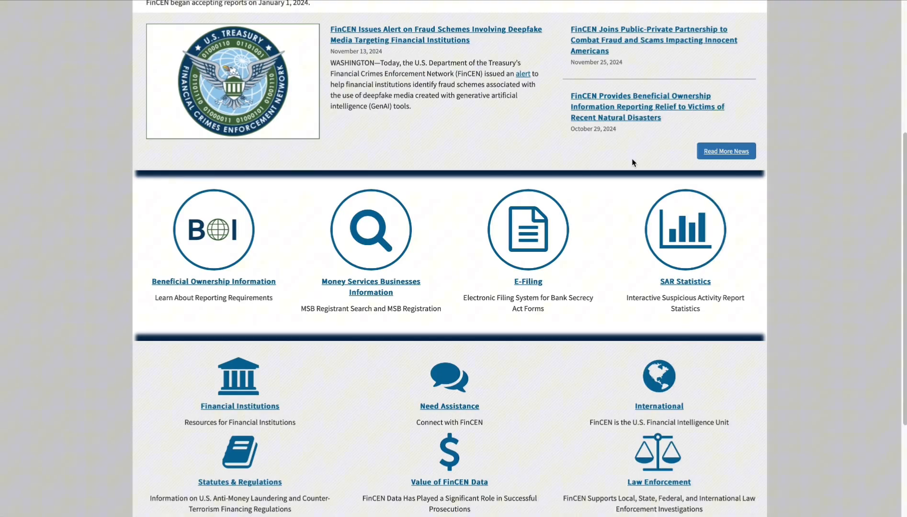
pyautogui.click(213, 281)
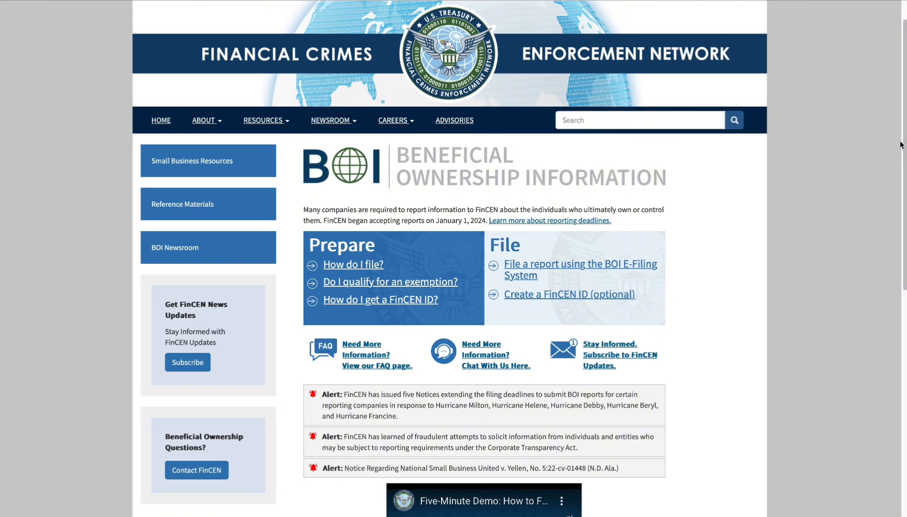
pyautogui.moveTo(483, 239)
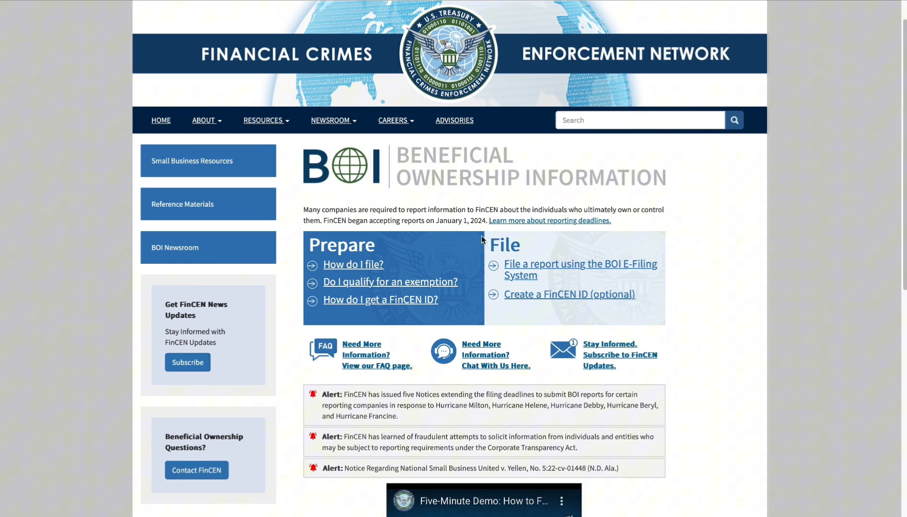
pyautogui.moveTo(521, 275)
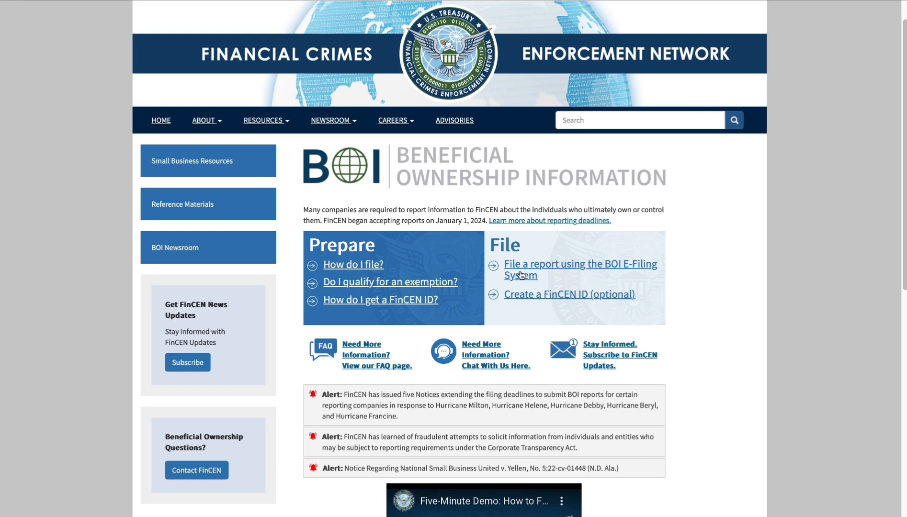
pyautogui.moveTo(603, 279)
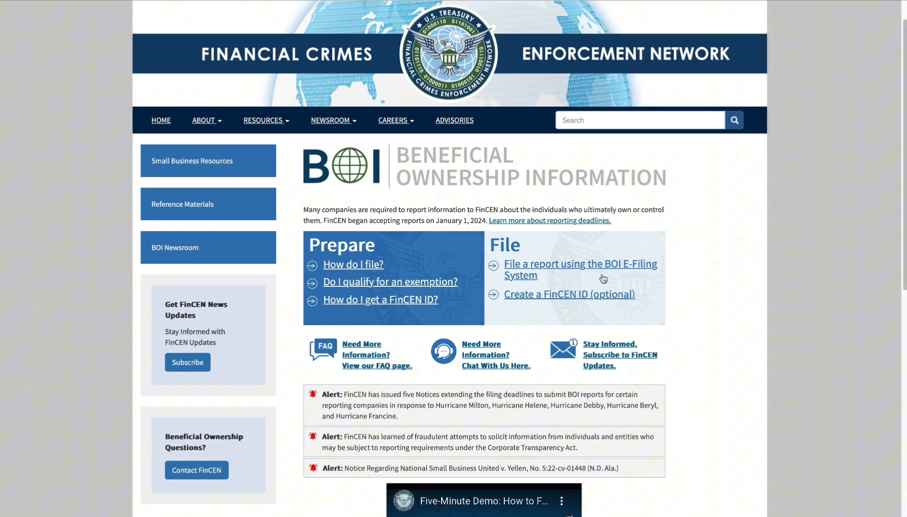
pyautogui.moveTo(544, 292)
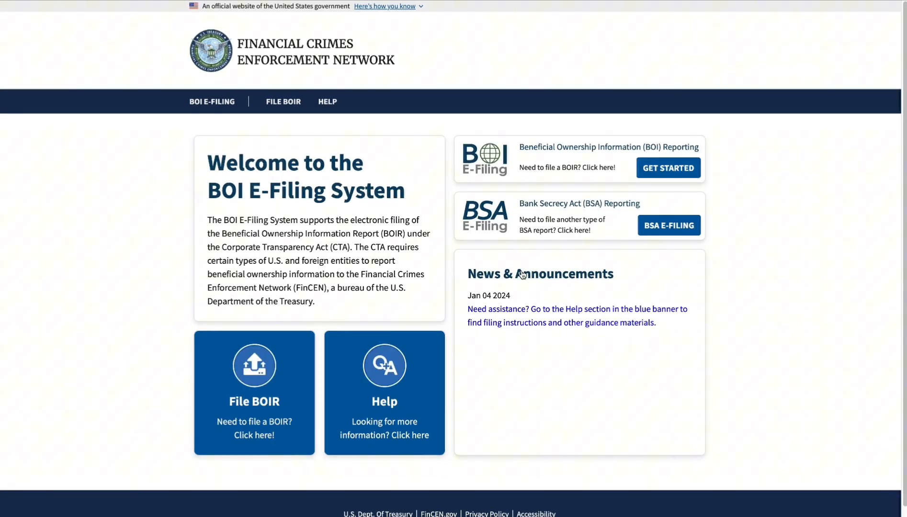
pyautogui.moveTo(347, 237)
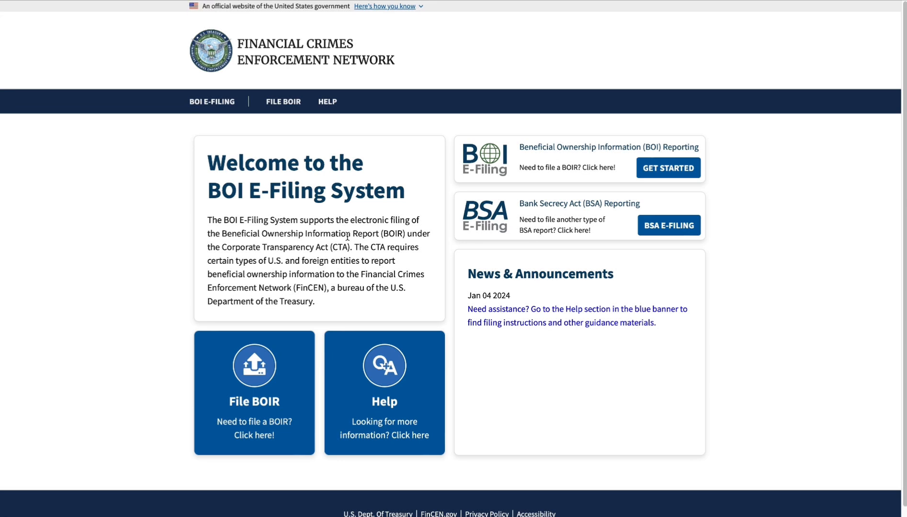
pyautogui.moveTo(328, 173)
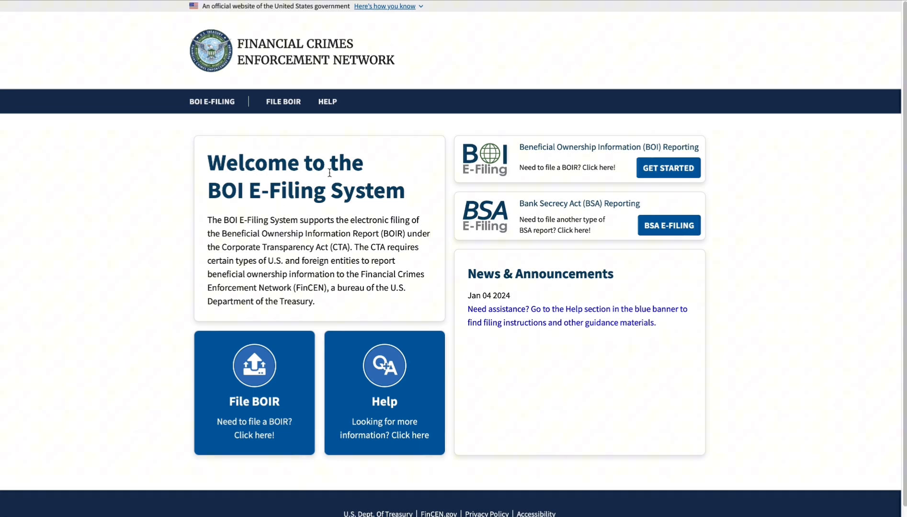
pyautogui.moveTo(239, 212)
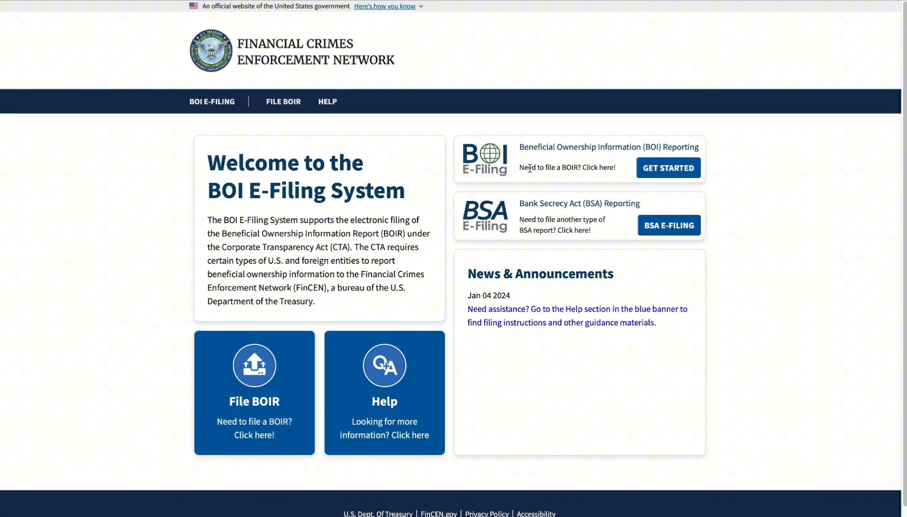
pyautogui.moveTo(552, 160)
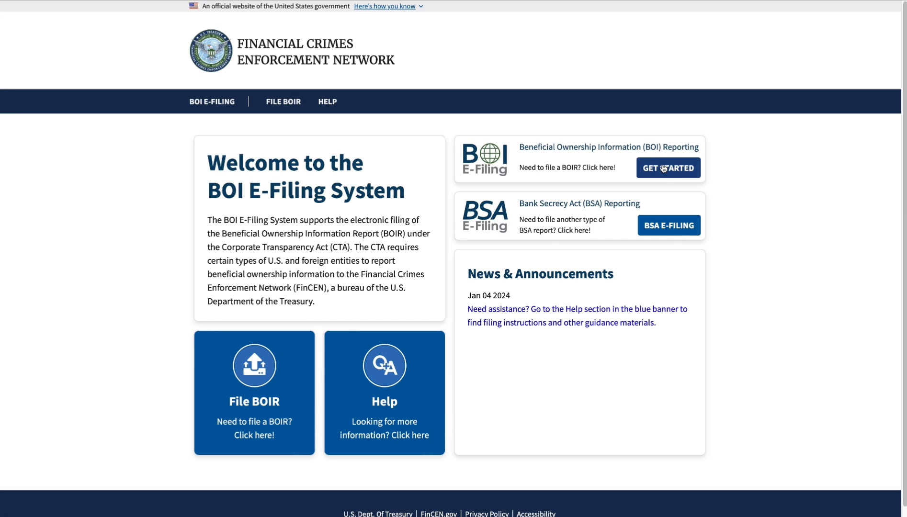
# - Get started with a new BOIR filing from the BOI E-Filing welcome page
pyautogui.click(668, 167)
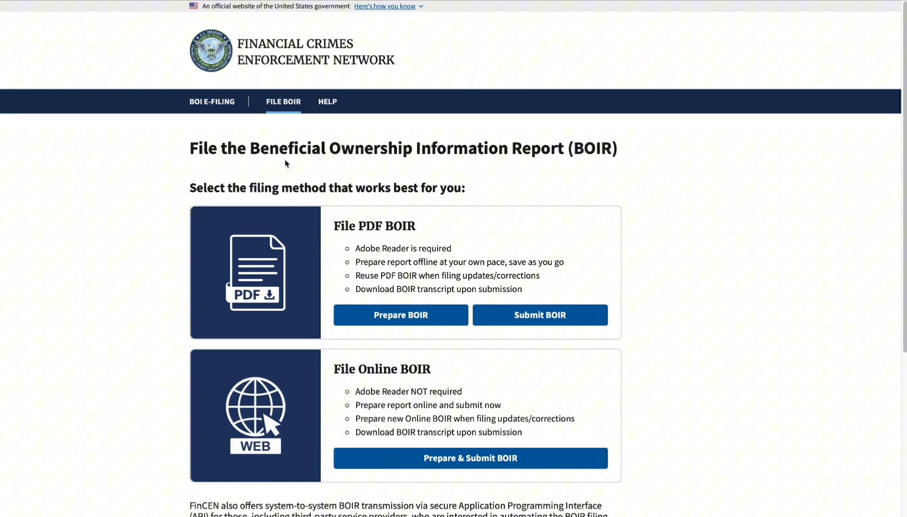
pyautogui.moveTo(188, 164)
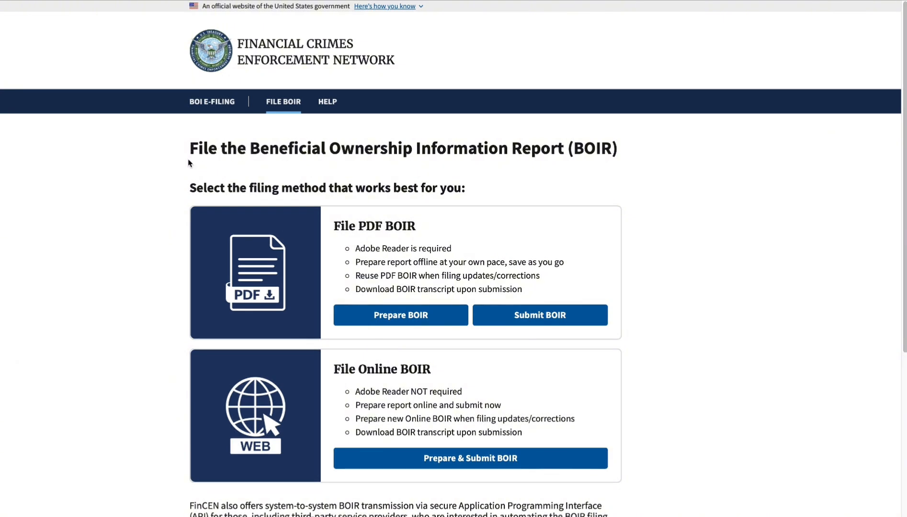
pyautogui.moveTo(311, 165)
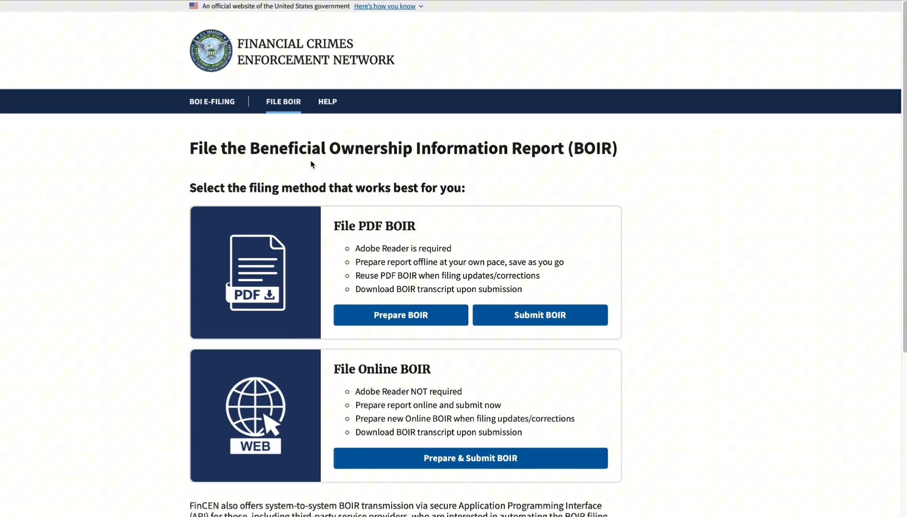
pyautogui.moveTo(616, 152)
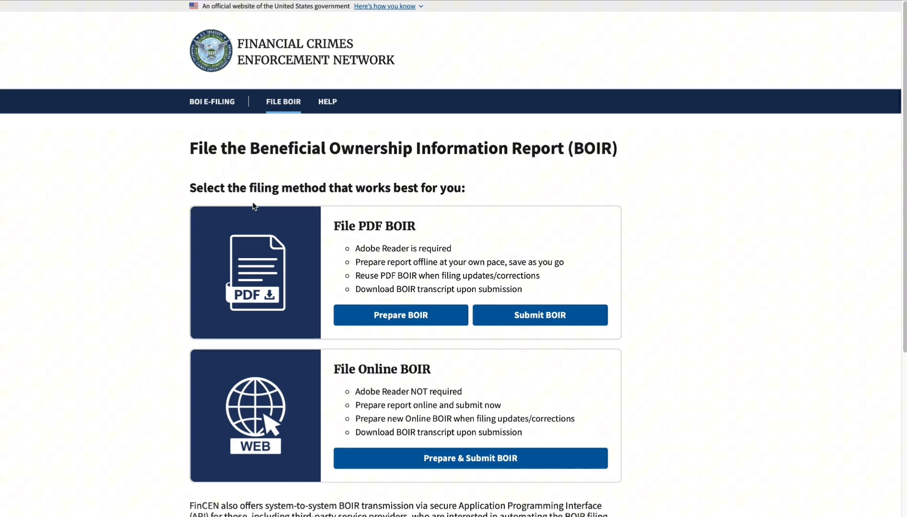
pyautogui.moveTo(622, 198)
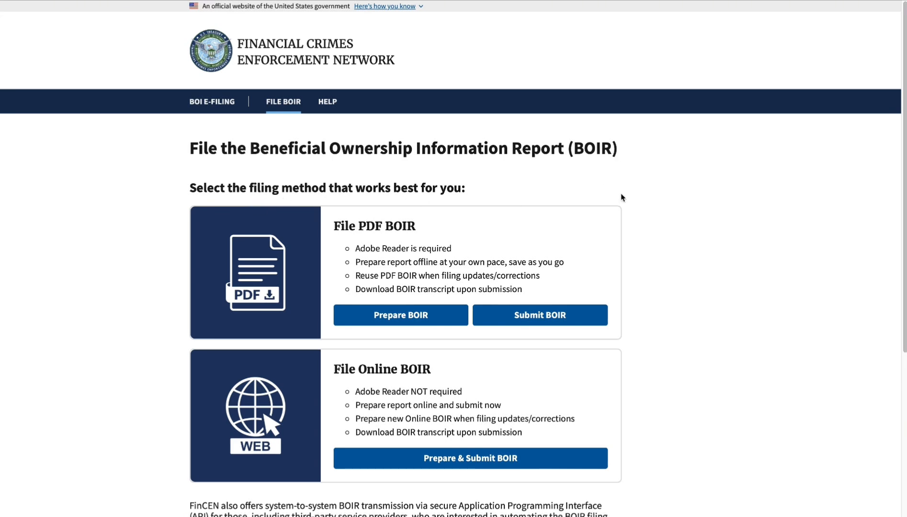
pyautogui.moveTo(883, 161)
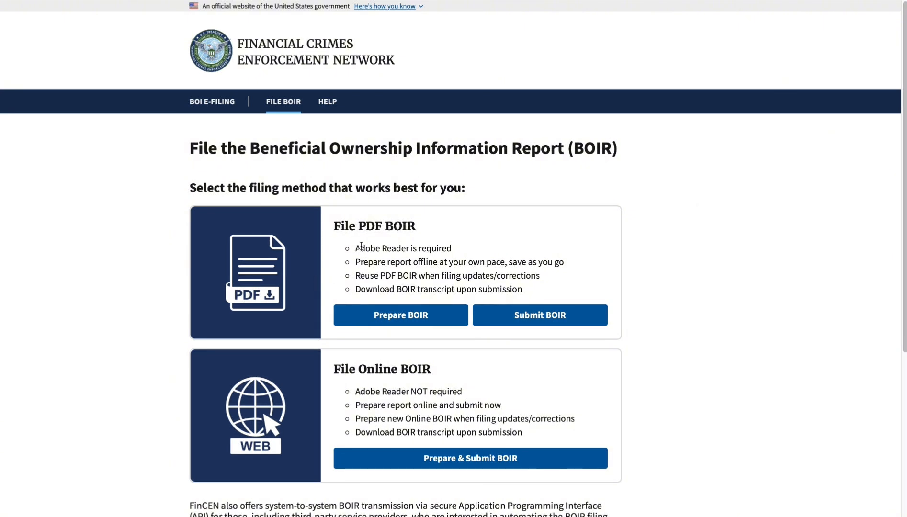
pyautogui.moveTo(368, 253)
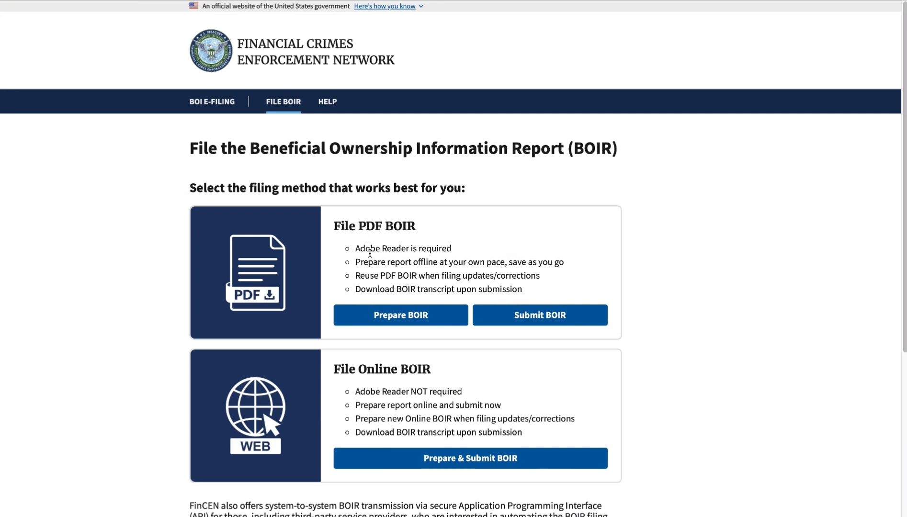
pyautogui.moveTo(526, 397)
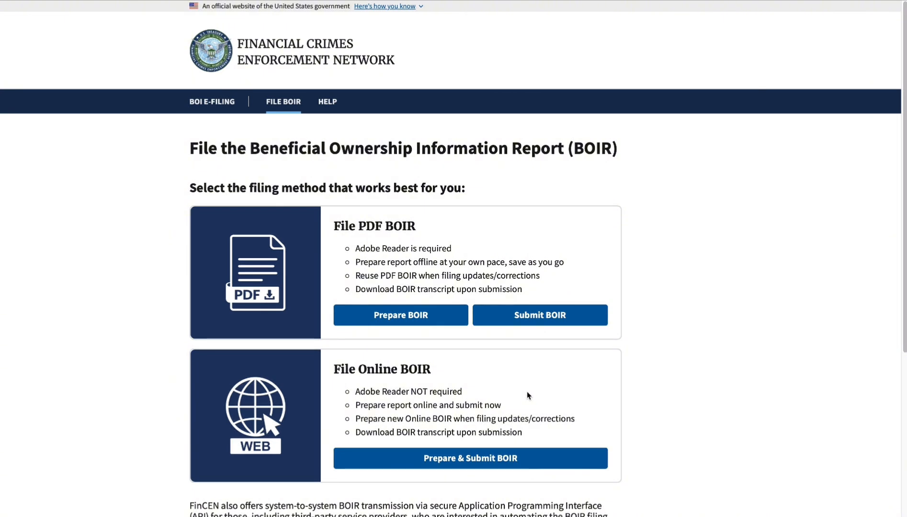
pyautogui.moveTo(460, 461)
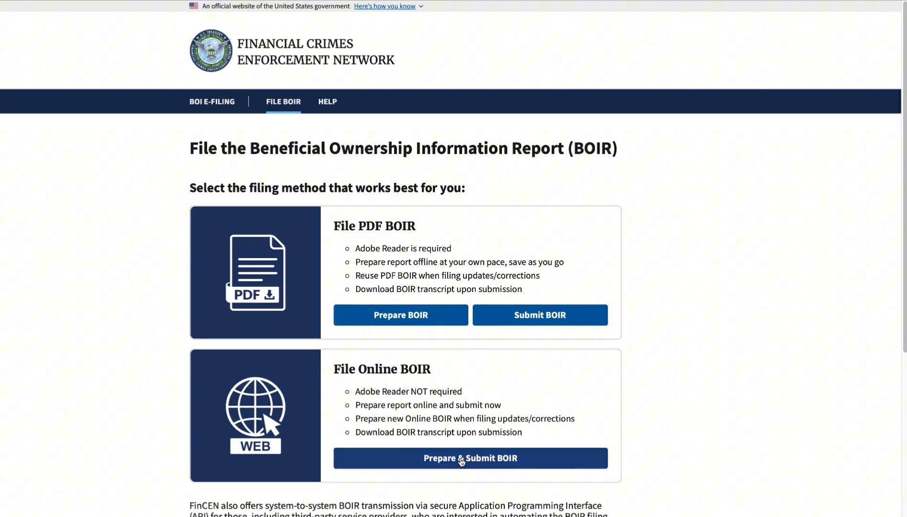
# - Choose Prepare & Submit BOIR under the File Online BOIR method
pyautogui.click(471, 459)
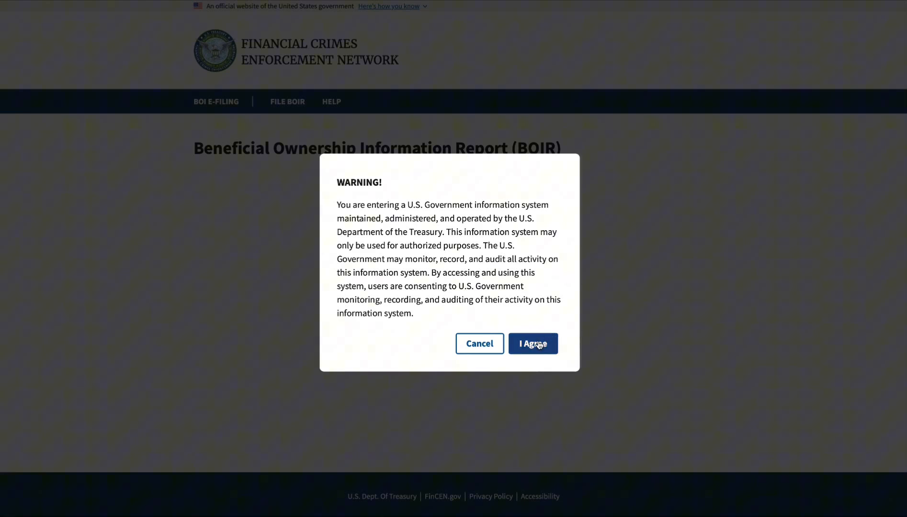
# - Agree to the government system warning and select 'a. Initial report' as the type of filing
pyautogui.click(532, 343)
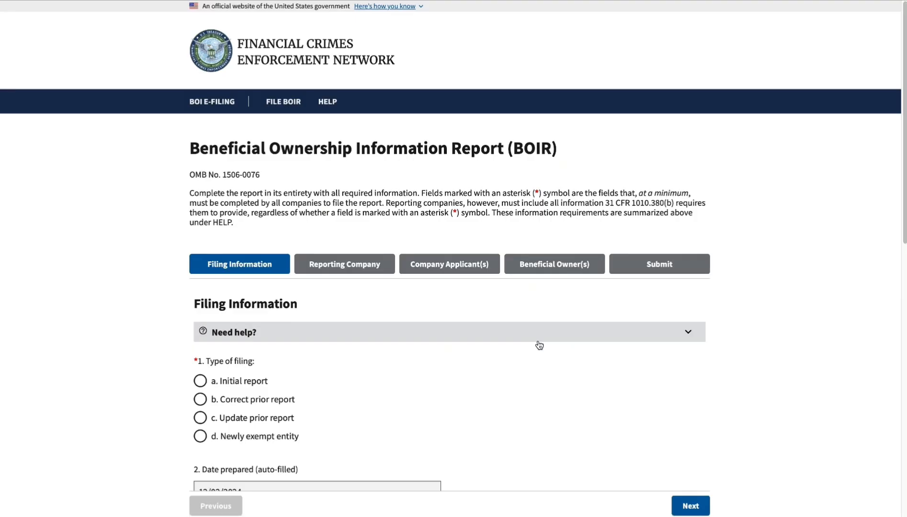
pyautogui.moveTo(887, 173)
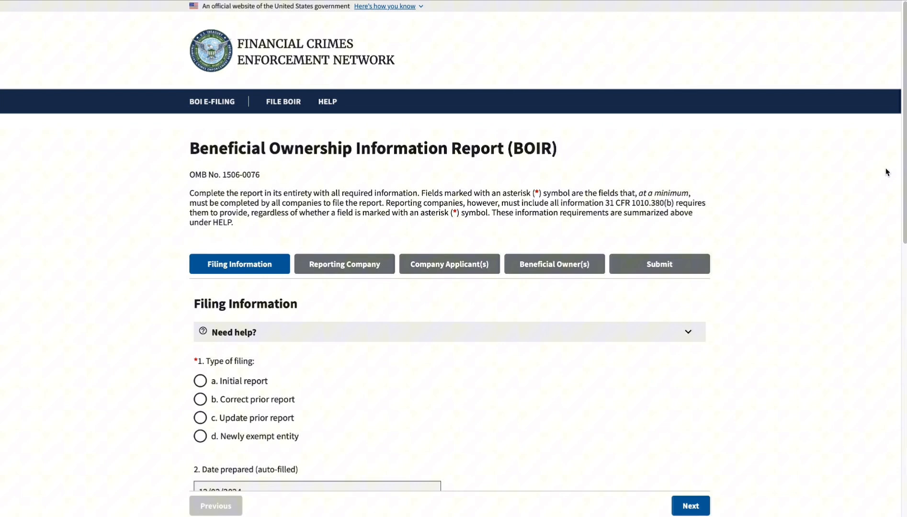
pyautogui.moveTo(901, 178)
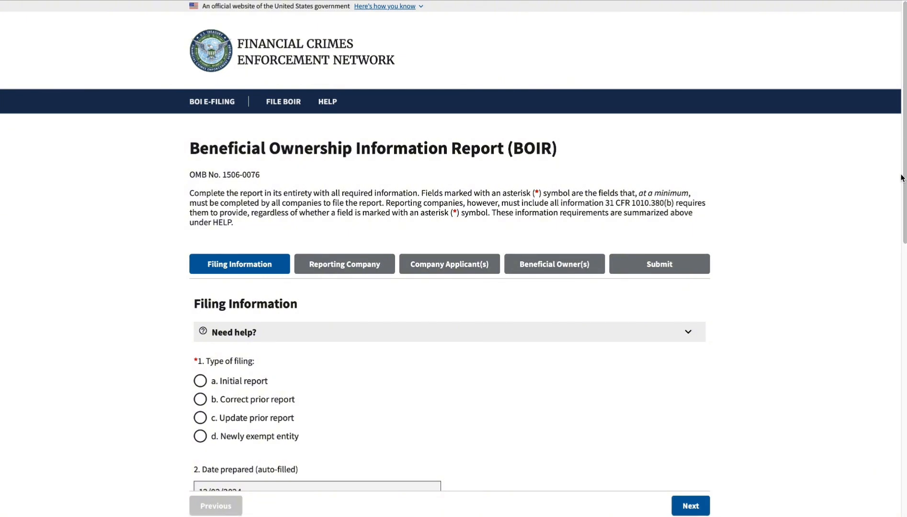
pyautogui.moveTo(248, 376)
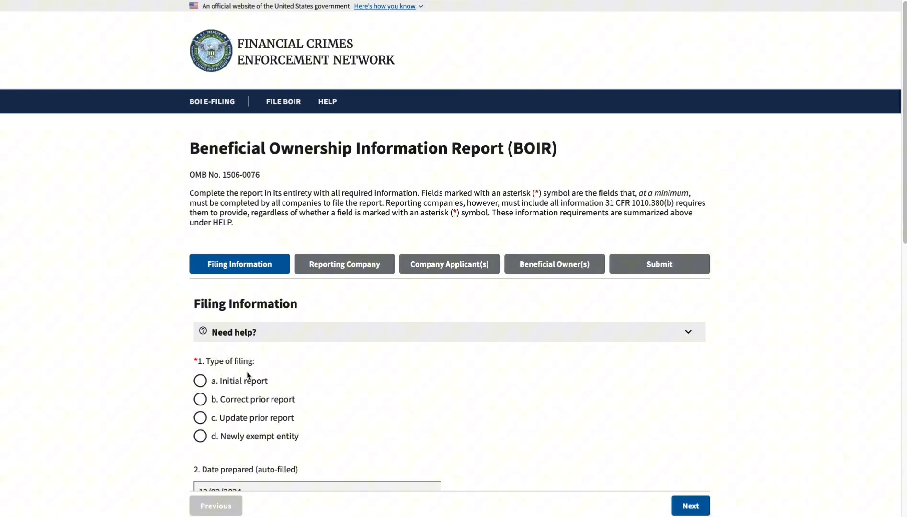
pyautogui.moveTo(311, 365)
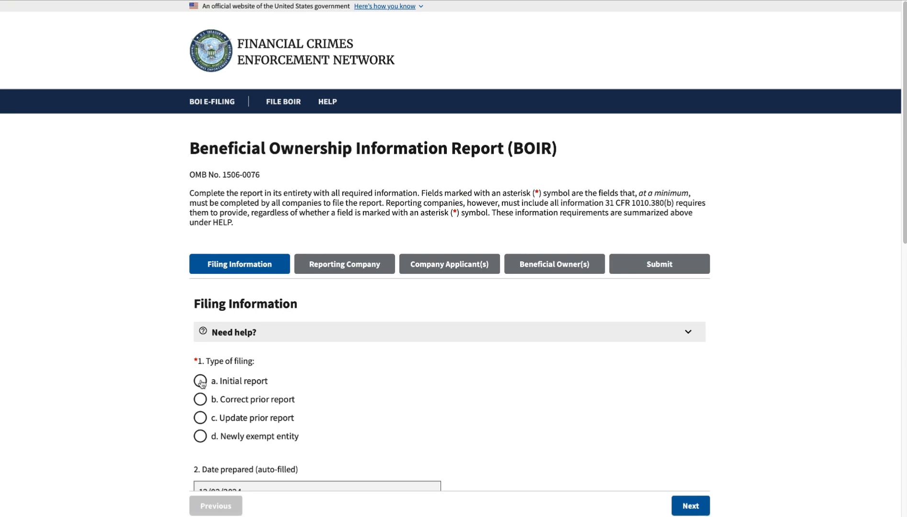
pyautogui.click(200, 381)
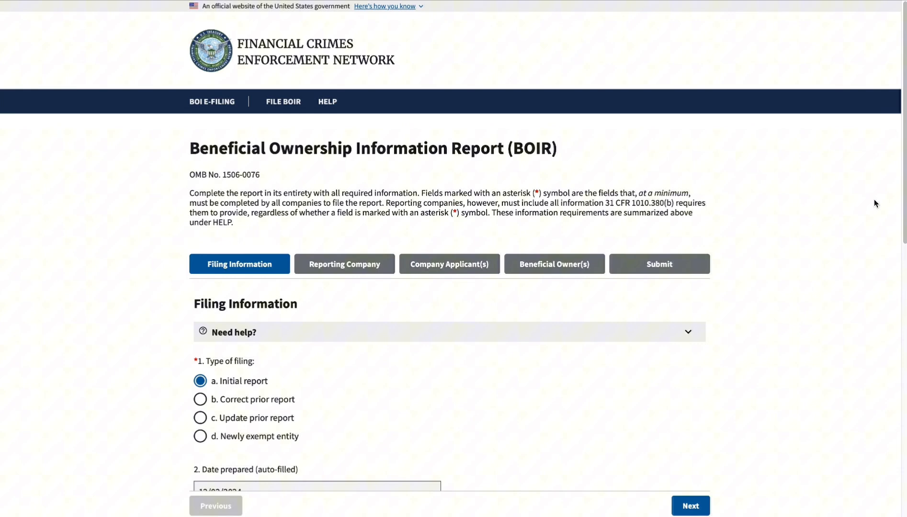
pyautogui.scroll(-3)
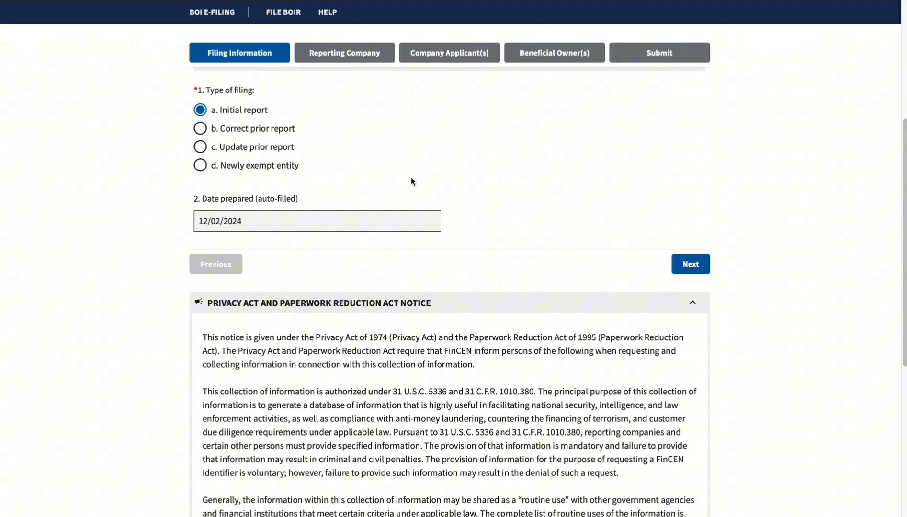
pyautogui.moveTo(240, 204)
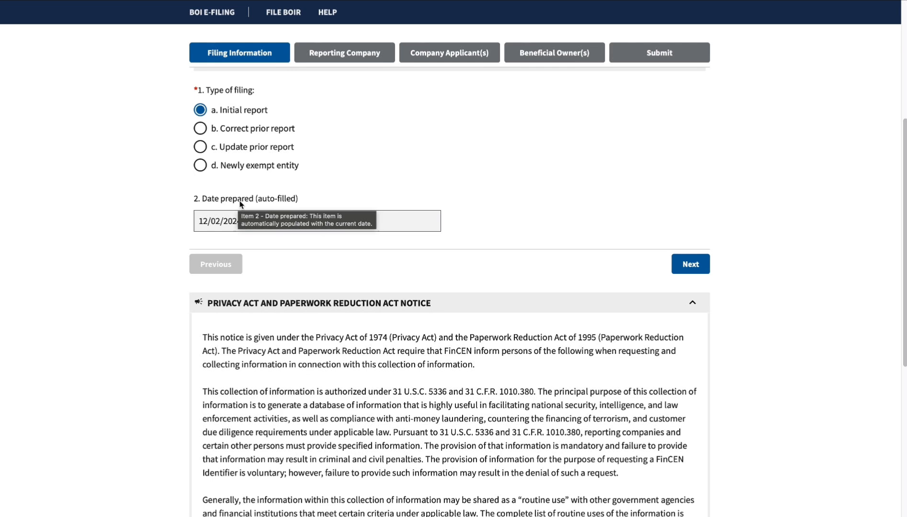
pyautogui.moveTo(225, 243)
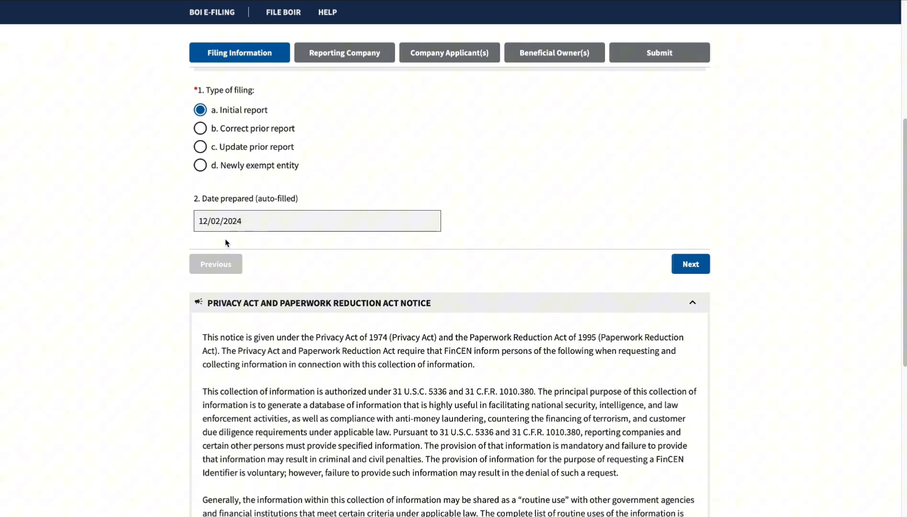
pyautogui.moveTo(217, 232)
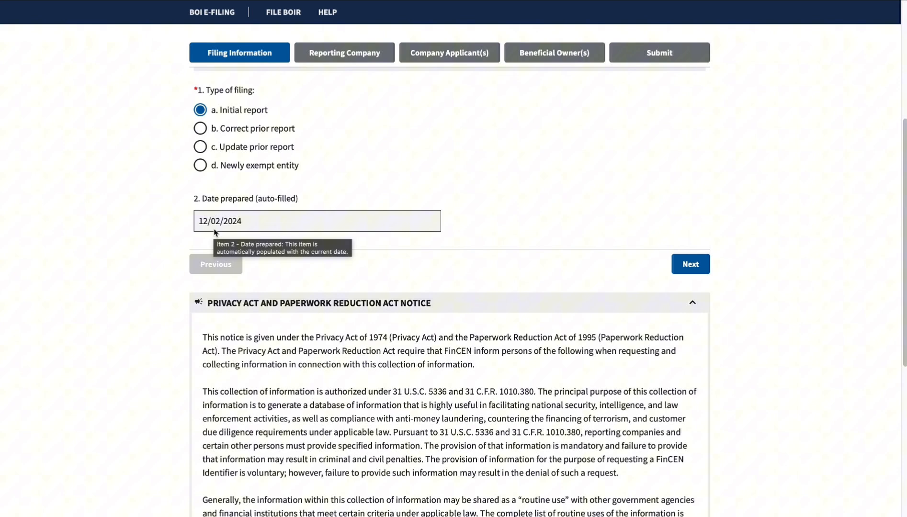
pyautogui.moveTo(202, 240)
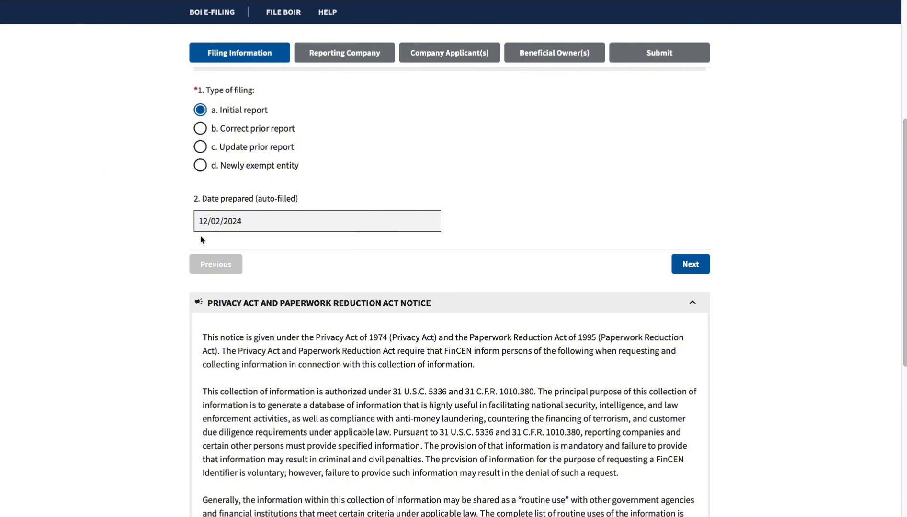
pyautogui.moveTo(714, 147)
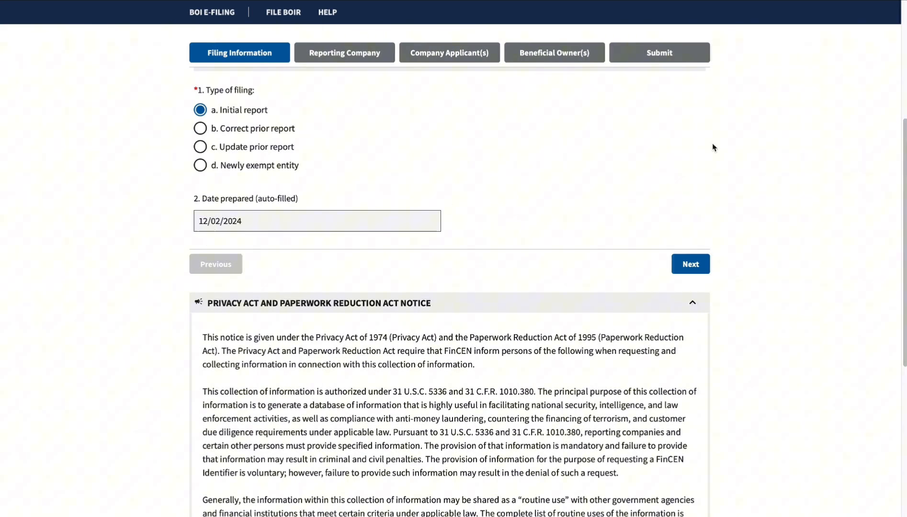
pyautogui.scroll(-3)
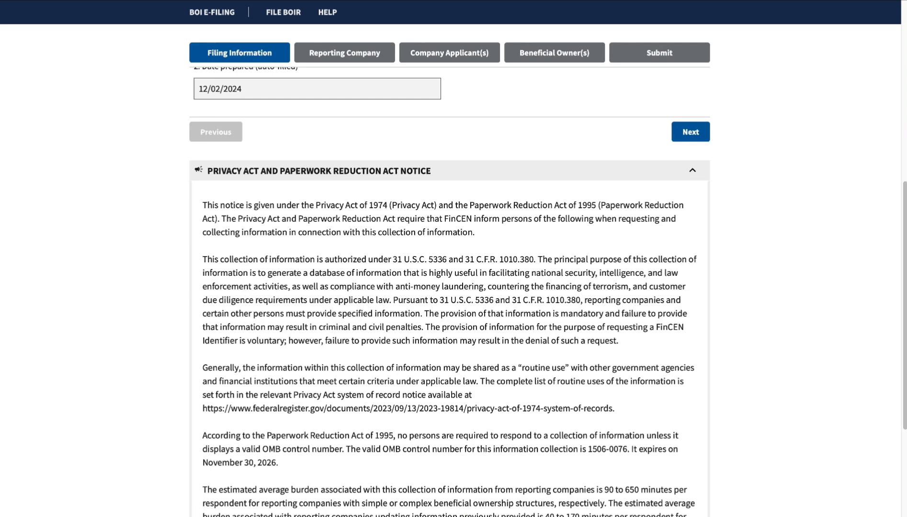
pyautogui.scroll(3)
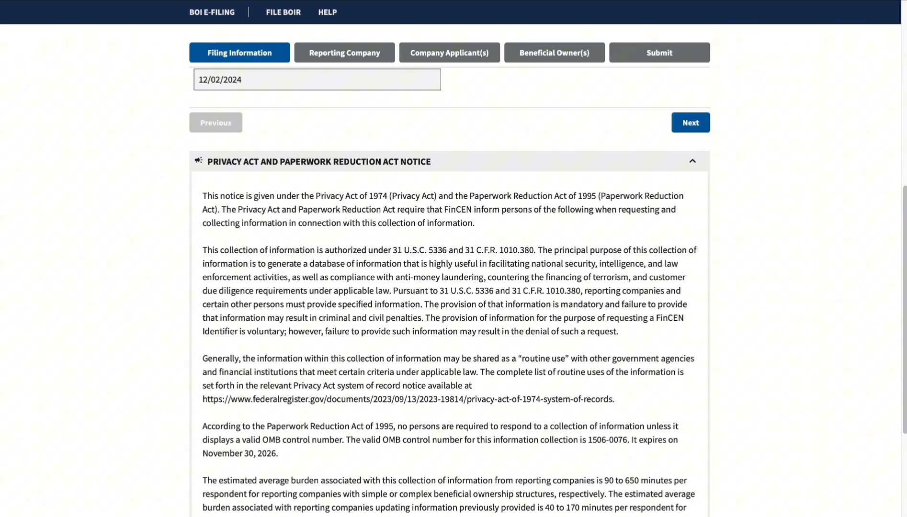
pyautogui.scroll(-3)
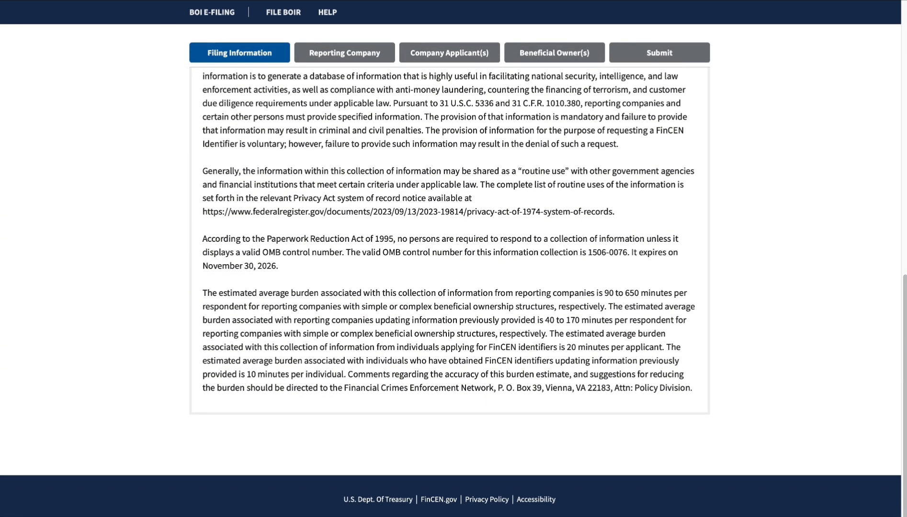
pyautogui.scroll(3)
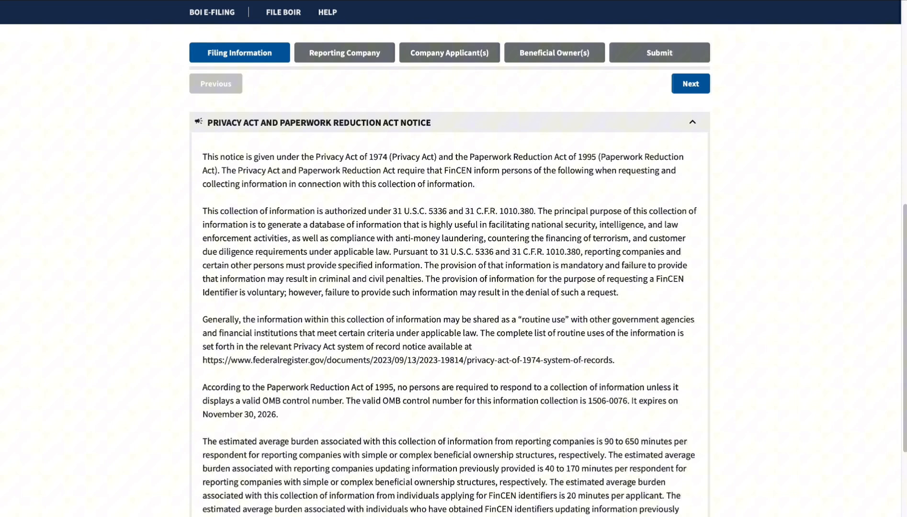
pyautogui.moveTo(436, 142)
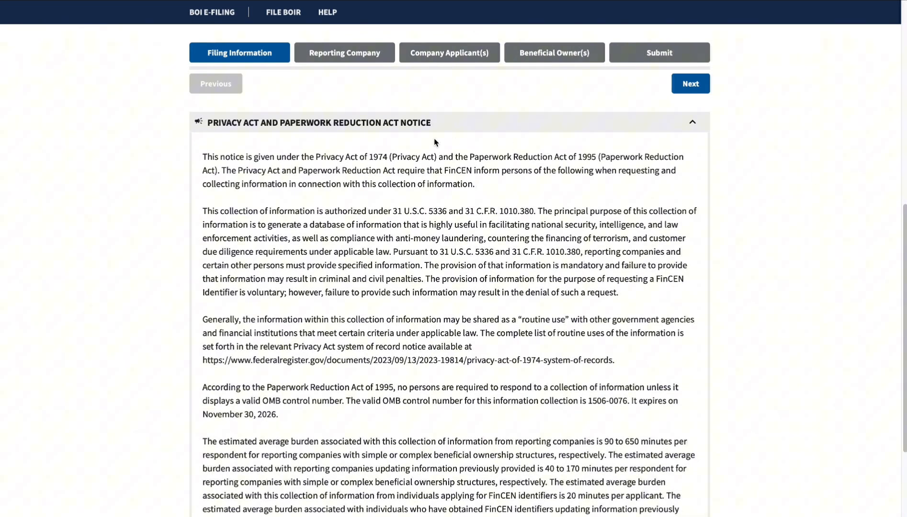
pyautogui.moveTo(534, 166)
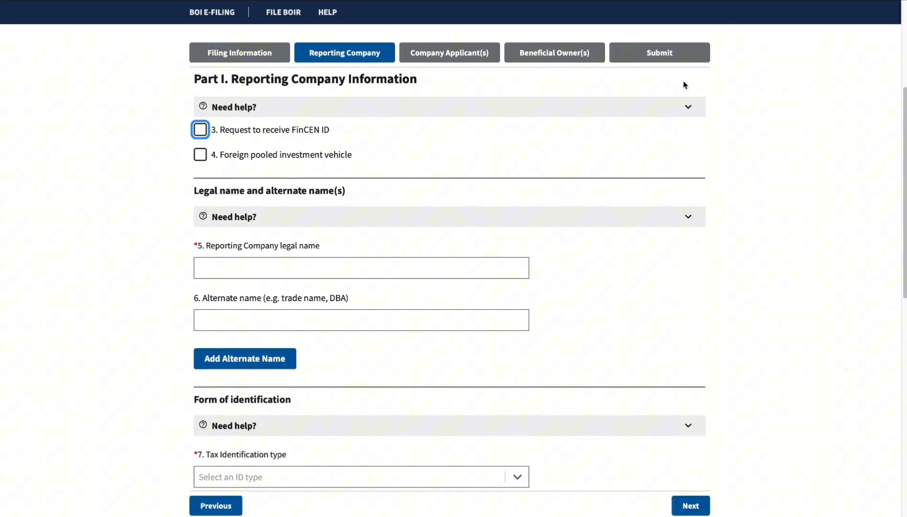
# - Check item 3 'Request to receive FinCEN ID' in the Reporting Company part
pyautogui.scroll(3)
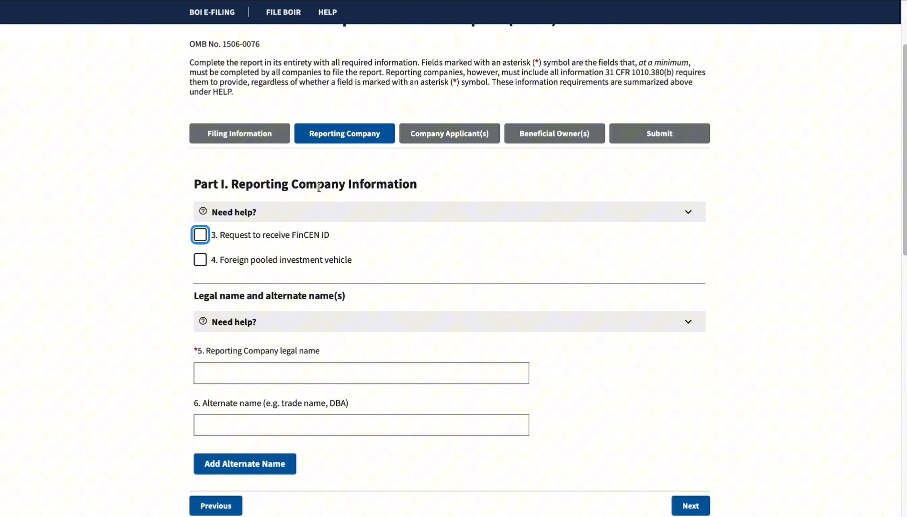
pyautogui.moveTo(457, 193)
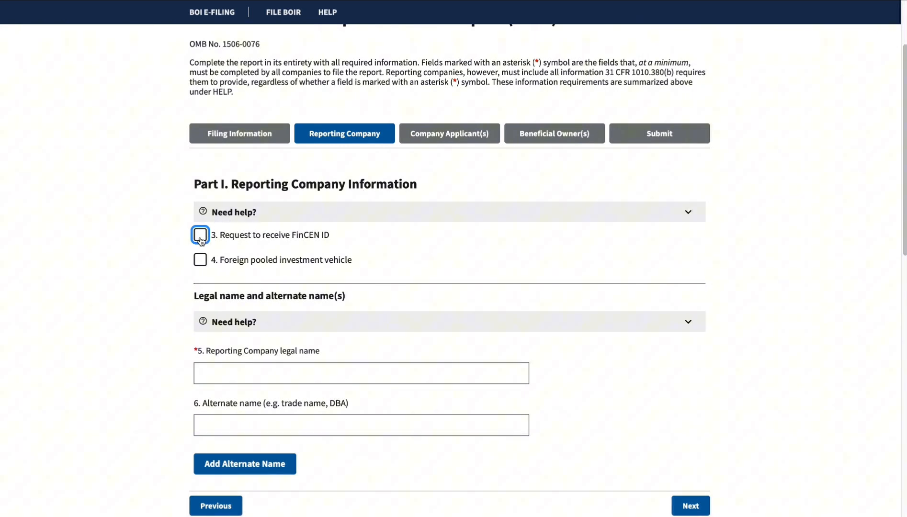
pyautogui.click(200, 235)
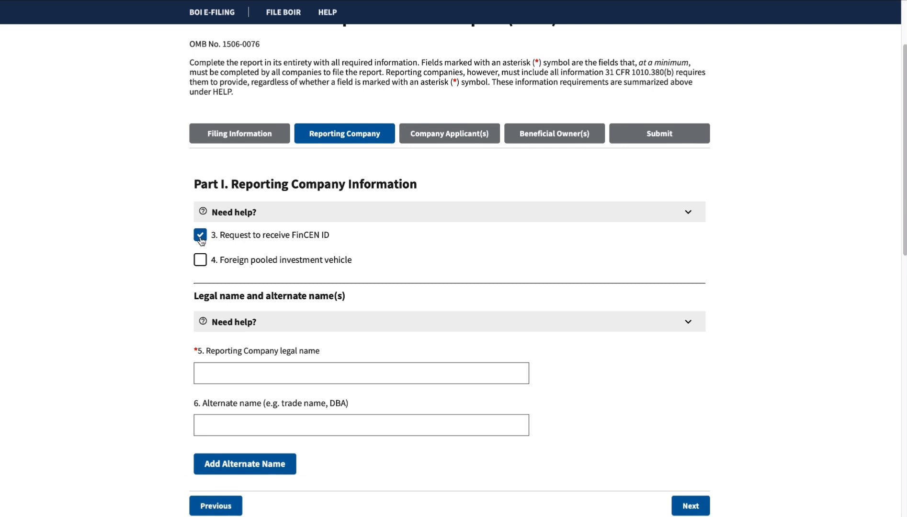
pyautogui.moveTo(509, 236)
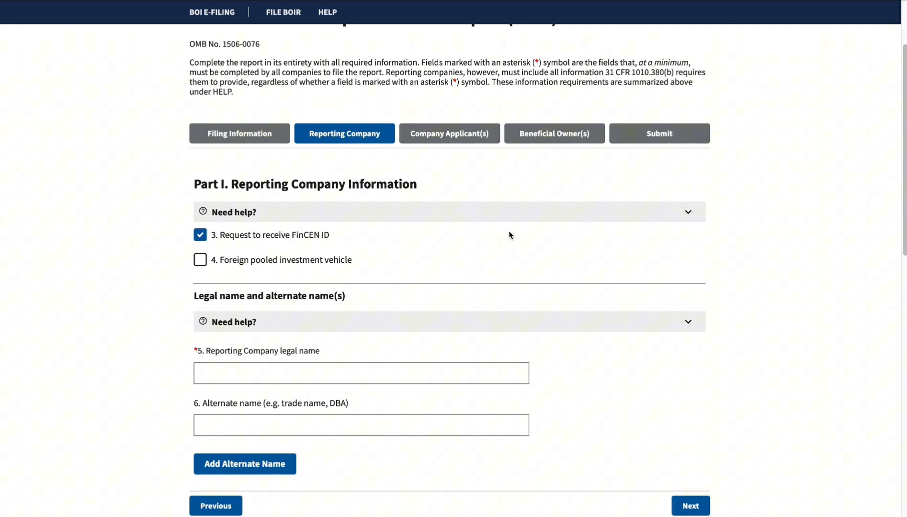
pyautogui.moveTo(851, 208)
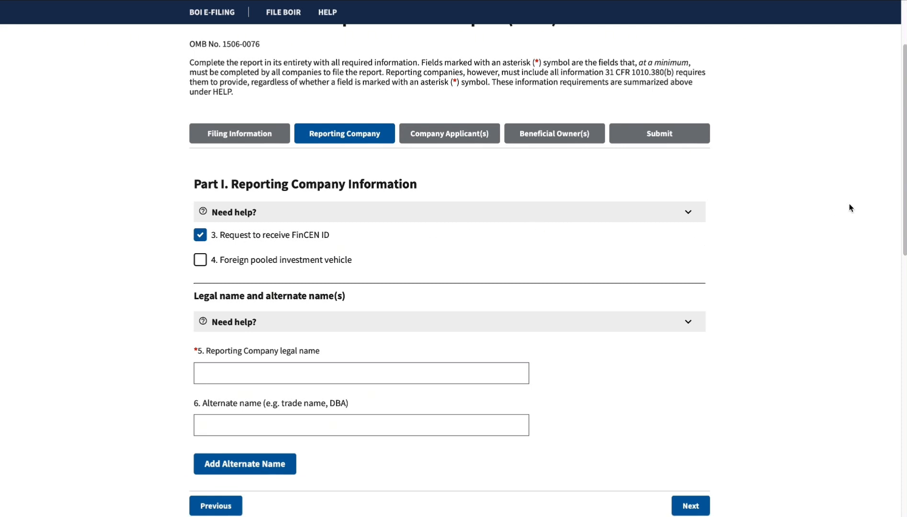
pyautogui.scroll(-3)
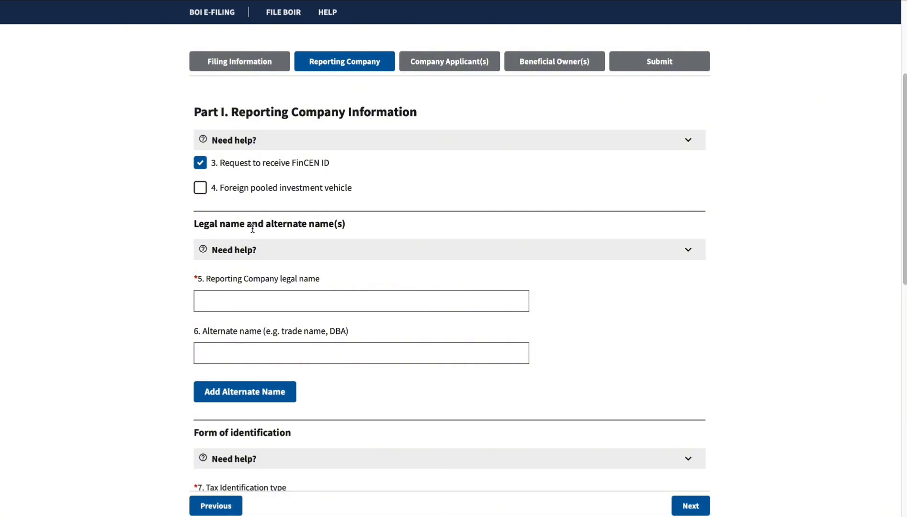
pyautogui.moveTo(305, 291)
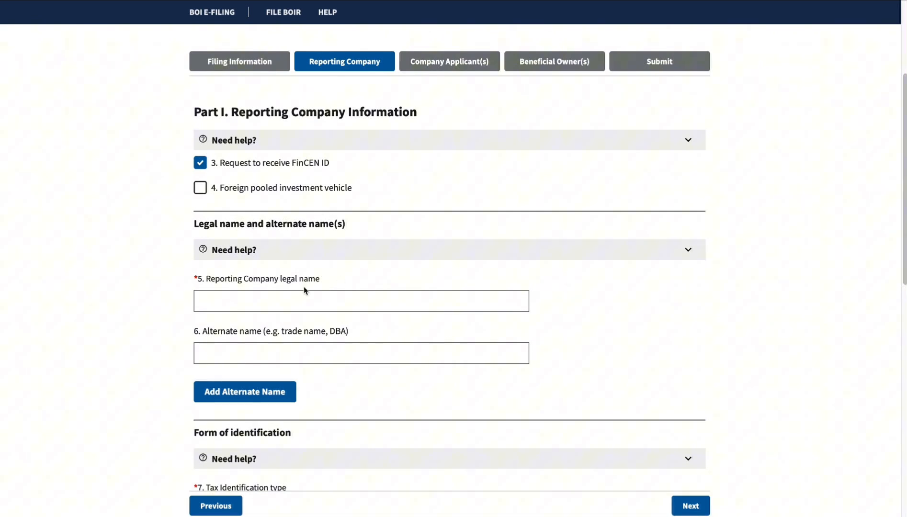
# - Enter 'KLA Business Services LLC' as item 5, the reporting company legal name
pyautogui.click(361, 300)
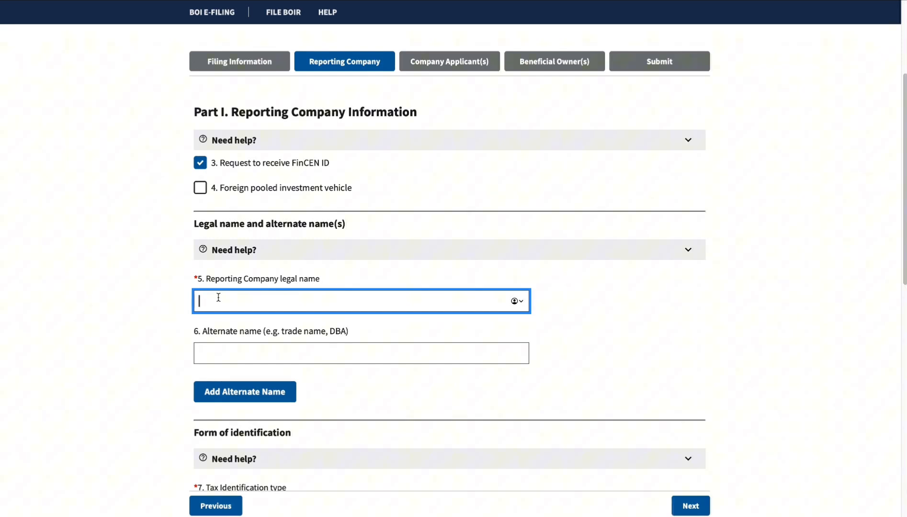
pyautogui.write('K')
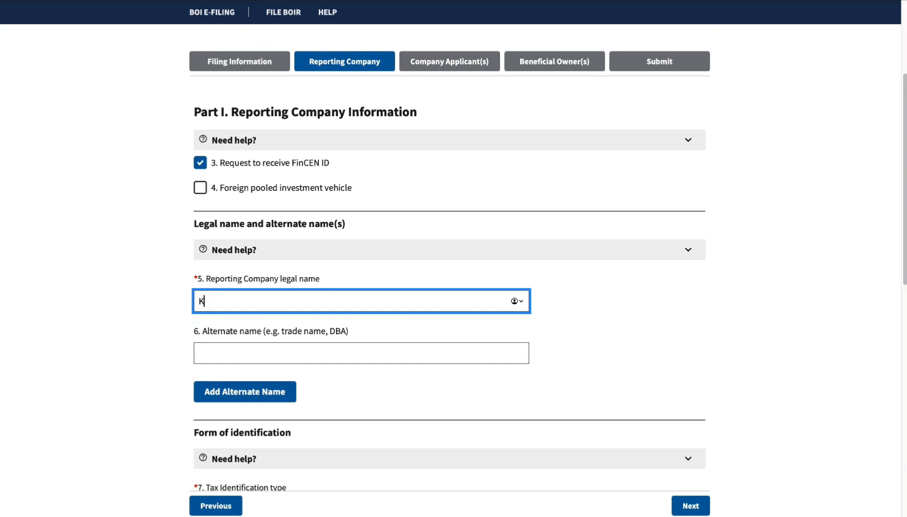
pyautogui.write('L')
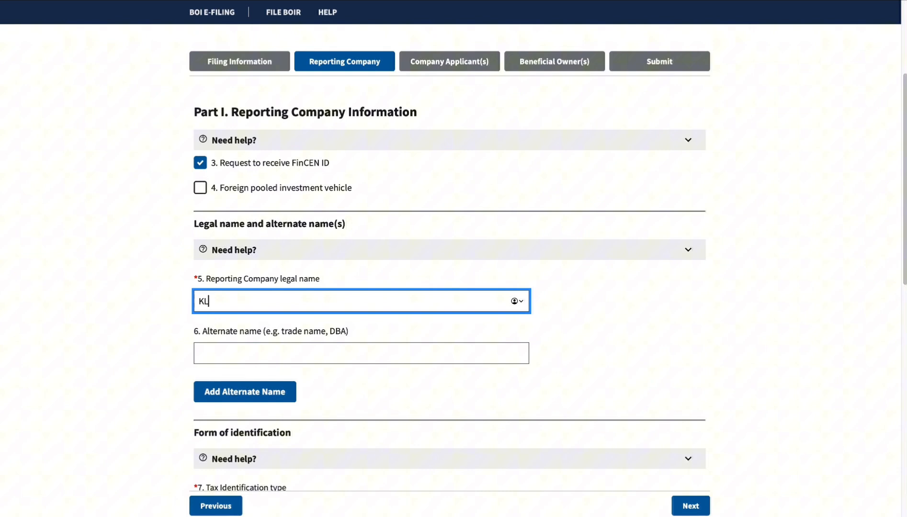
pyautogui.write('A')
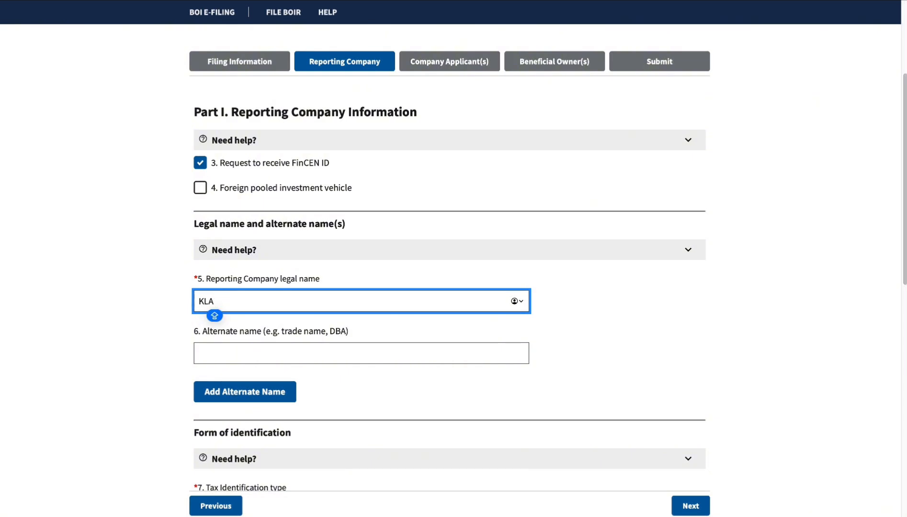
pyautogui.write('Bus')
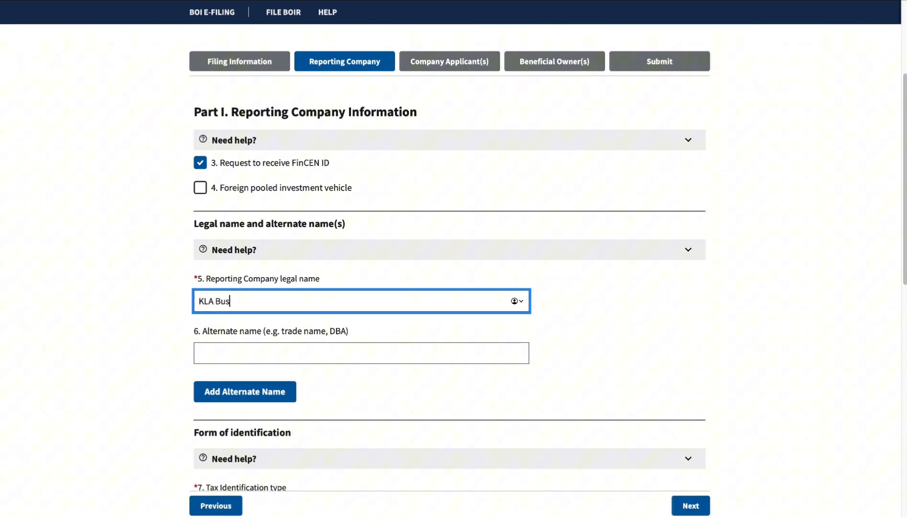
pyautogui.write('iness')
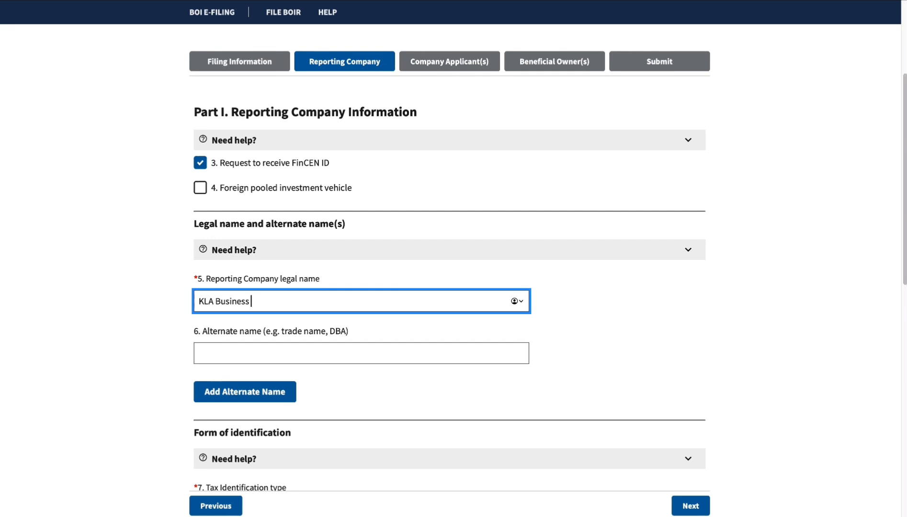
pyautogui.write('Servi')
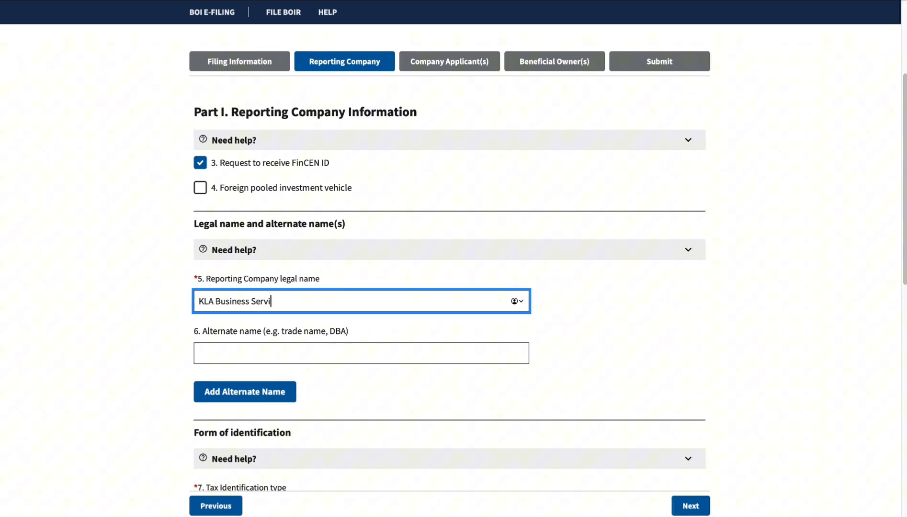
pyautogui.write('ces')
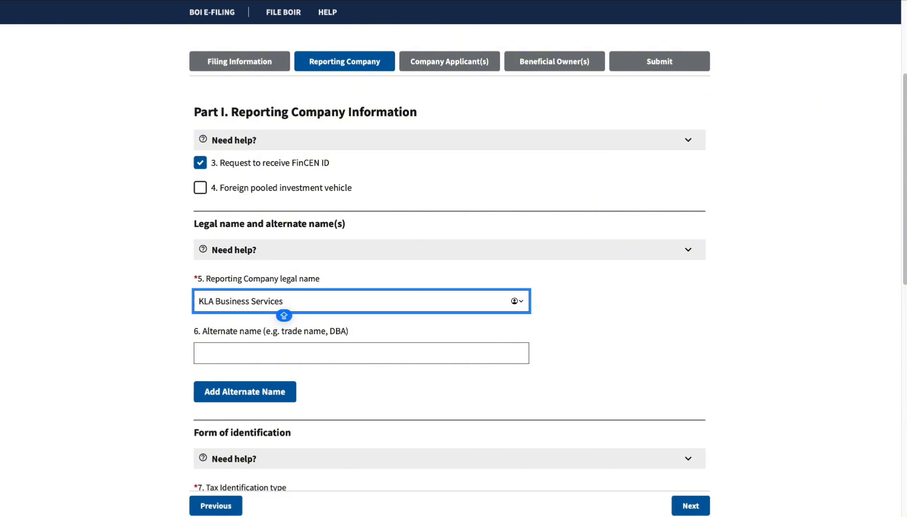
pyautogui.write('LLC')
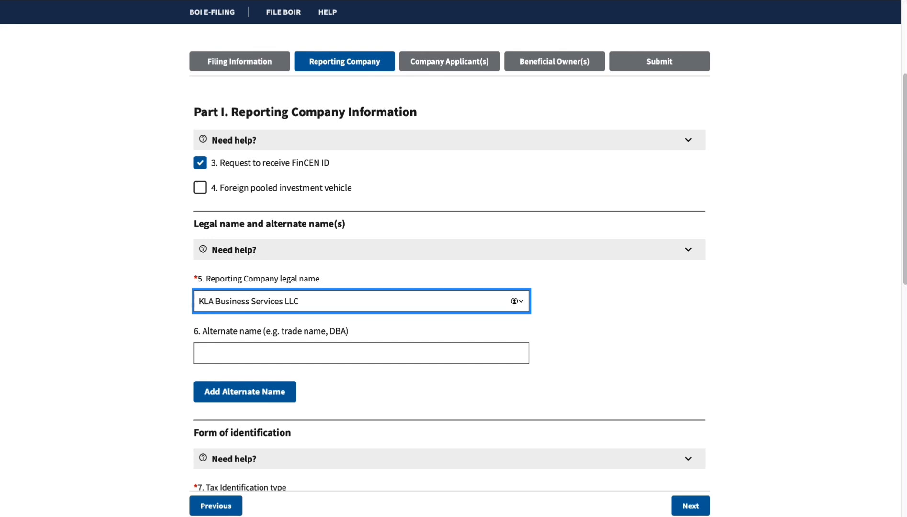
pyautogui.click(738, 297)
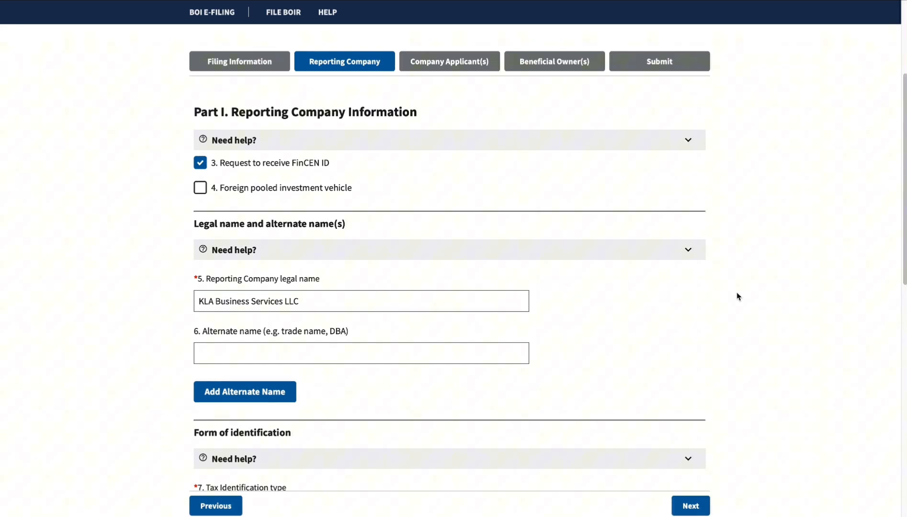
# - Scroll through the Form of identification items down to the jurisdiction and address fields
pyautogui.scroll(-3)
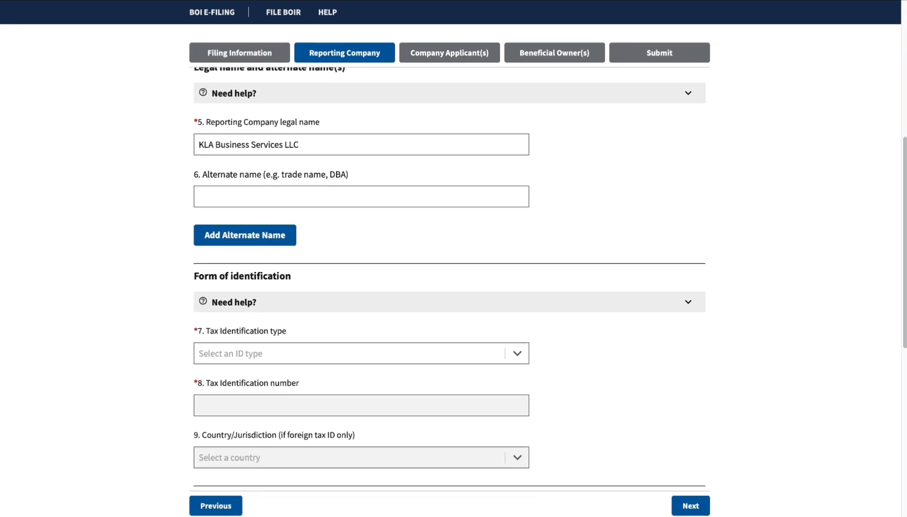
pyautogui.scroll(-3)
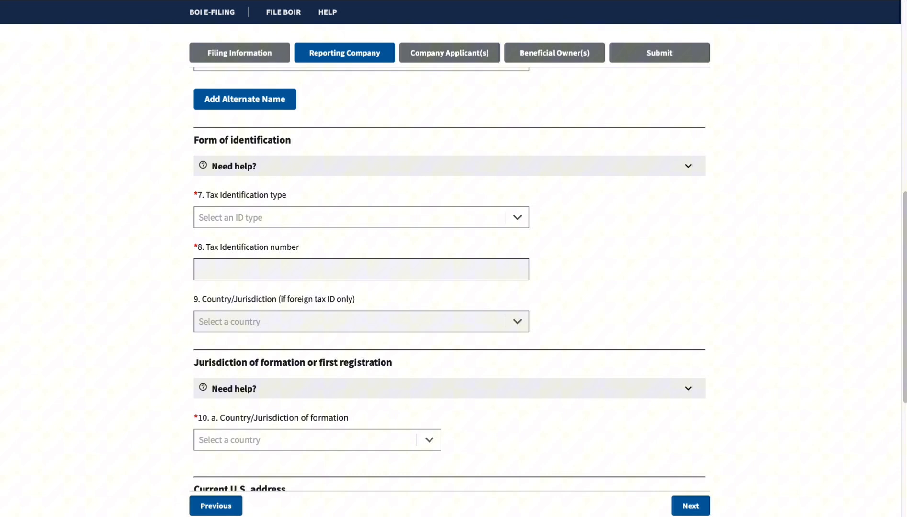
pyautogui.moveTo(390, 270)
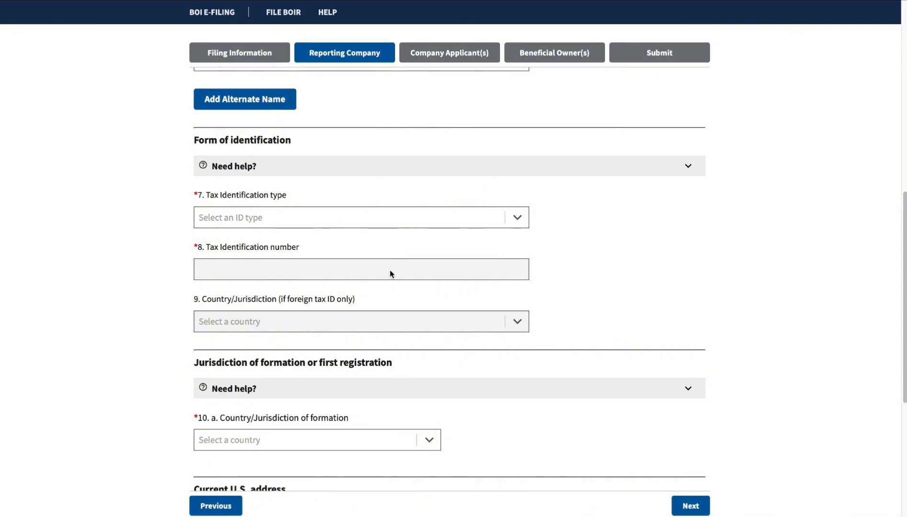
pyautogui.moveTo(428, 212)
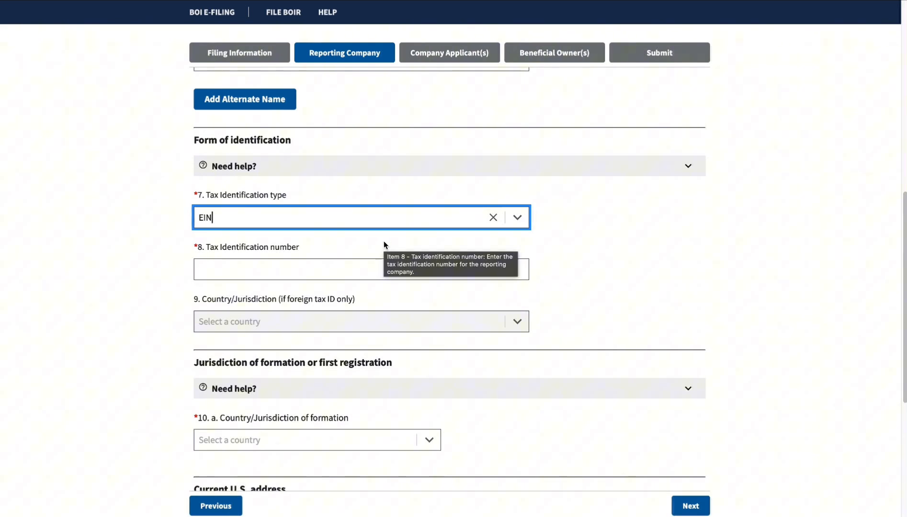
pyautogui.scroll(-3)
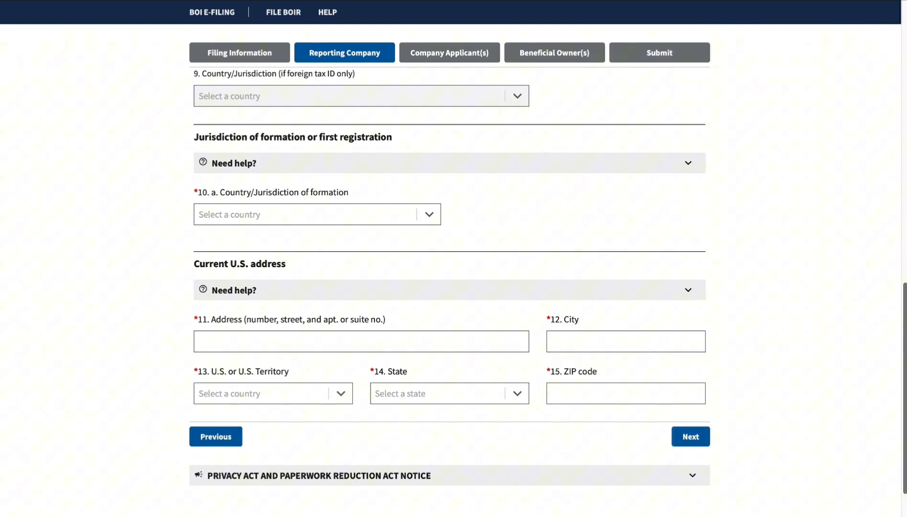
pyautogui.moveTo(293, 222)
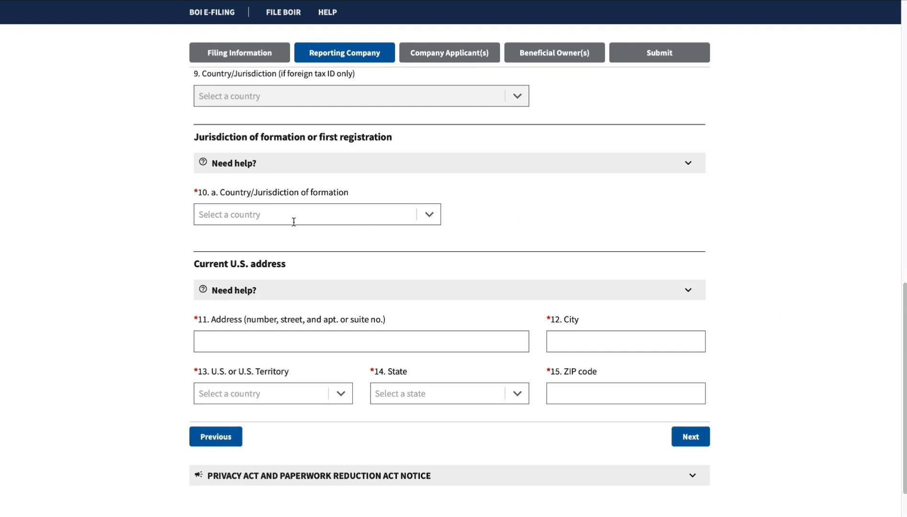
pyautogui.moveTo(292, 214)
pyautogui.write('United States of America')
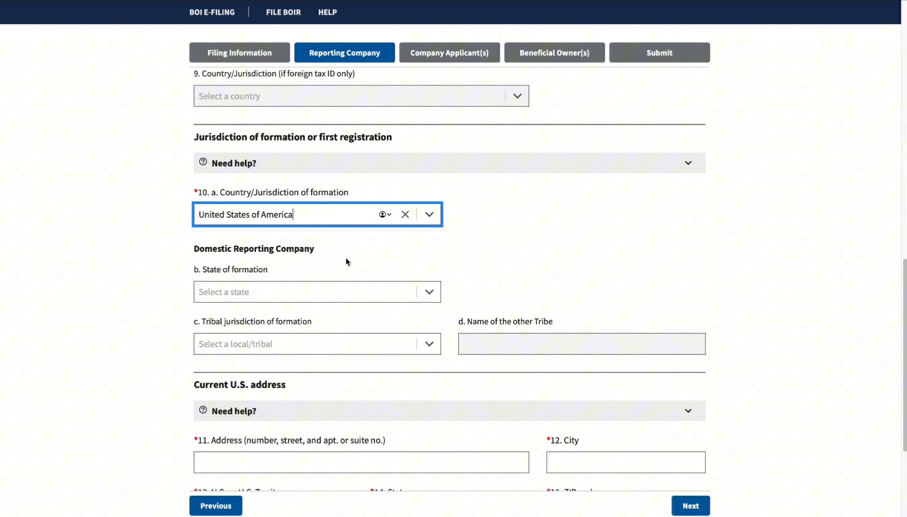
pyautogui.moveTo(429, 292)
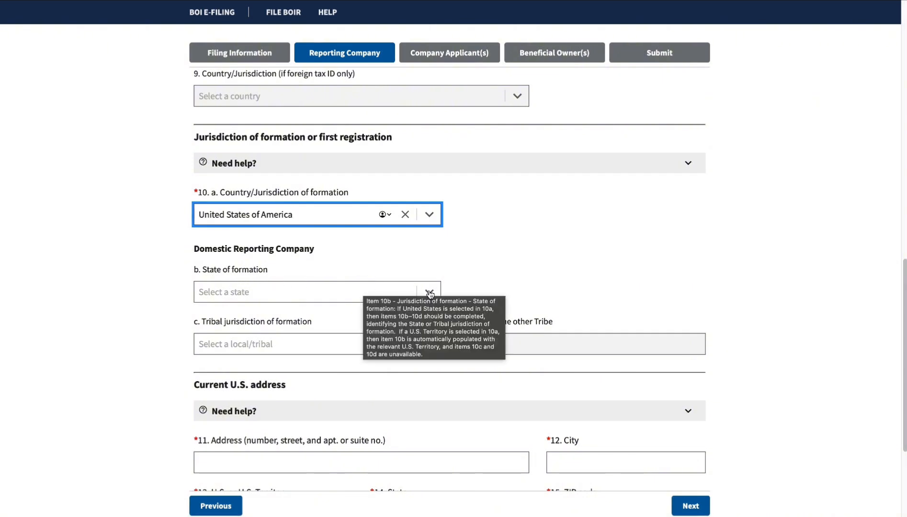
# - Select Maryland as the reporting company's state of formation
pyautogui.click(429, 292)
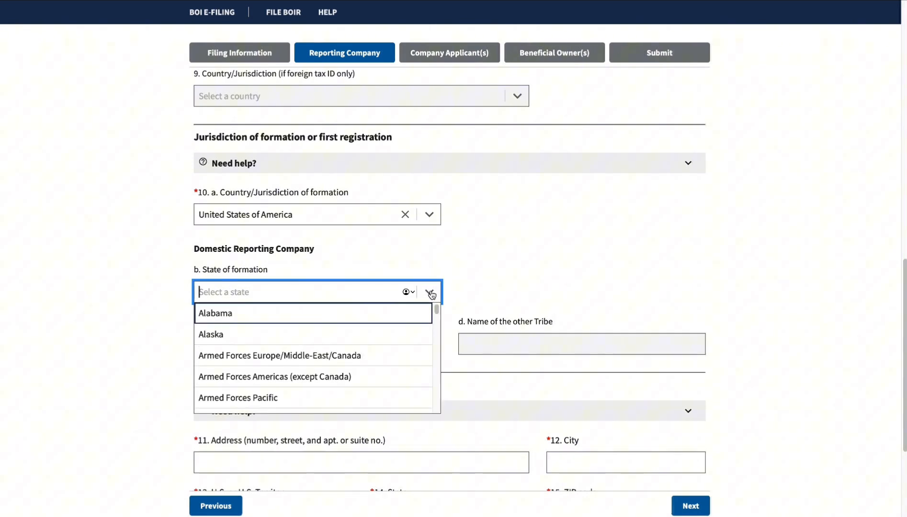
pyautogui.write('mary')
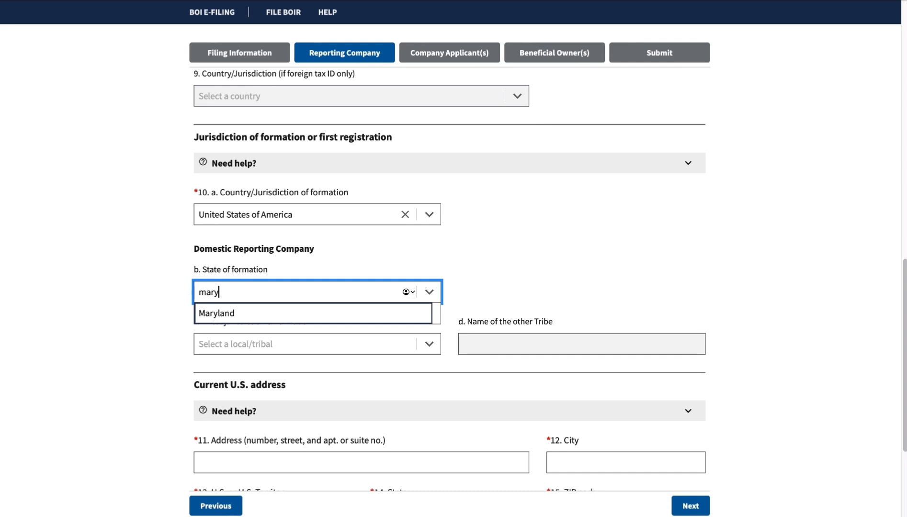
pyautogui.click(217, 313)
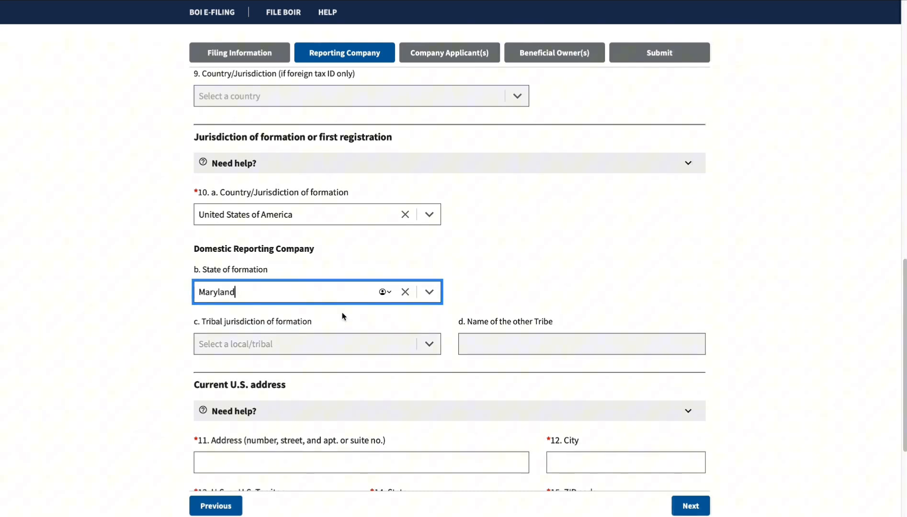
pyautogui.scroll(-3)
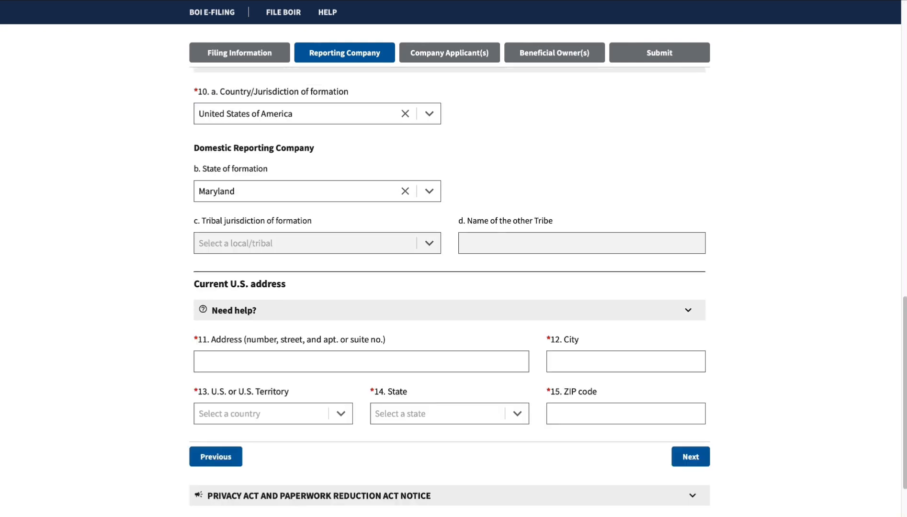
# - Fill item 11 Address and item 12 City with placeholder text in the current U.S. address
pyautogui.scroll(-3)
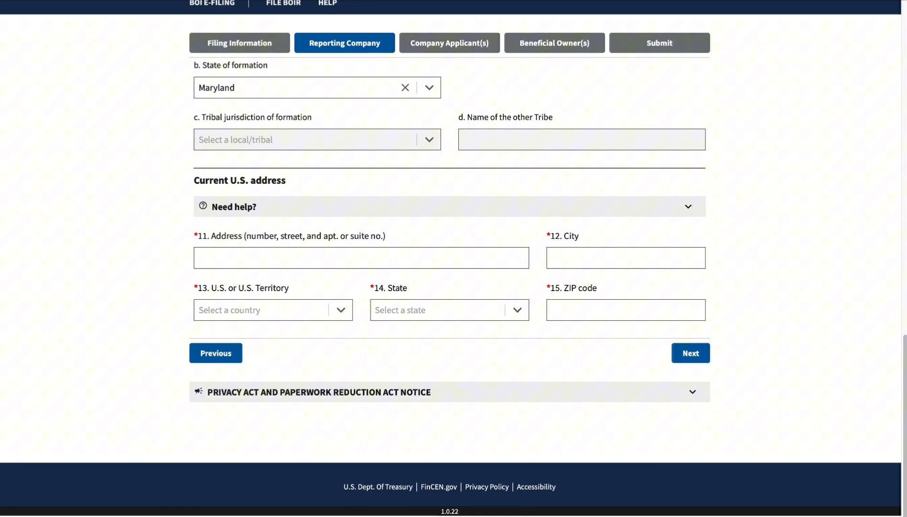
pyautogui.scroll(3)
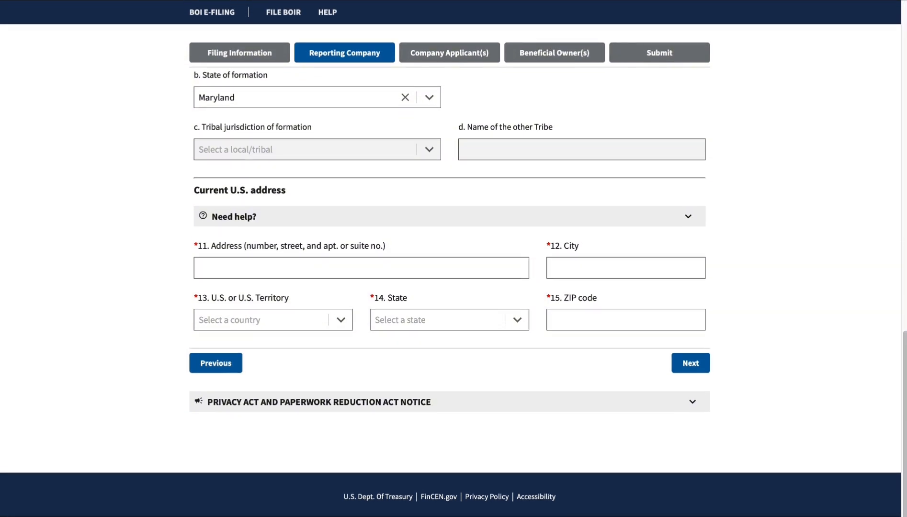
pyautogui.write('dfghed')
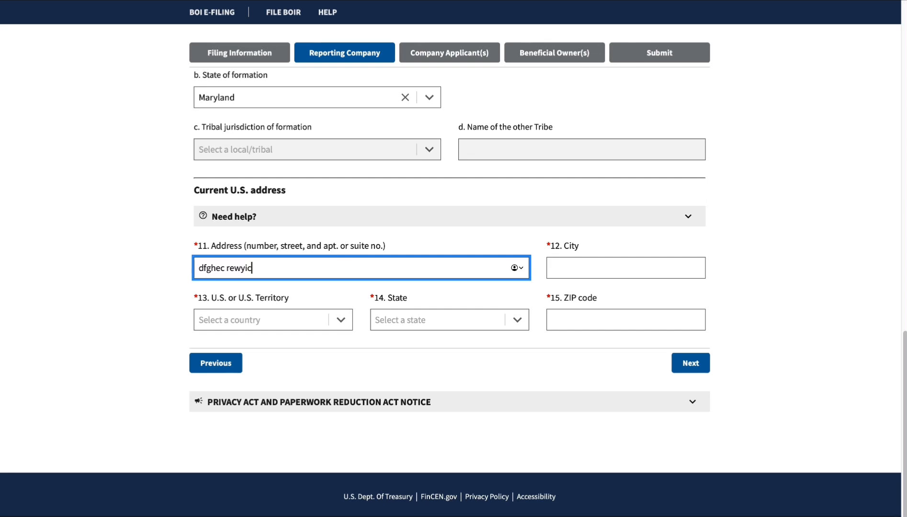
pyautogui.write('l v; e')
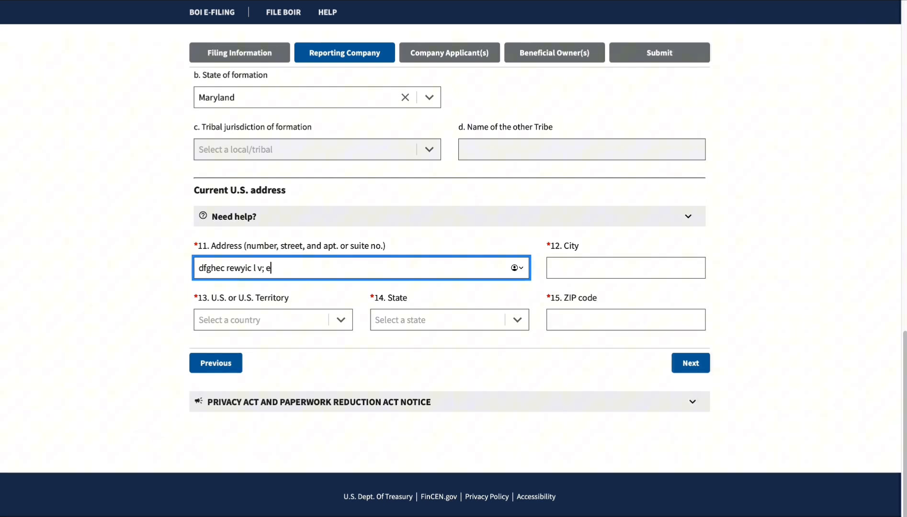
pyautogui.write('o vt')
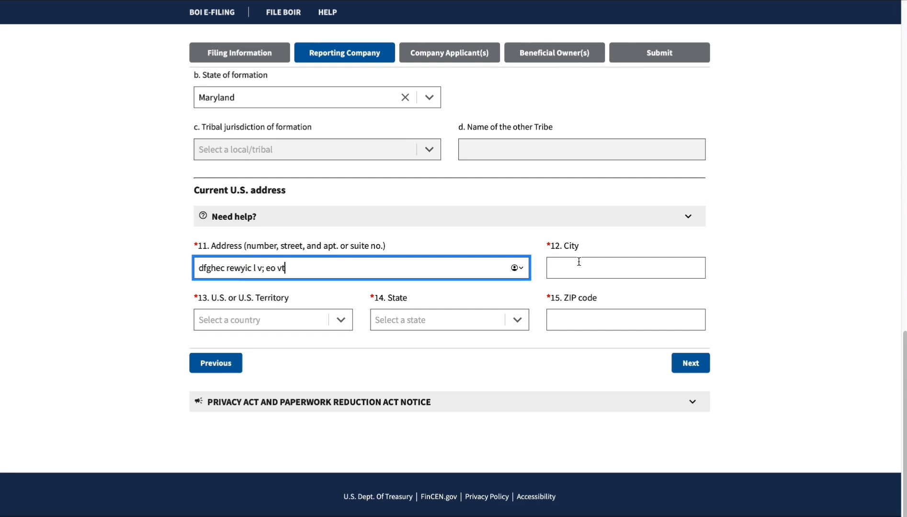
pyautogui.write('uy kc')
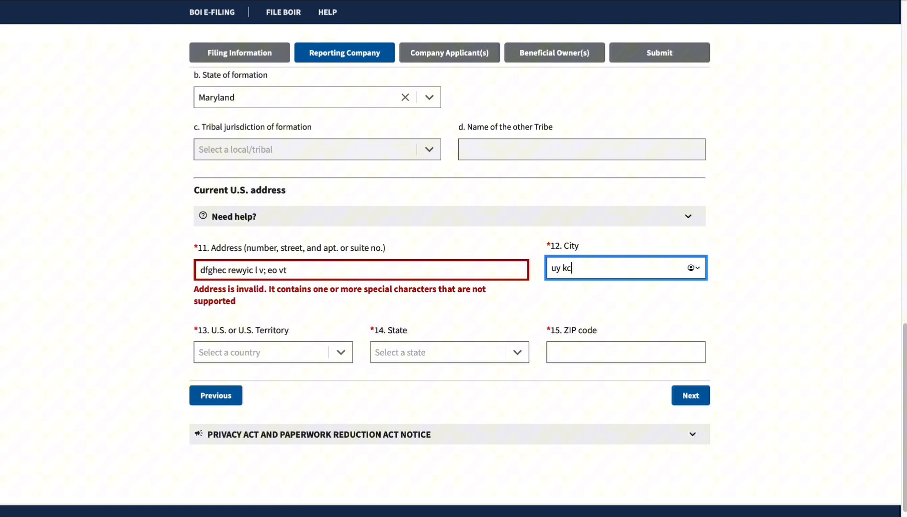
pyautogui.write('vyucwi')
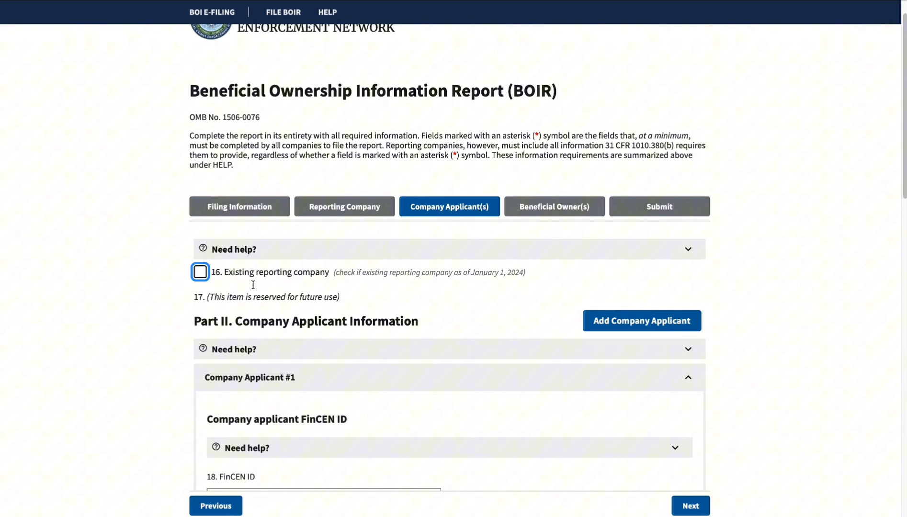
# - Check item 16 'Existing reporting company' for company applicant #1
pyautogui.click(200, 272)
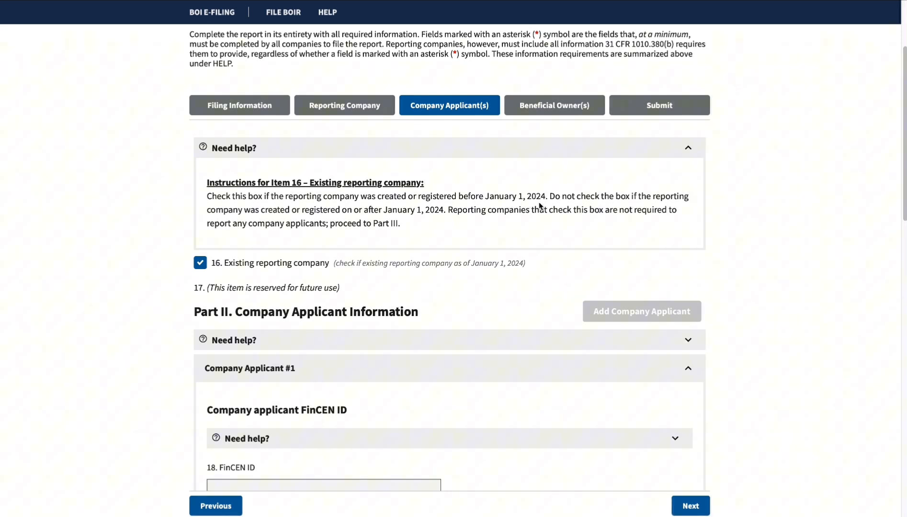
pyautogui.moveTo(619, 206)
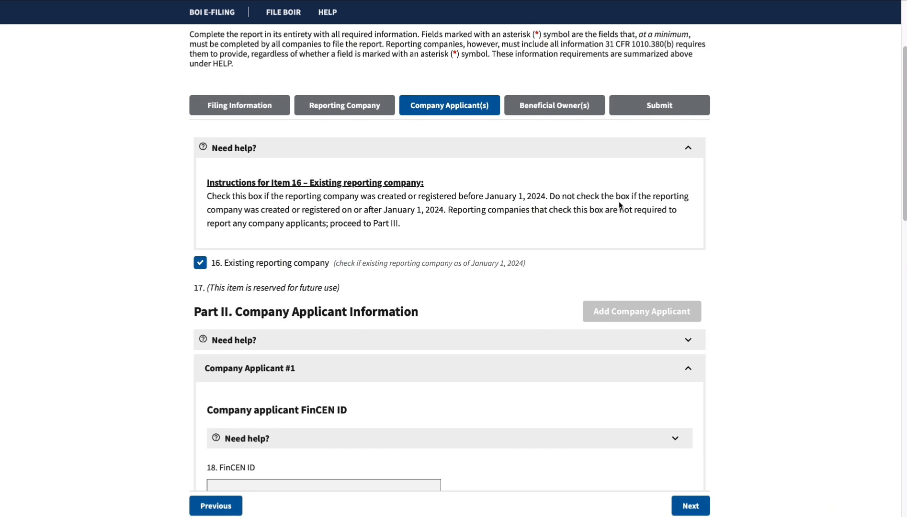
pyautogui.moveTo(313, 222)
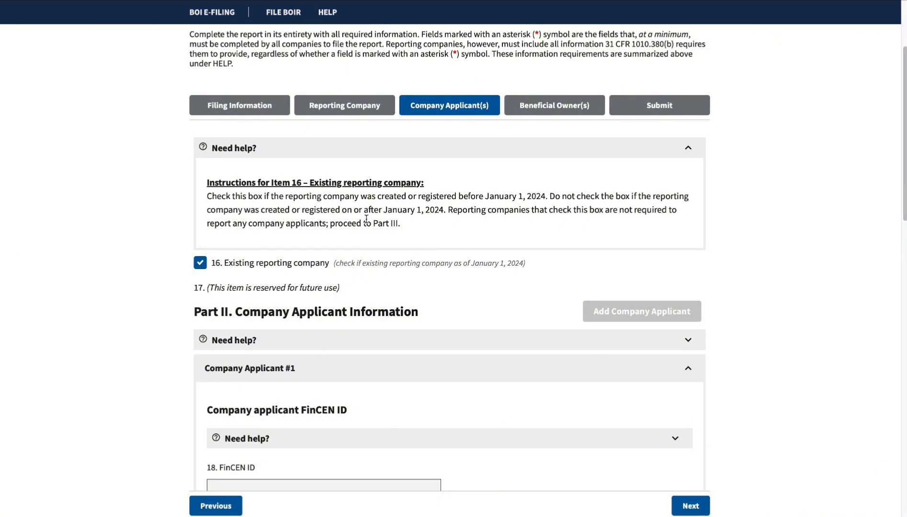
pyautogui.moveTo(423, 223)
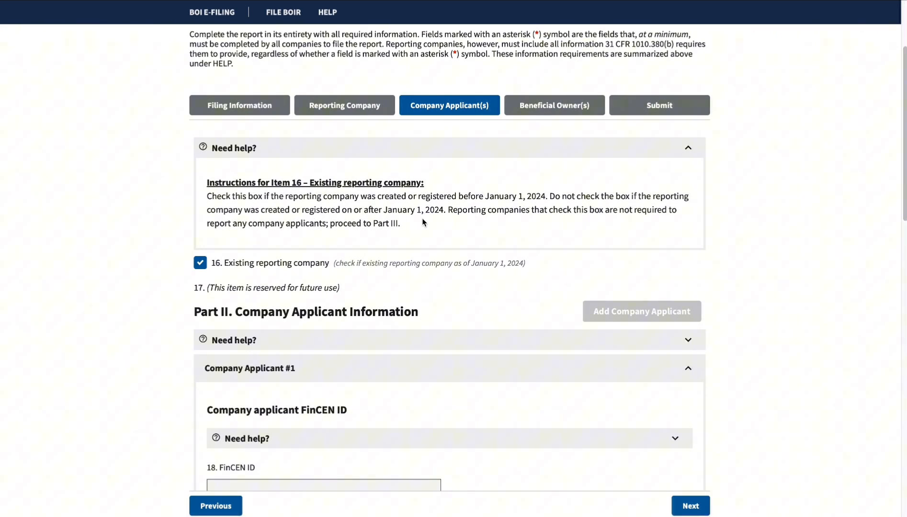
pyautogui.moveTo(493, 219)
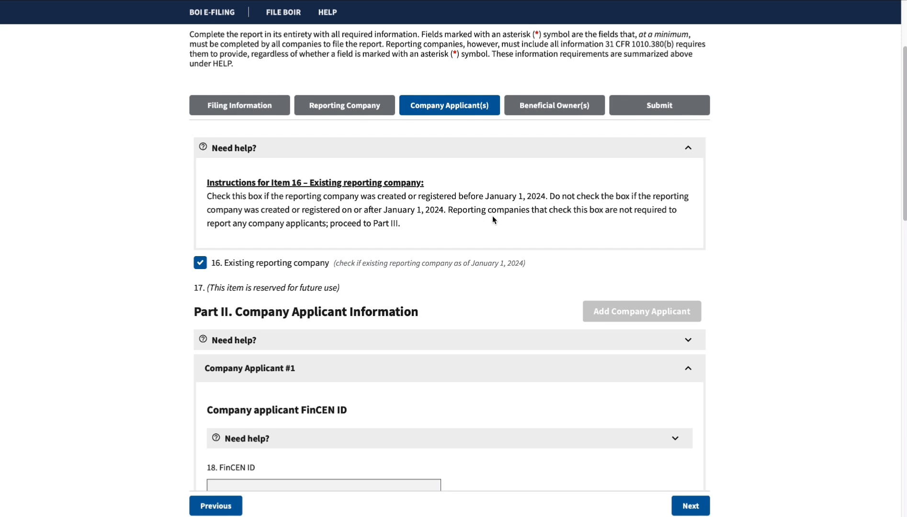
pyautogui.moveTo(610, 216)
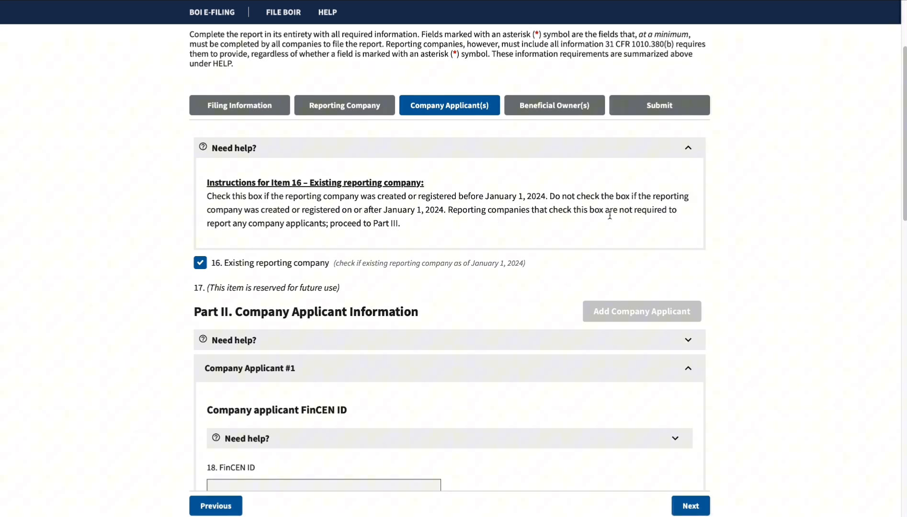
pyautogui.moveTo(656, 223)
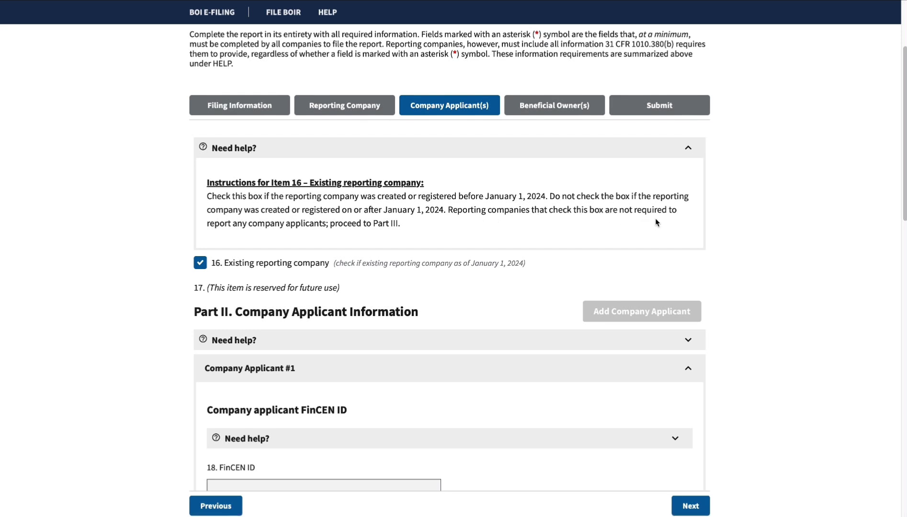
pyautogui.moveTo(269, 241)
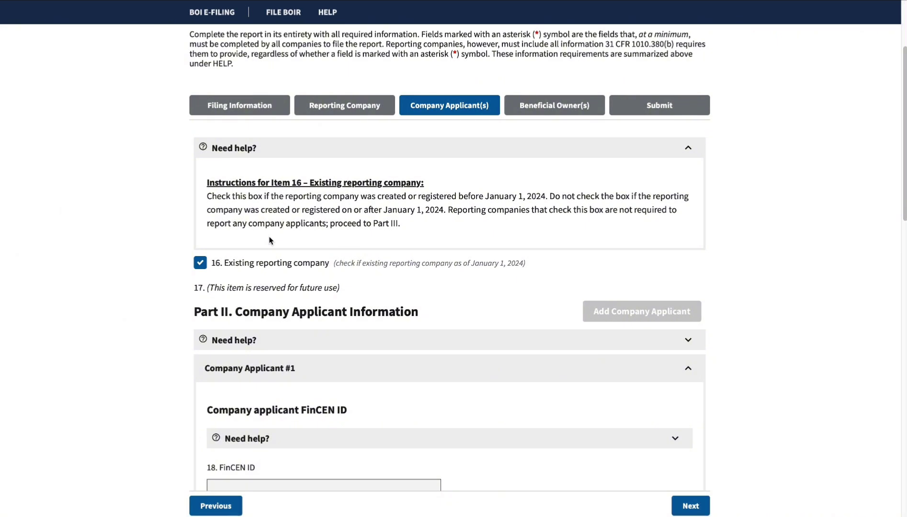
pyautogui.moveTo(379, 237)
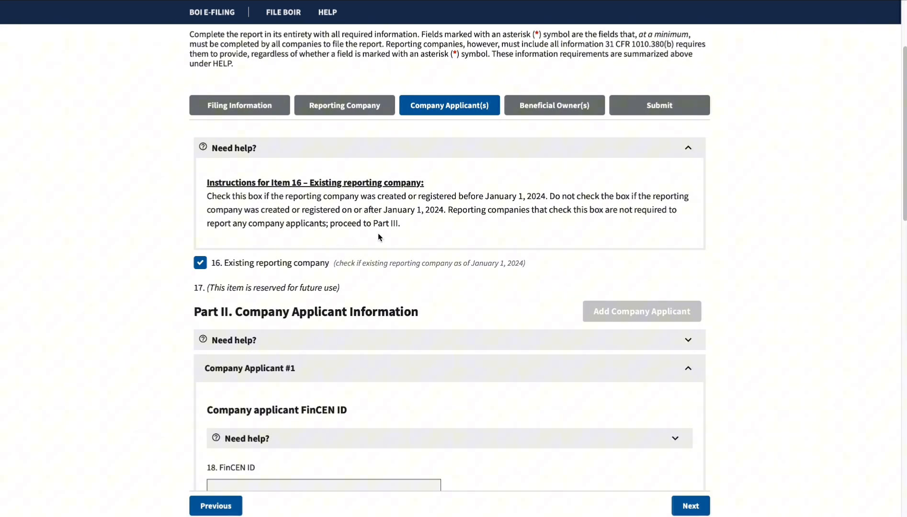
pyautogui.scroll(-3)
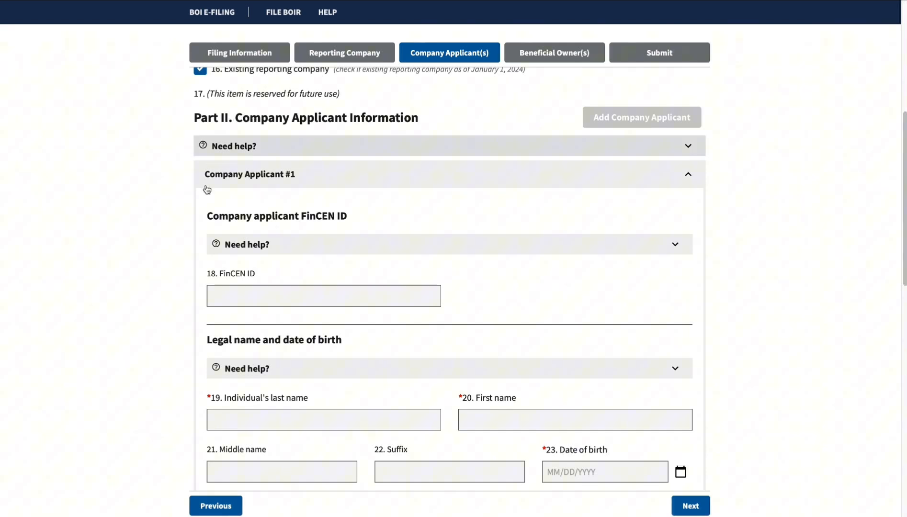
pyautogui.moveTo(385, 261)
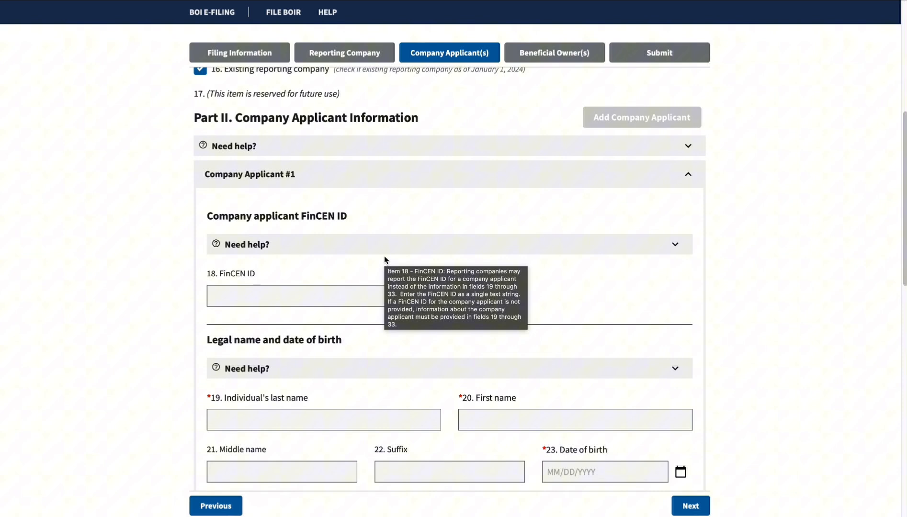
pyautogui.scroll(-3)
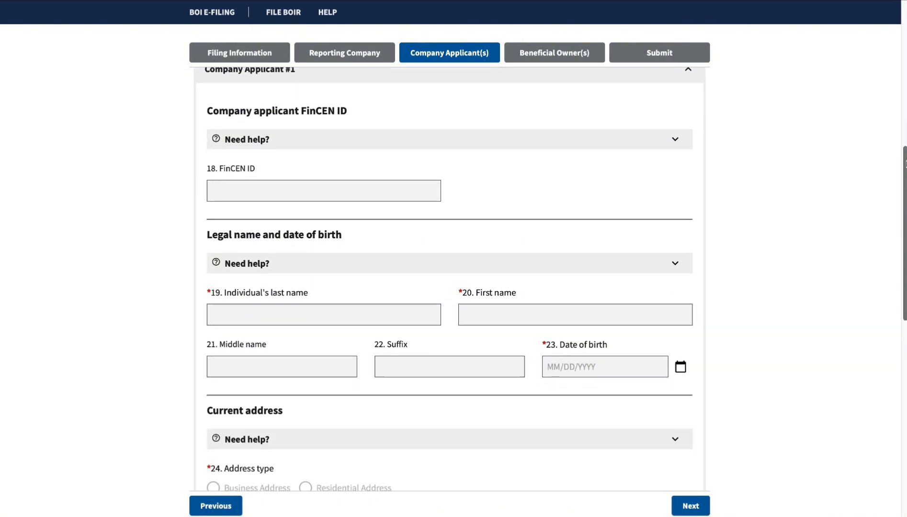
pyautogui.scroll(-3)
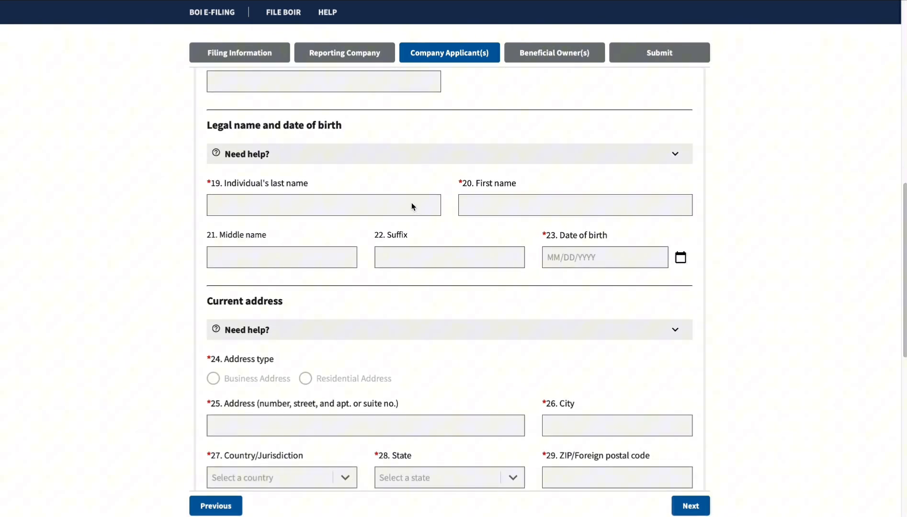
pyautogui.moveTo(418, 226)
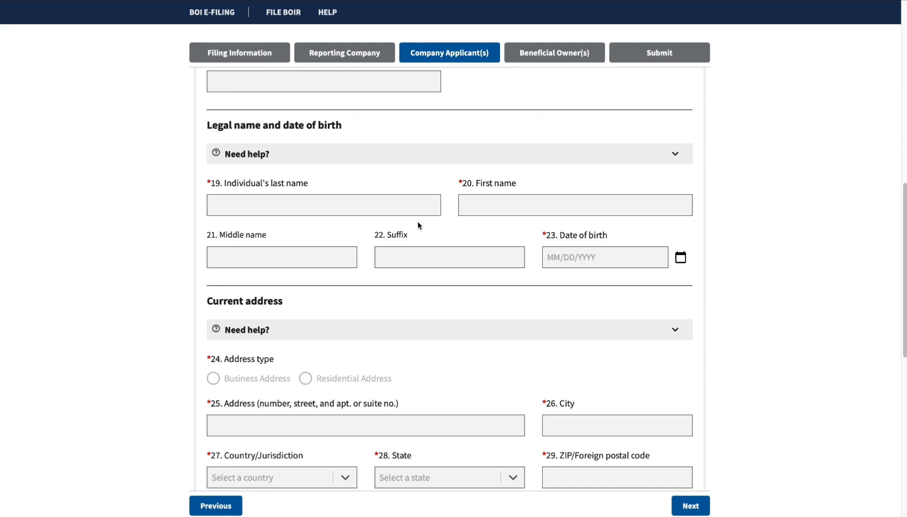
pyautogui.scroll(-3)
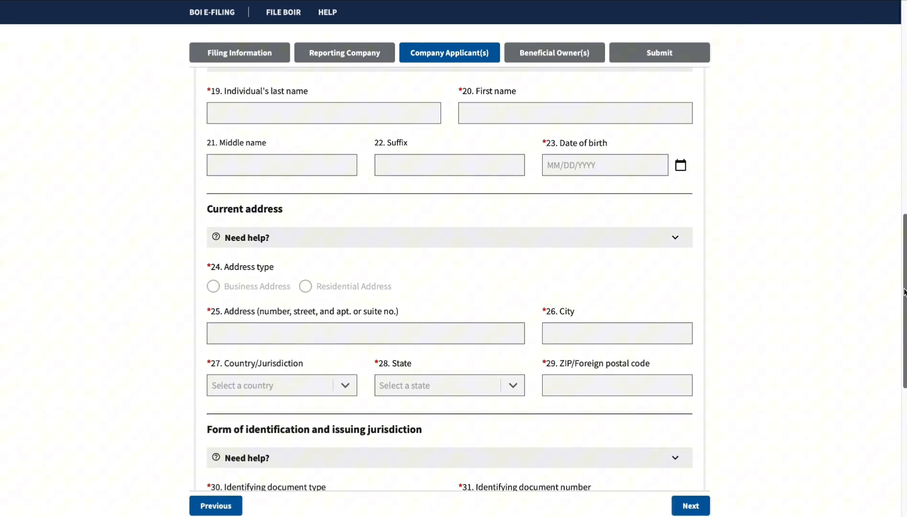
pyautogui.scroll(-3)
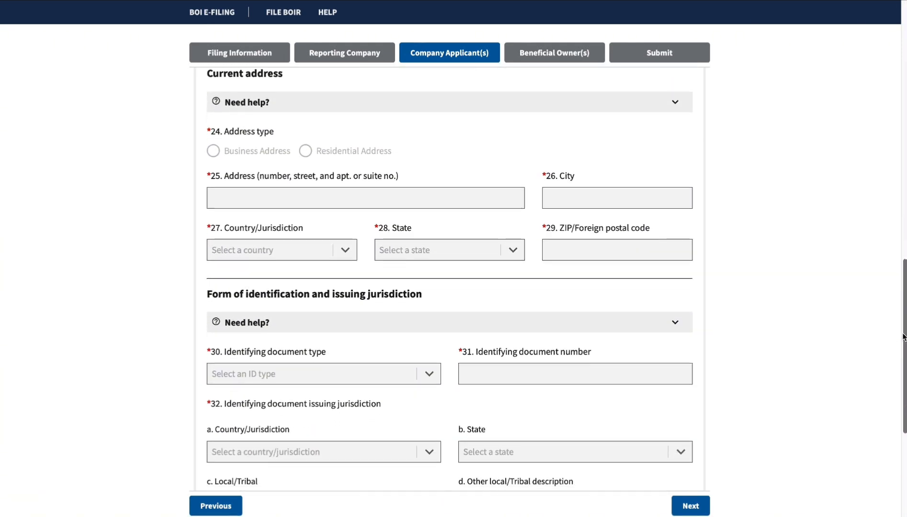
pyautogui.scroll(-3)
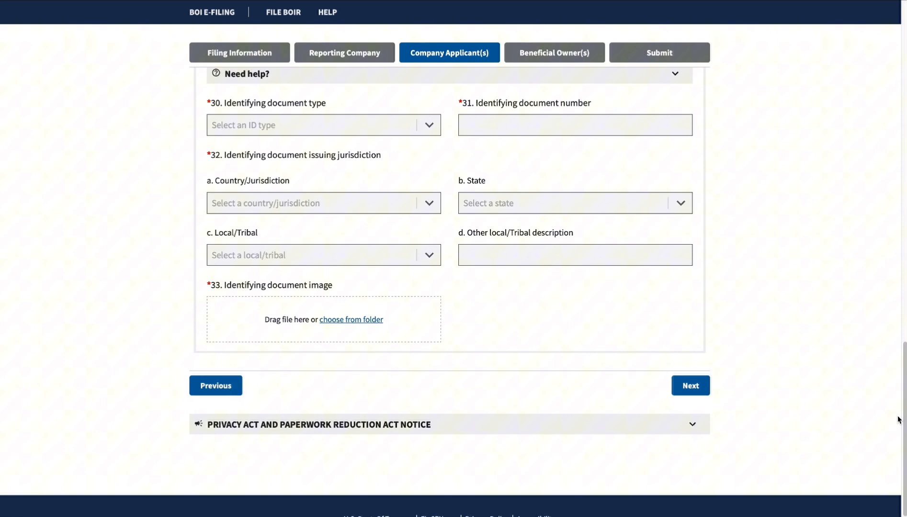
pyautogui.moveTo(690, 386)
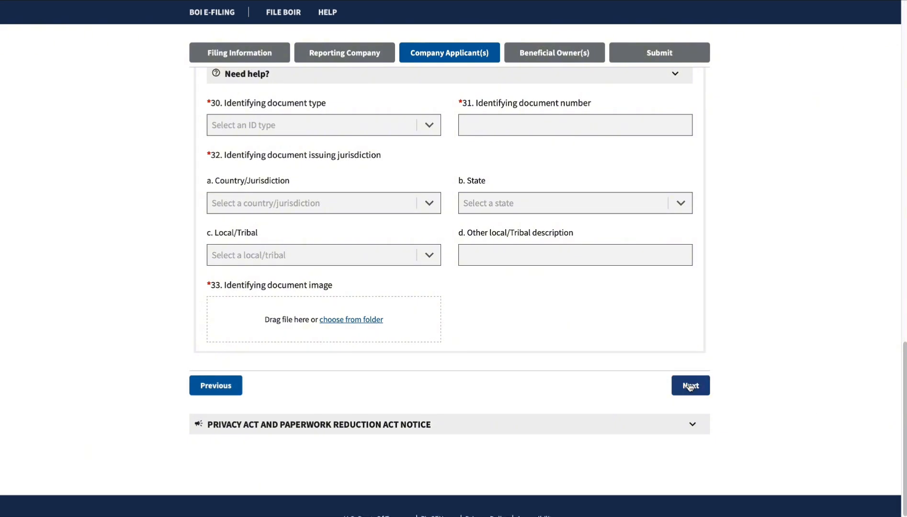
pyautogui.click(690, 385)
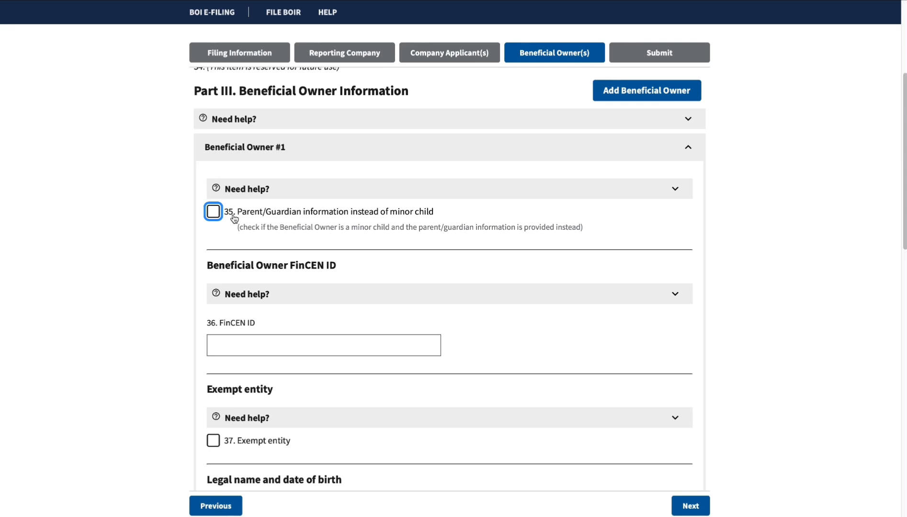
pyautogui.moveTo(229, 226)
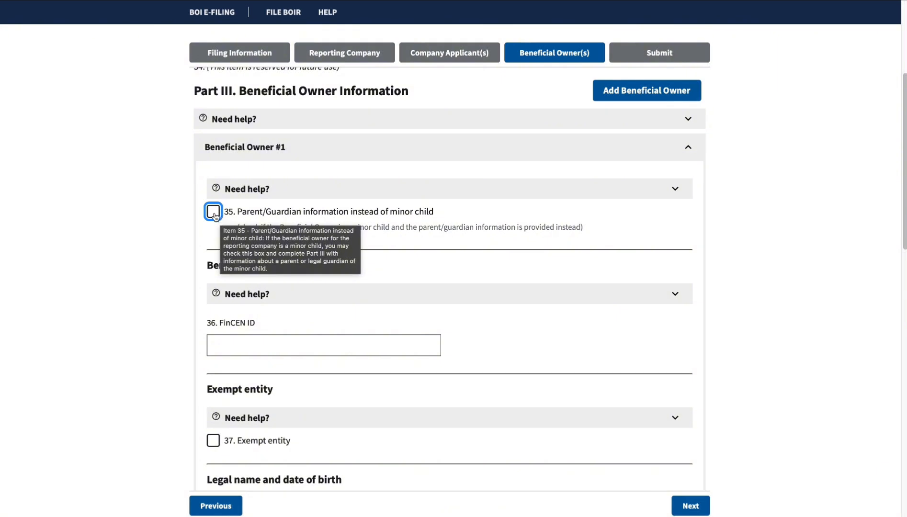
pyautogui.moveTo(621, 283)
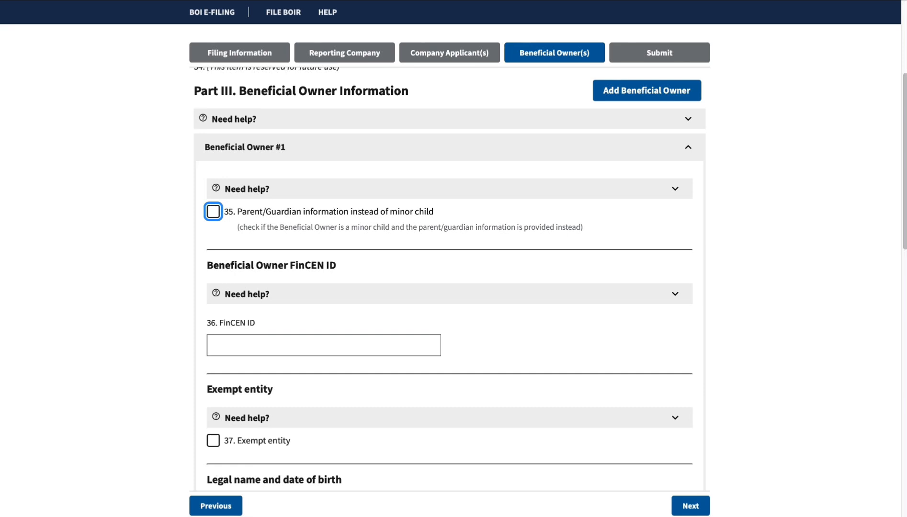
# - Scroll to the Item 36 FinCEN ID help text for Beneficial Owner #1
pyautogui.scroll(-3)
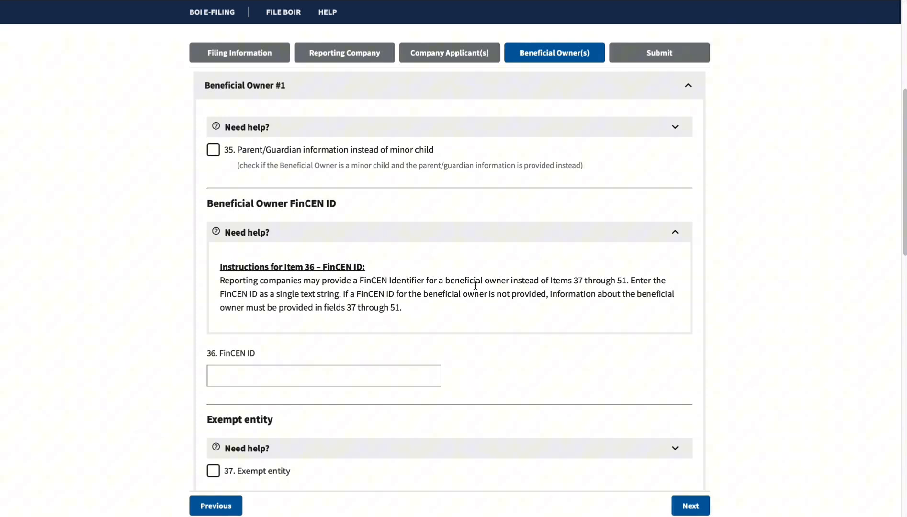
pyautogui.moveTo(554, 291)
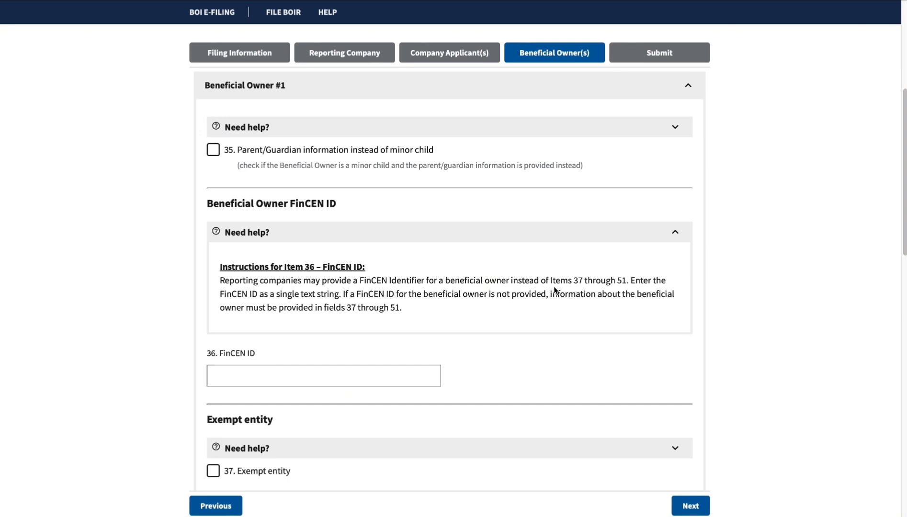
pyautogui.moveTo(628, 283)
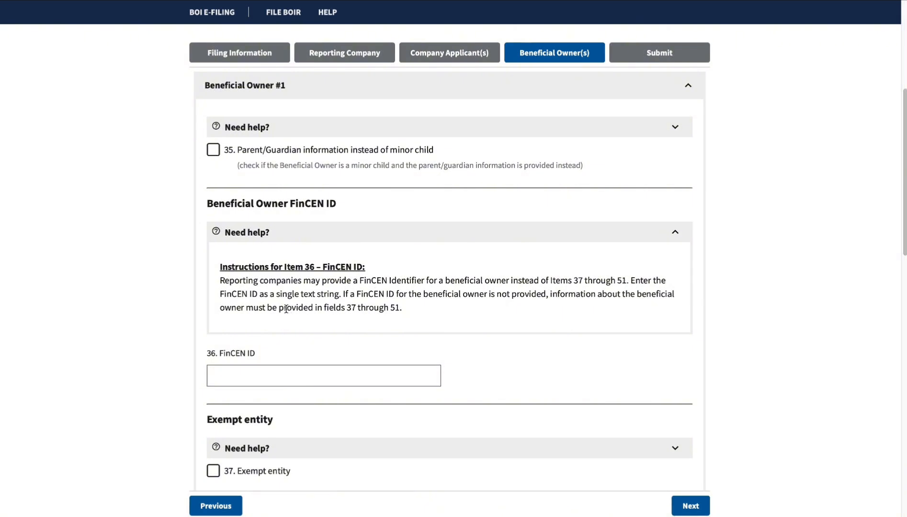
pyautogui.moveTo(339, 300)
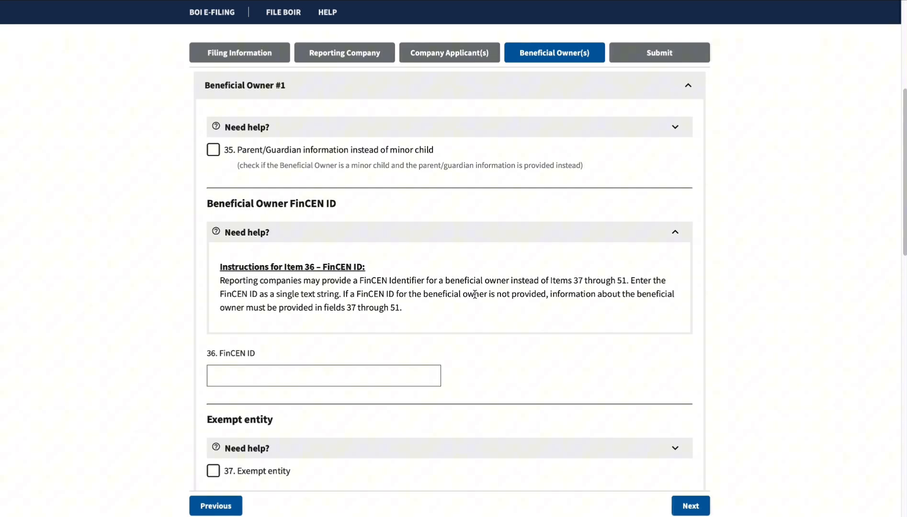
pyautogui.moveTo(538, 300)
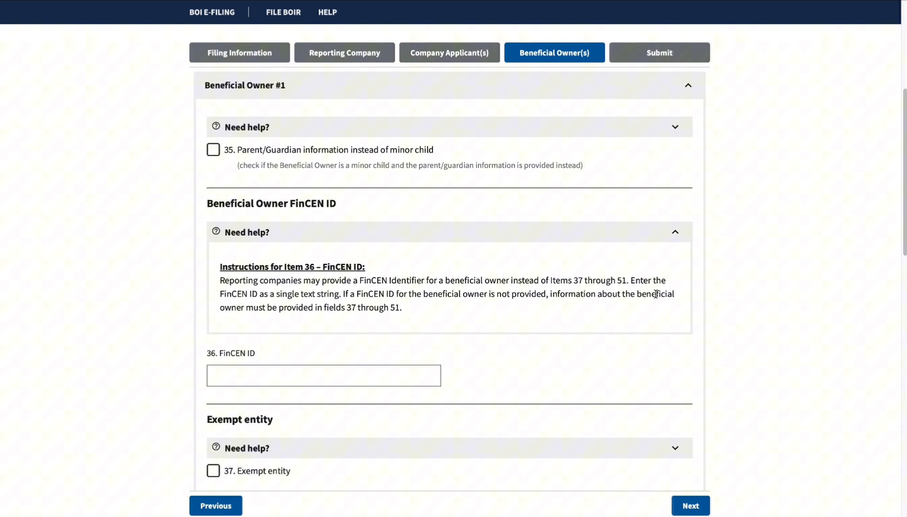
pyautogui.moveTo(300, 319)
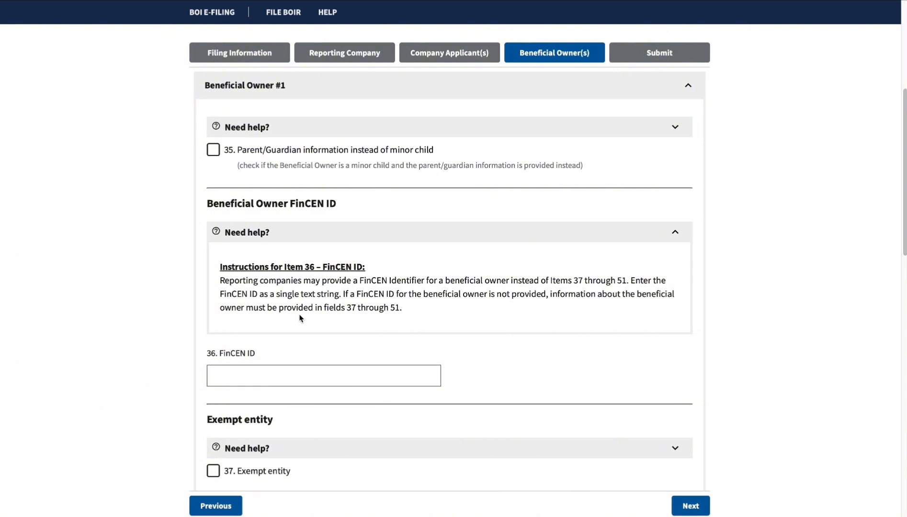
pyautogui.moveTo(355, 312)
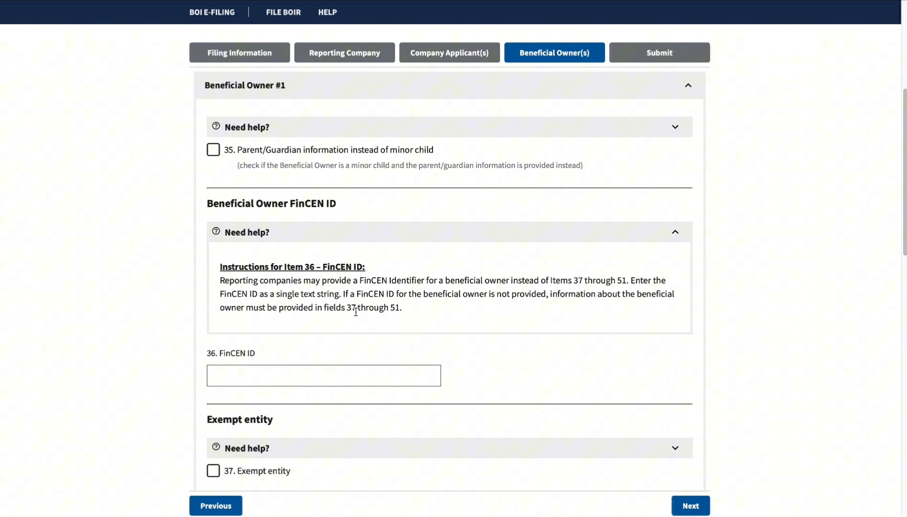
pyautogui.moveTo(421, 326)
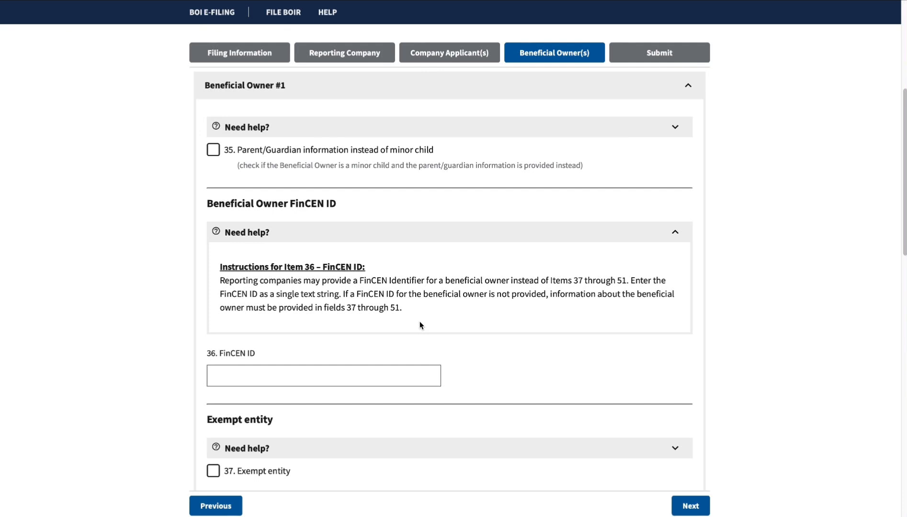
pyautogui.moveTo(461, 315)
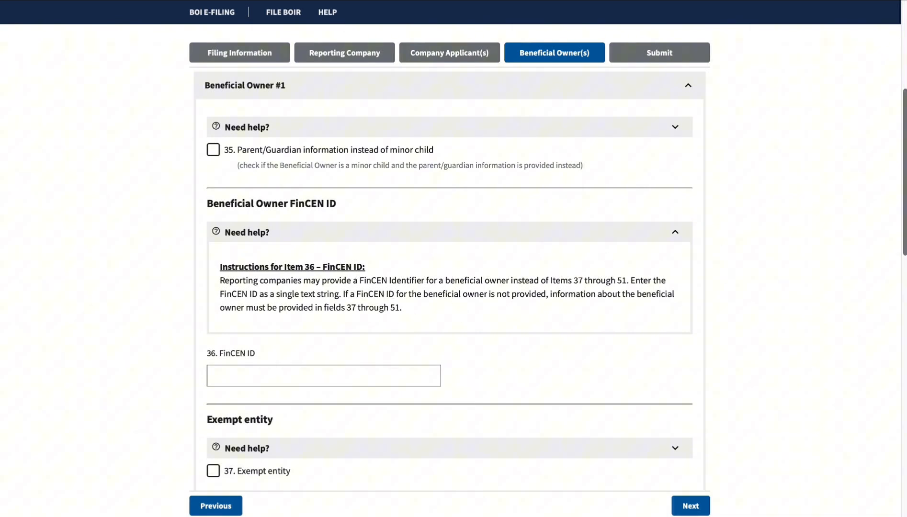
# - Move past the Exempt entity help to the owner's last name field and the identification section
pyautogui.scroll(-3)
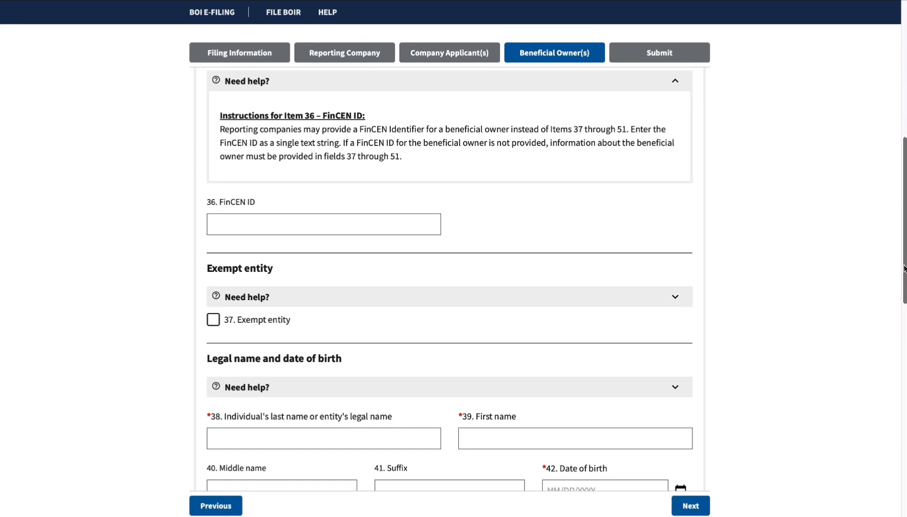
pyautogui.scroll(-3)
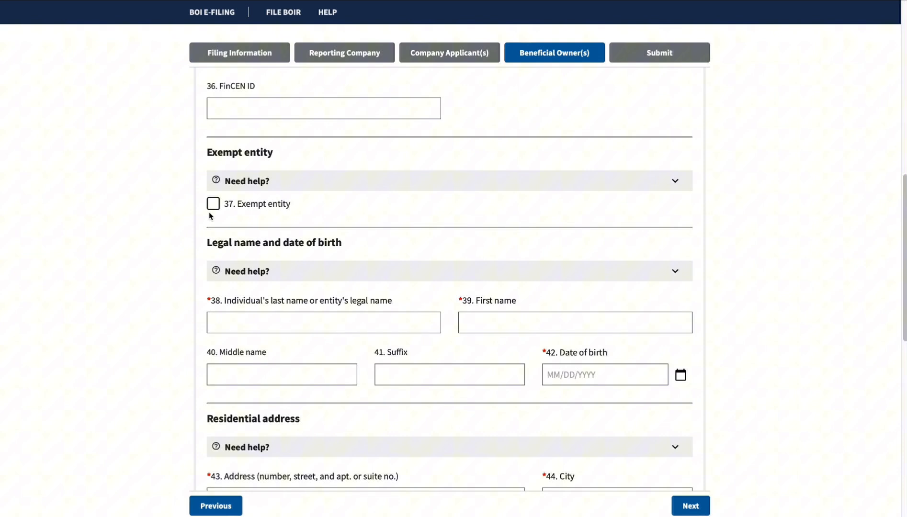
pyautogui.moveTo(536, 181)
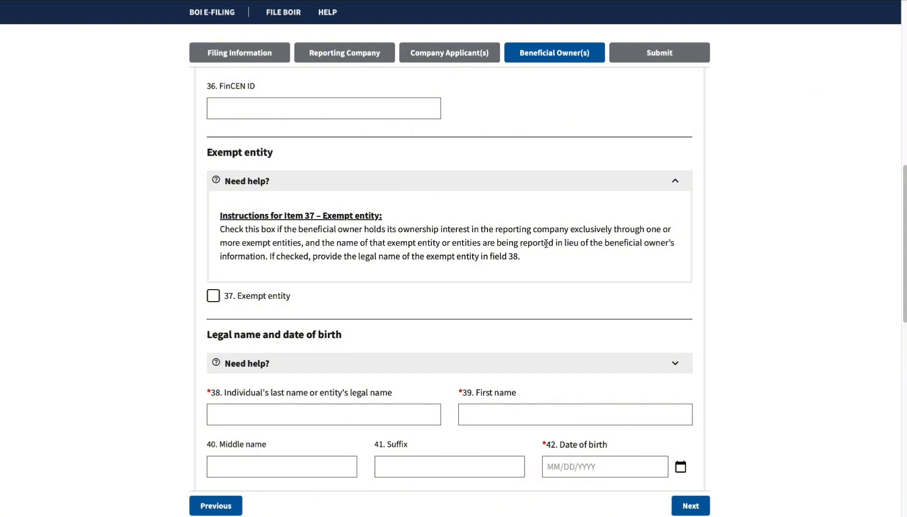
pyautogui.moveTo(642, 240)
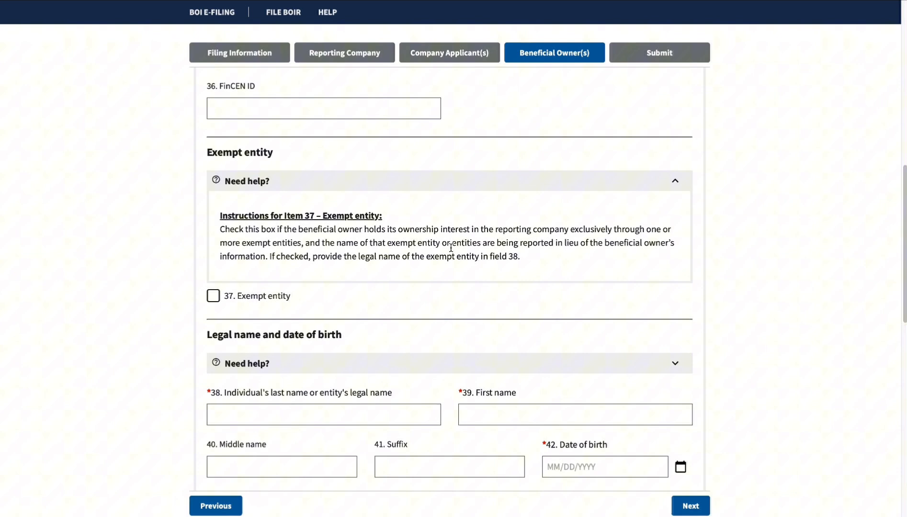
pyautogui.moveTo(561, 256)
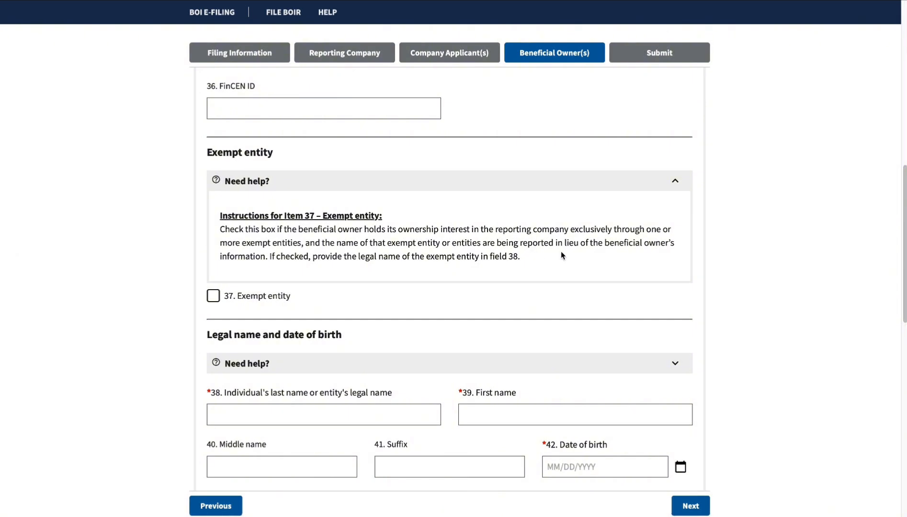
pyautogui.moveTo(640, 255)
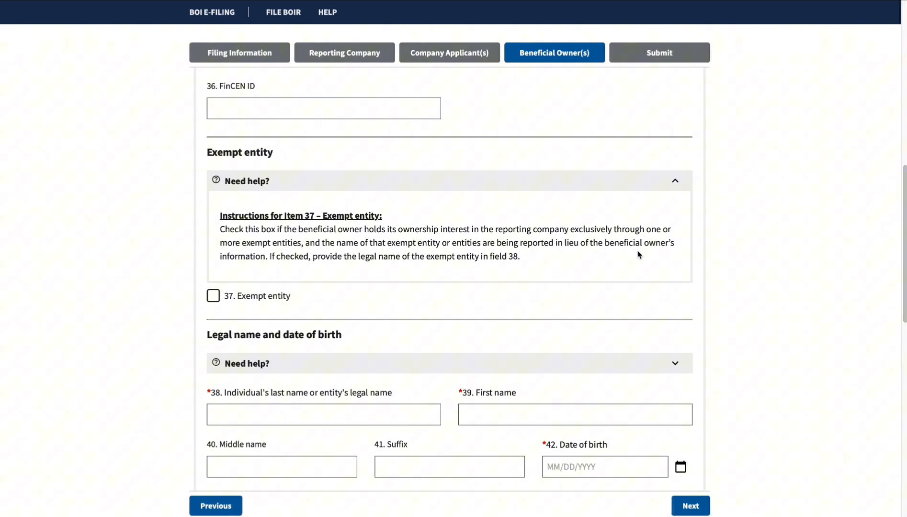
pyautogui.moveTo(345, 270)
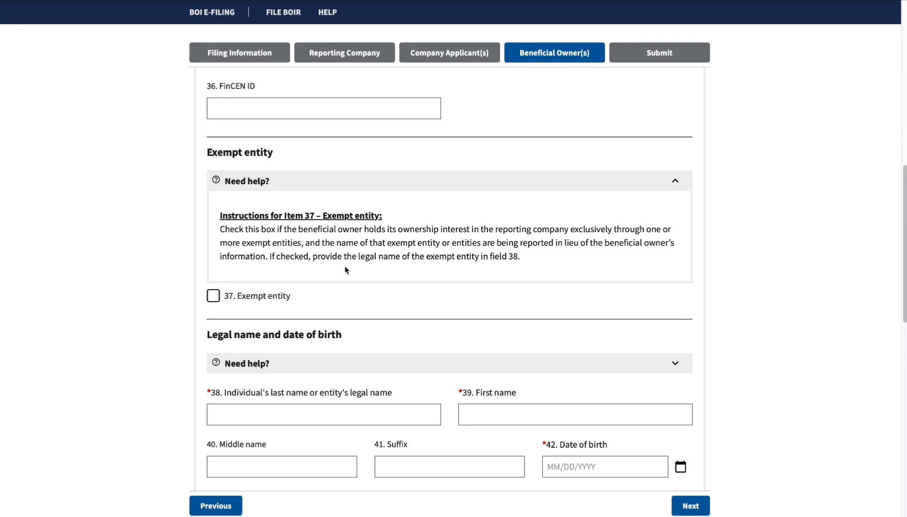
pyautogui.moveTo(514, 270)
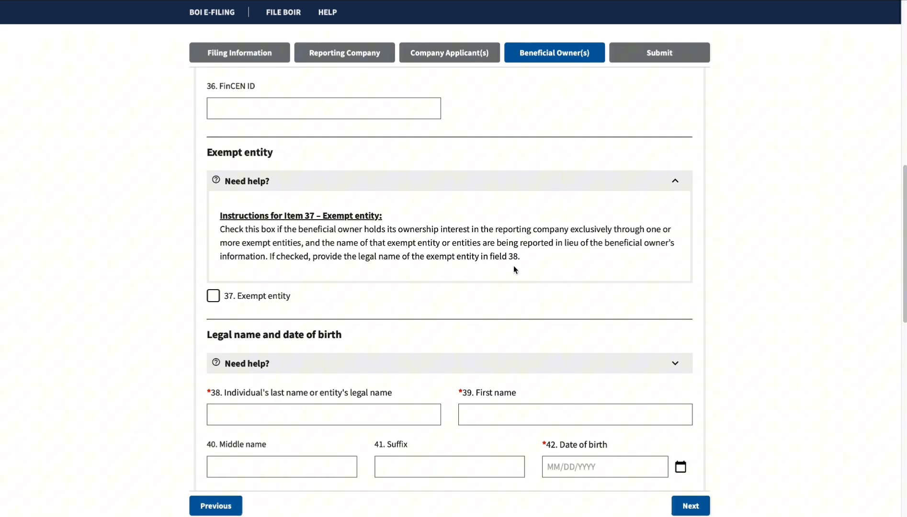
pyautogui.moveTo(524, 267)
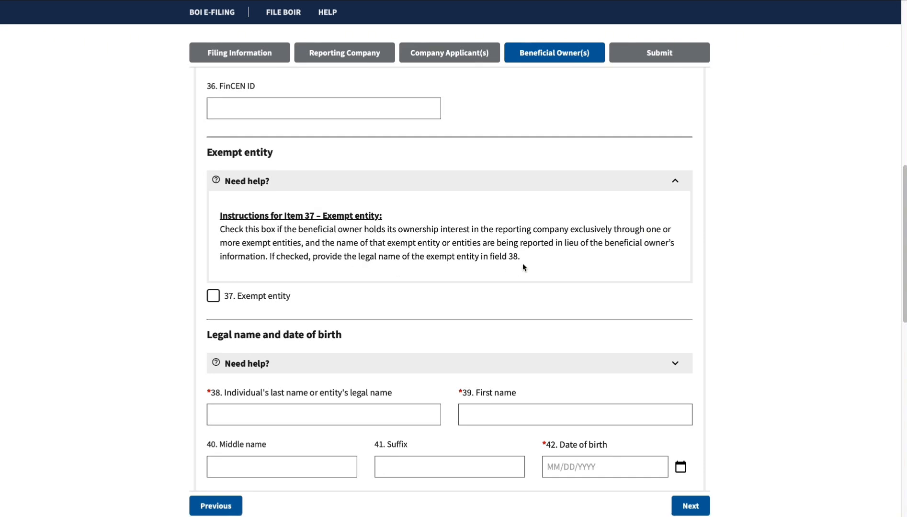
pyautogui.scroll(-3)
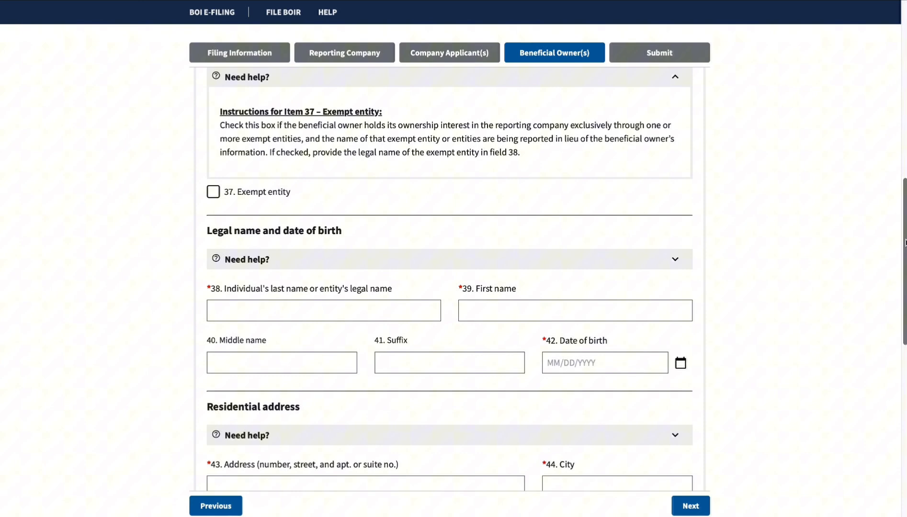
pyautogui.scroll(-3)
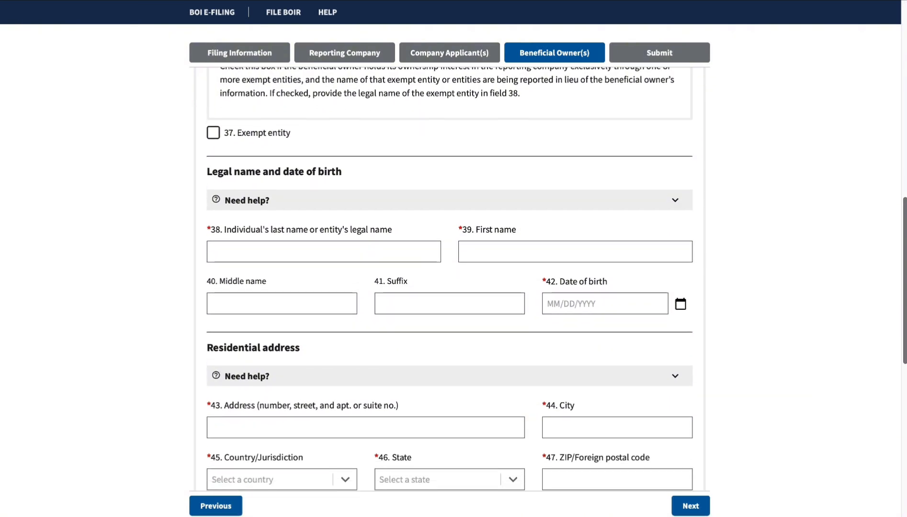
pyautogui.scroll(-3)
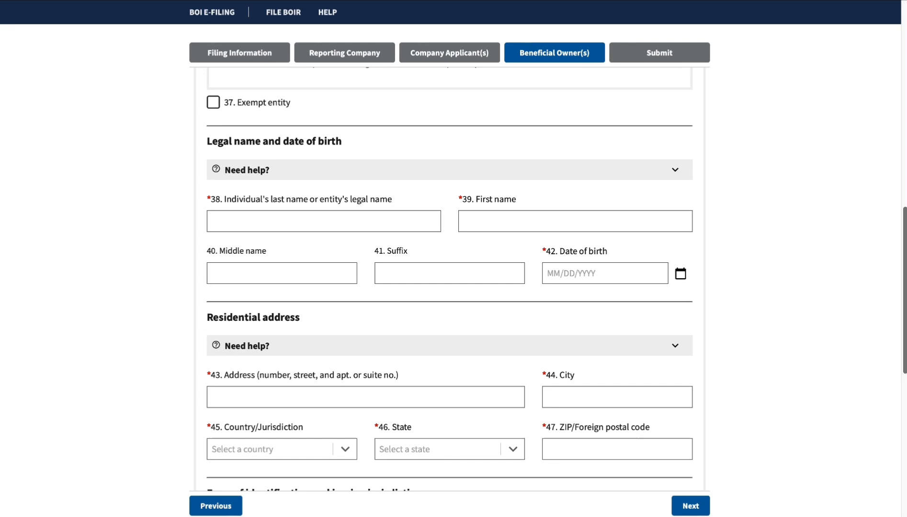
pyautogui.click(323, 220)
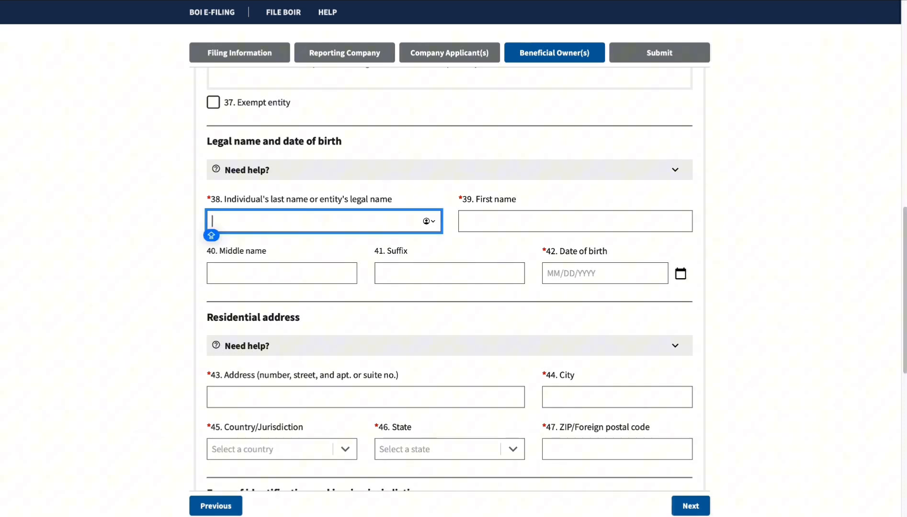
pyautogui.moveTo(398, 227)
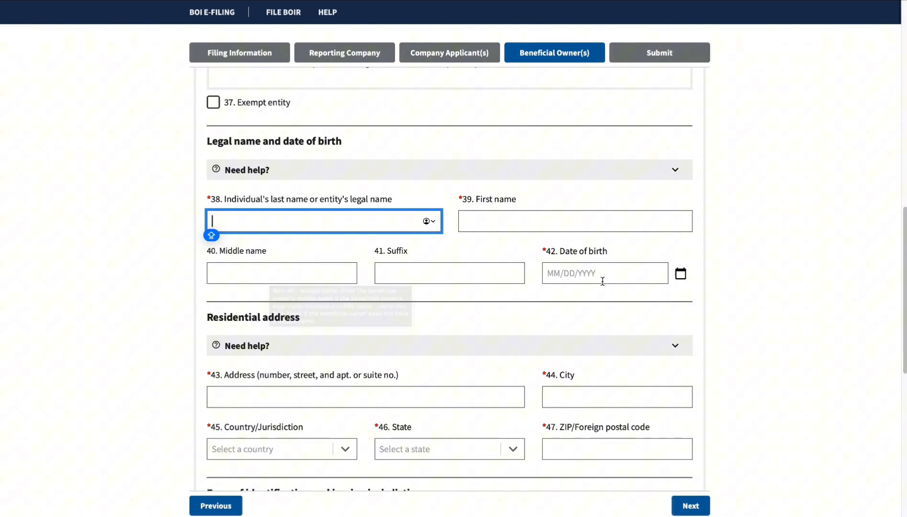
pyautogui.moveTo(604, 273)
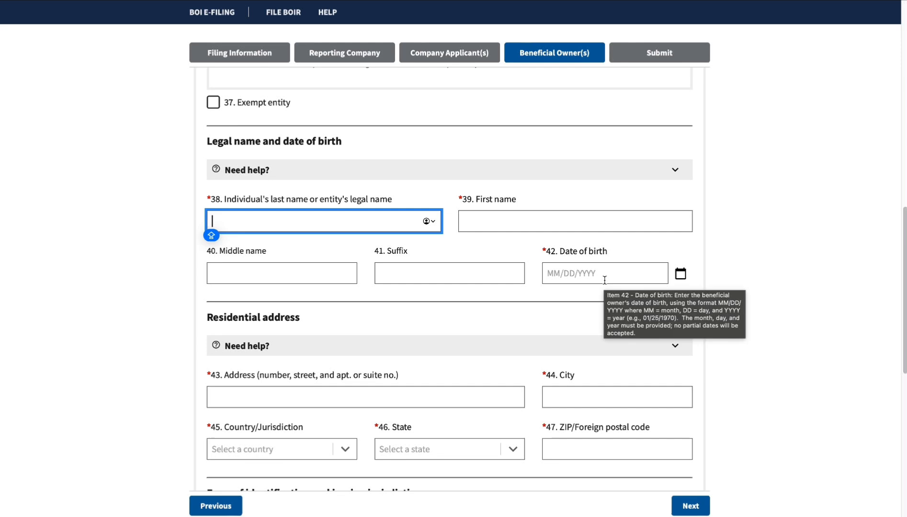
pyautogui.moveTo(255, 397)
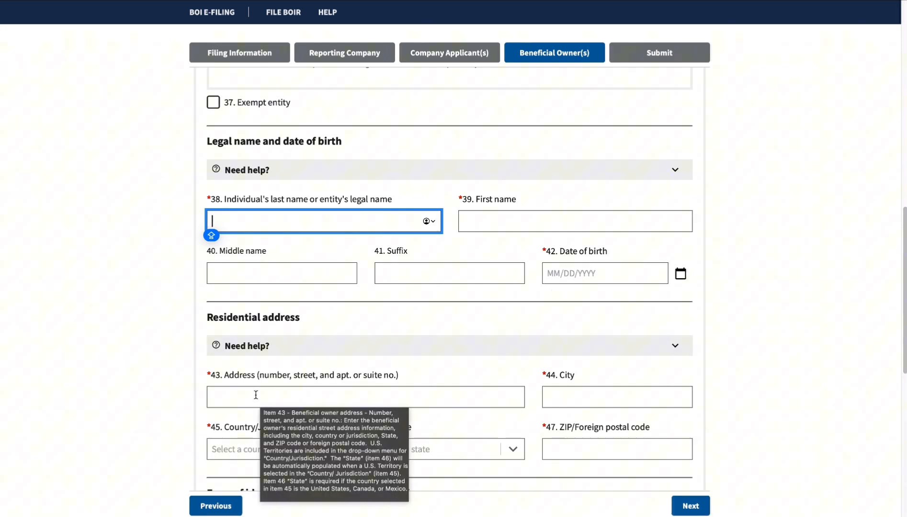
pyautogui.moveTo(421, 392)
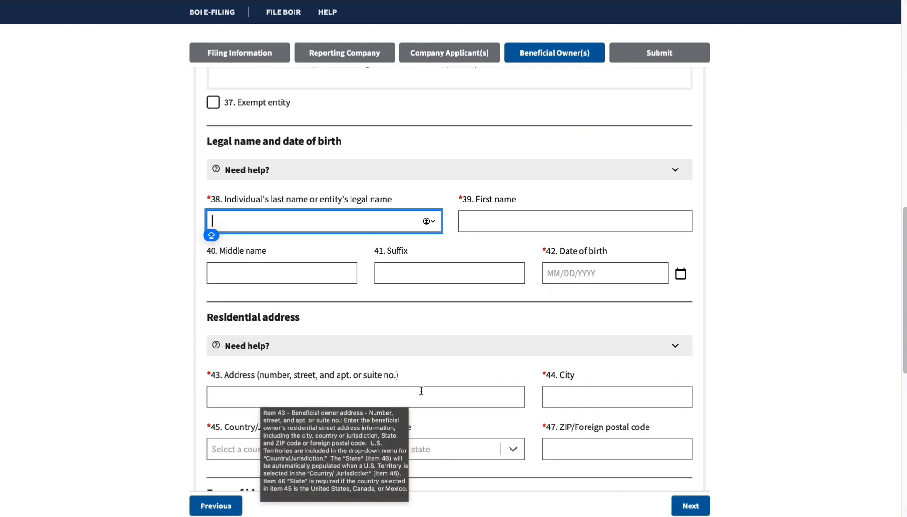
pyautogui.moveTo(578, 397)
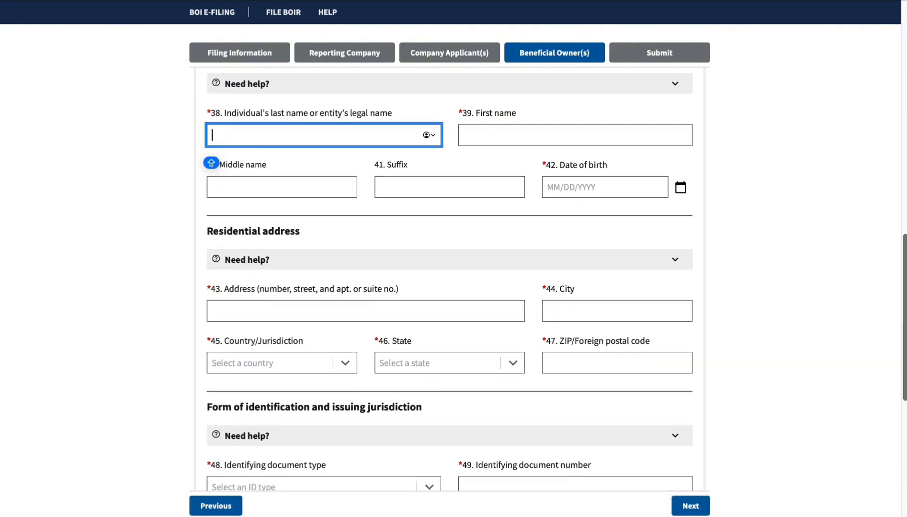
pyautogui.scroll(-3)
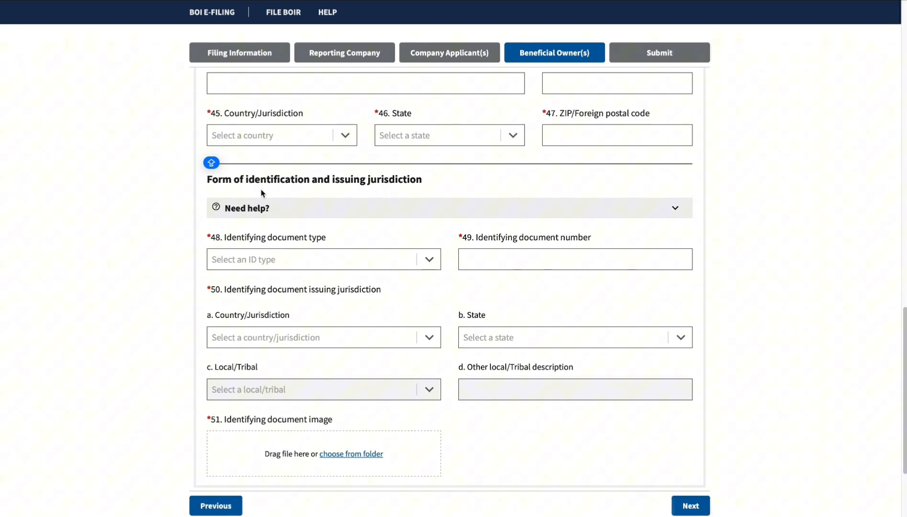
pyautogui.scroll(3)
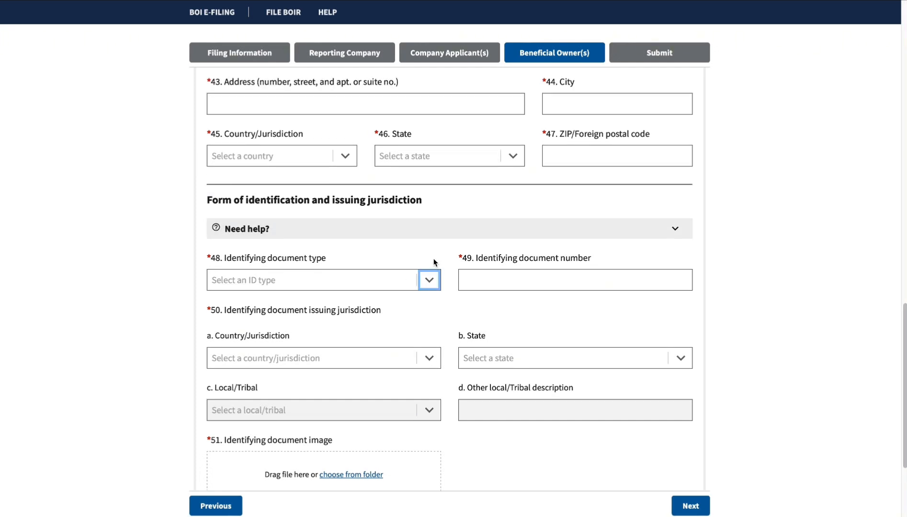
pyautogui.click(429, 280)
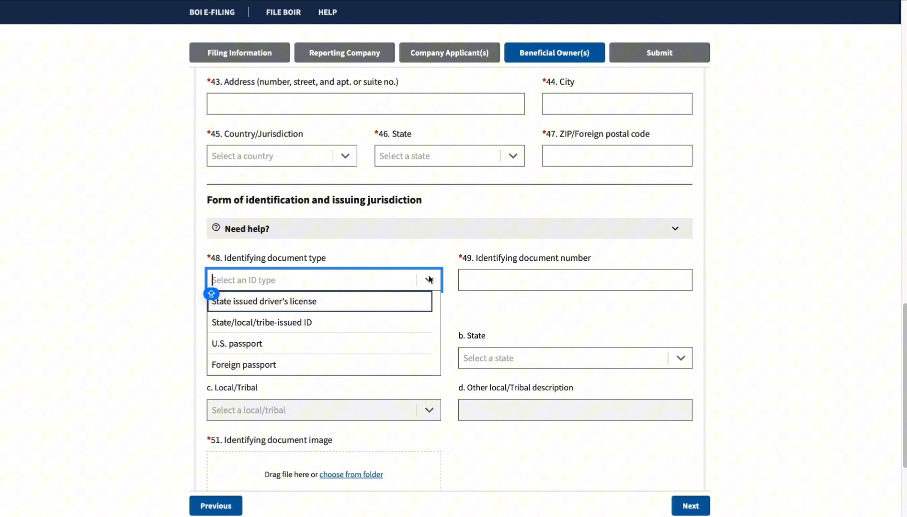
pyautogui.moveTo(264, 315)
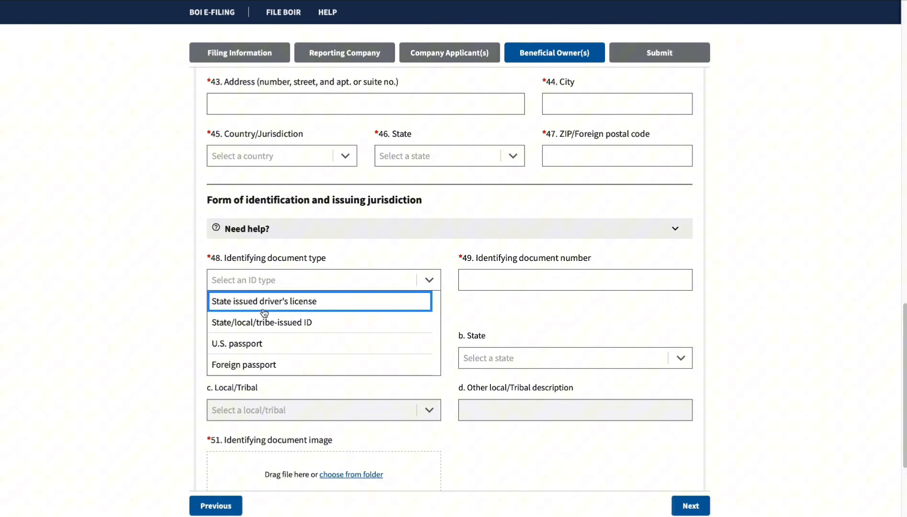
pyautogui.moveTo(257, 344)
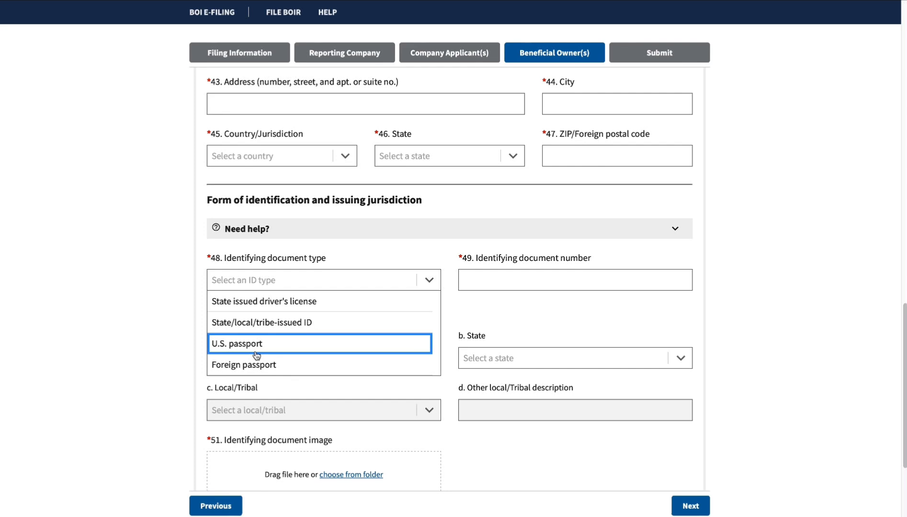
pyautogui.moveTo(324, 300)
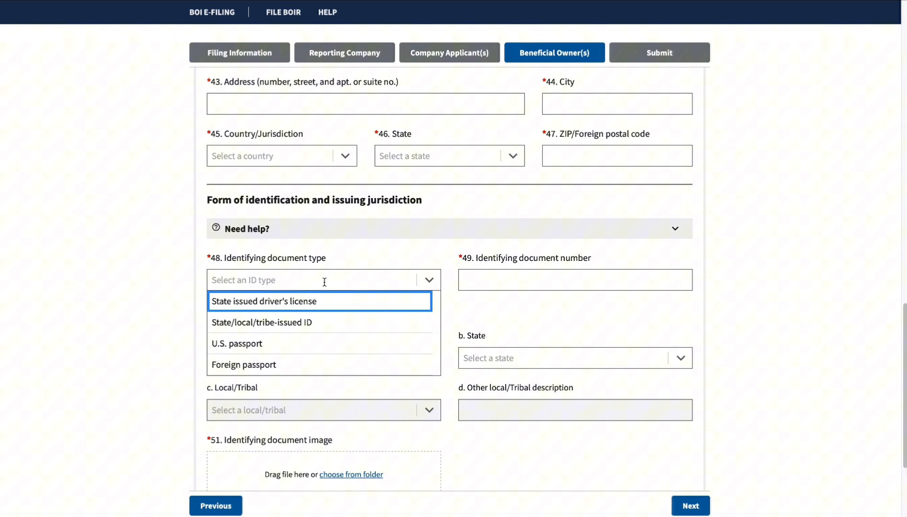
pyautogui.moveTo(263, 364)
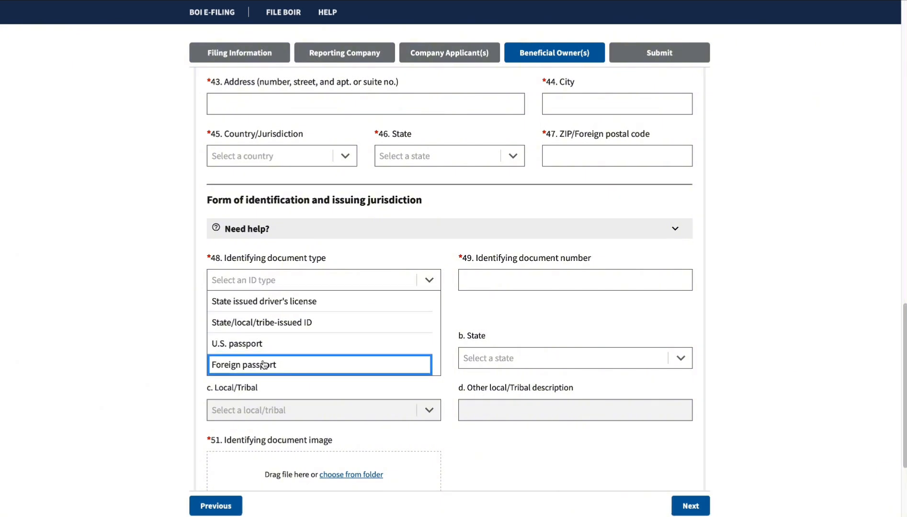
pyautogui.moveTo(292, 270)
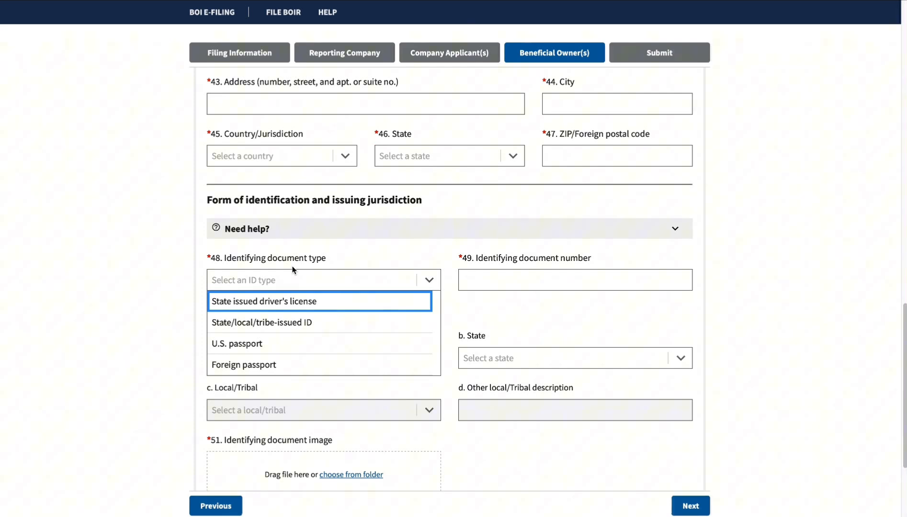
pyautogui.moveTo(305, 322)
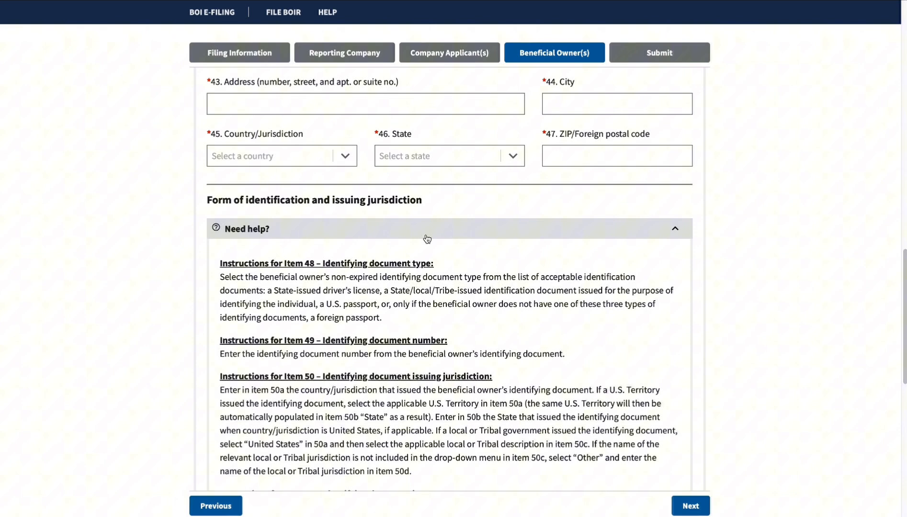
pyautogui.click(674, 229)
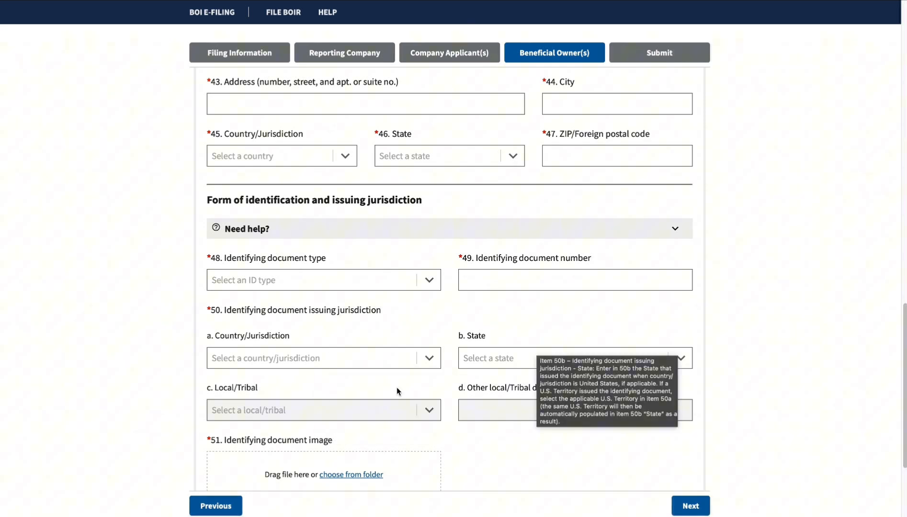
pyautogui.scroll(-3)
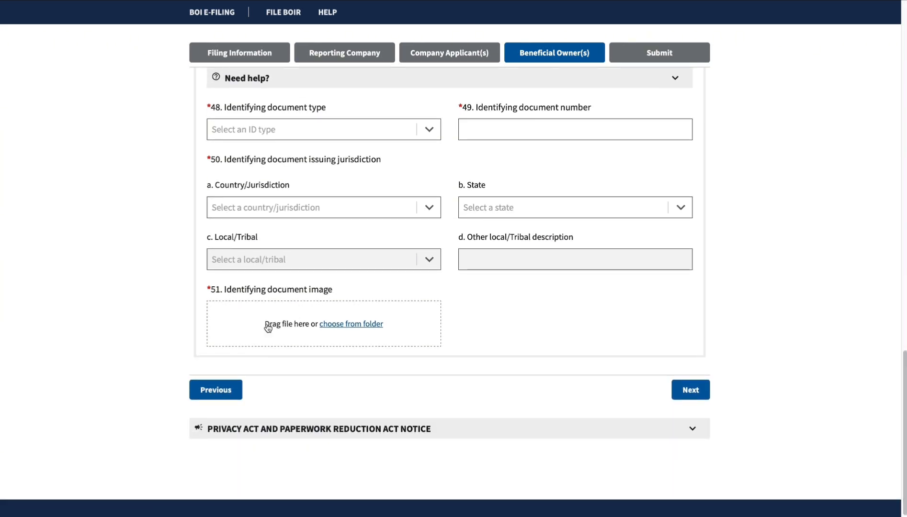
pyautogui.moveTo(269, 324)
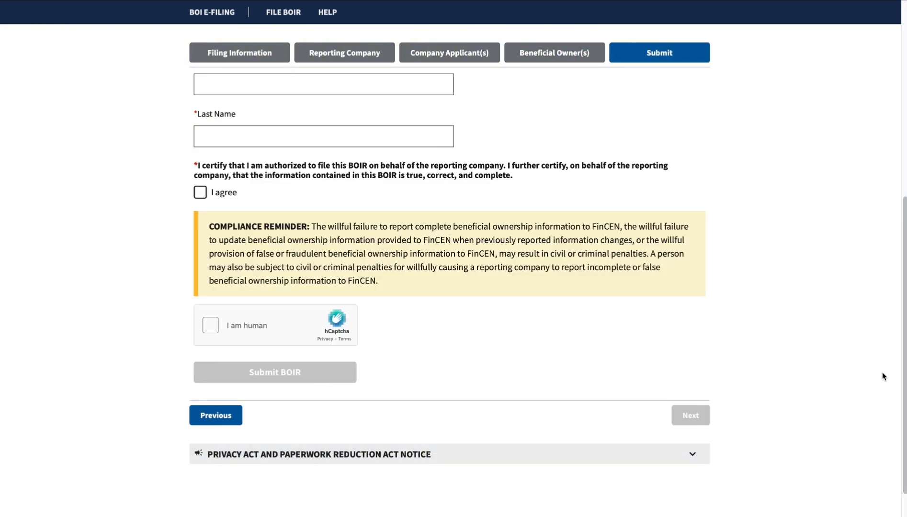
# - Review the Submit page's submitter email and name fields, certification and hCaptcha
pyautogui.scroll(3)
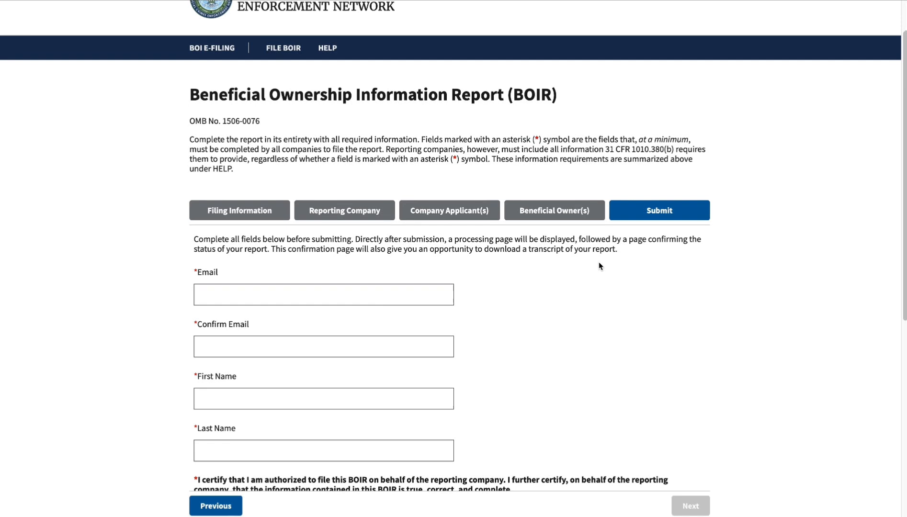
pyautogui.moveTo(665, 225)
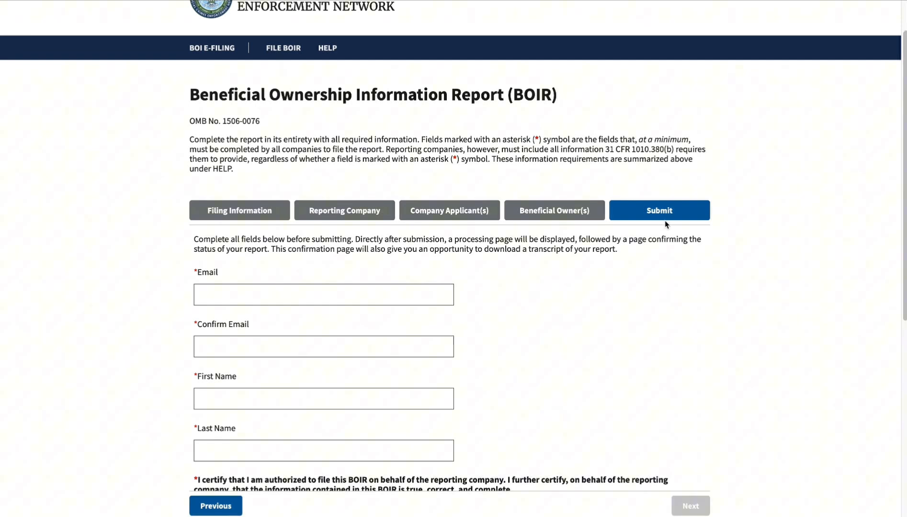
pyautogui.moveTo(319, 331)
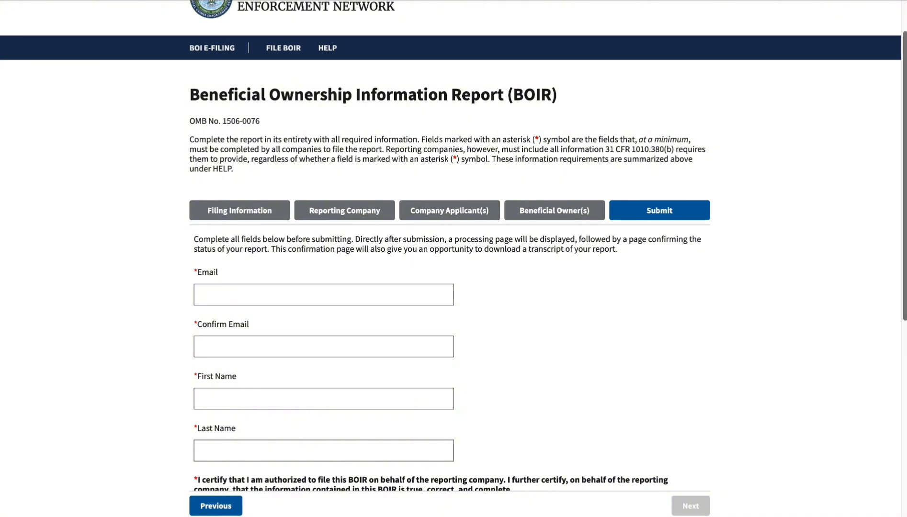
pyautogui.scroll(-3)
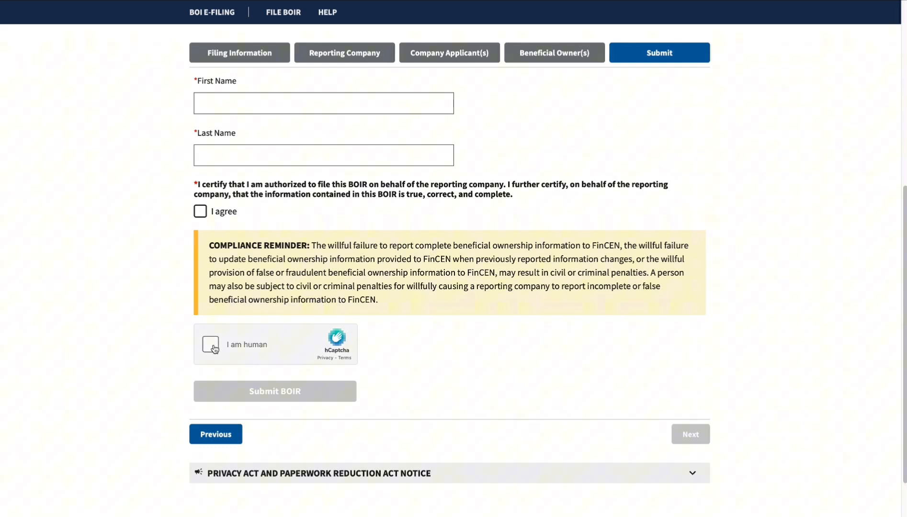
pyautogui.moveTo(571, 429)
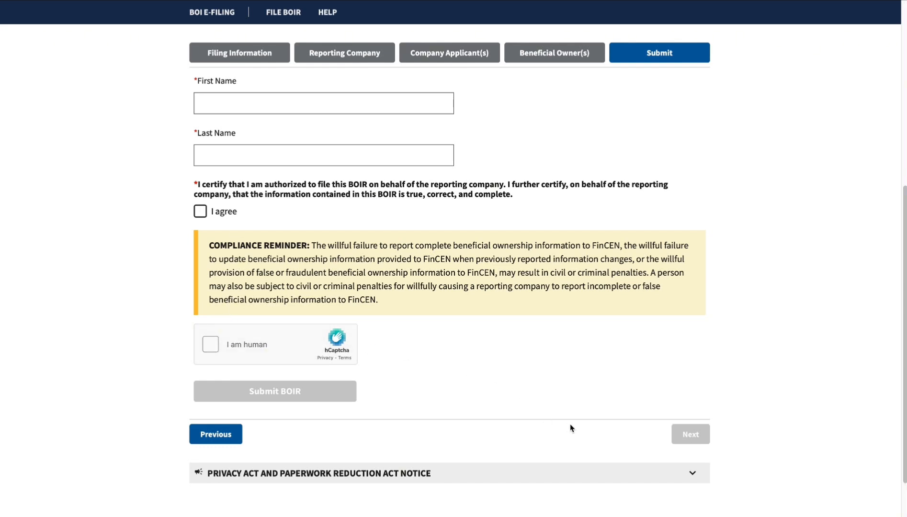
pyautogui.moveTo(298, 392)
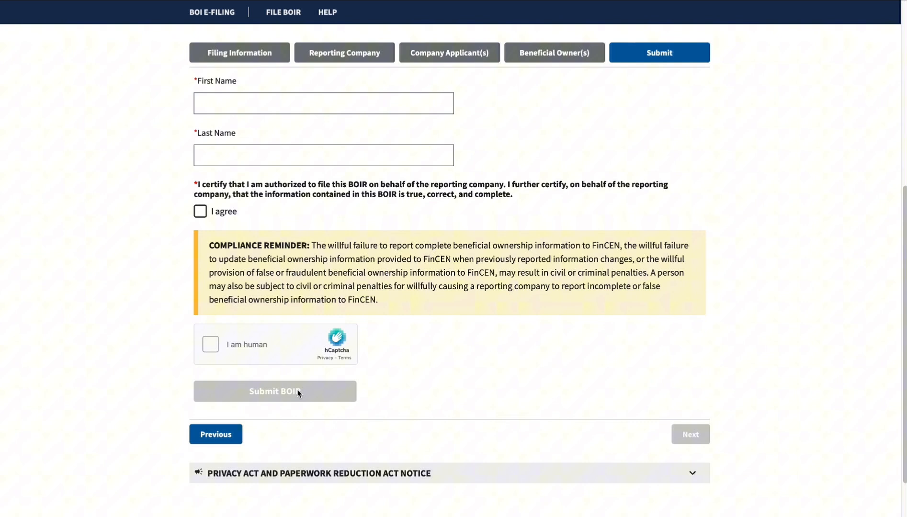
# - Tick I agree, pass the hCaptcha human check and submit the BOIR
pyautogui.click(200, 211)
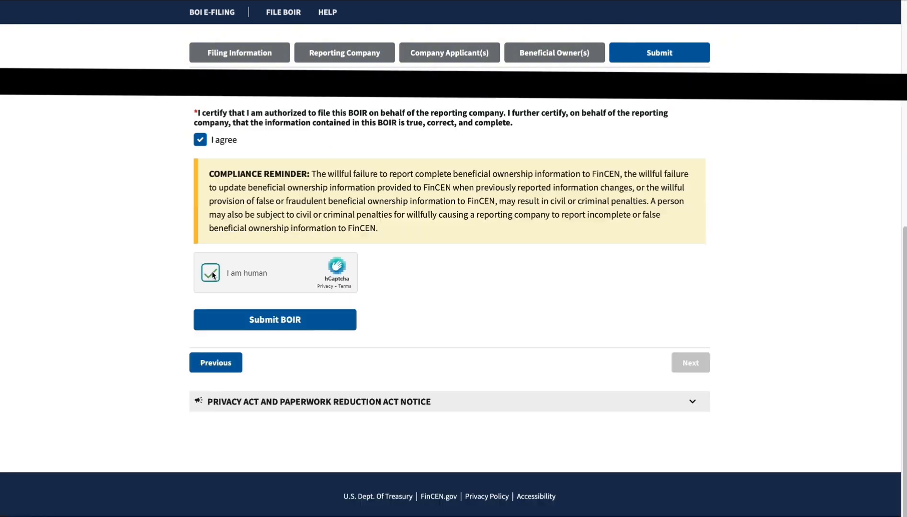
pyautogui.click(210, 273)
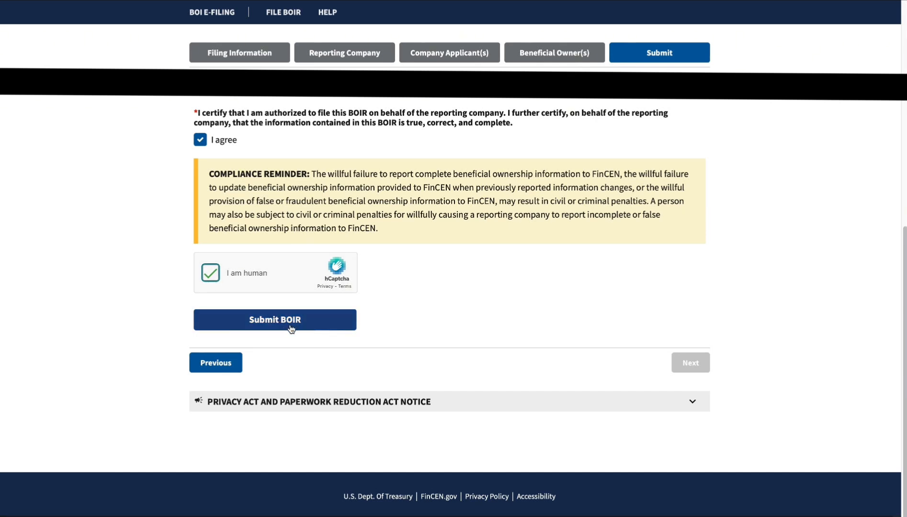
pyautogui.click(275, 320)
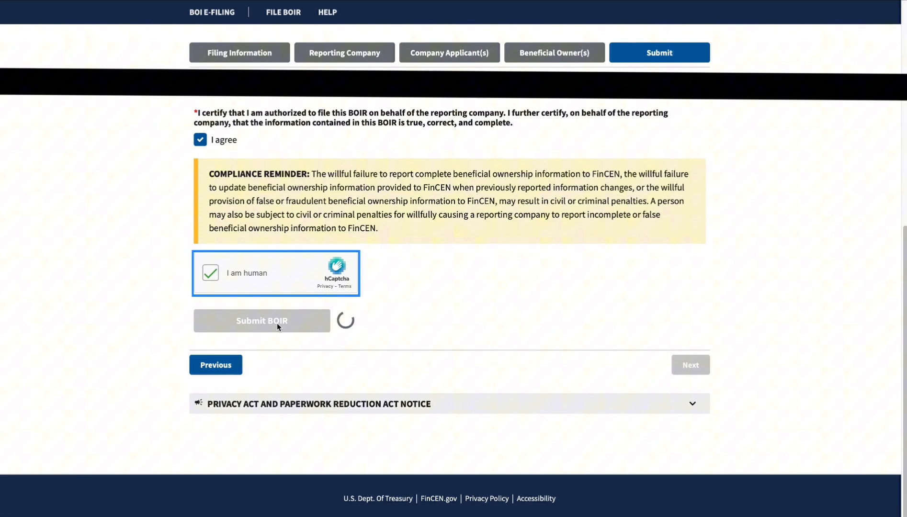
pyautogui.click(261, 321)
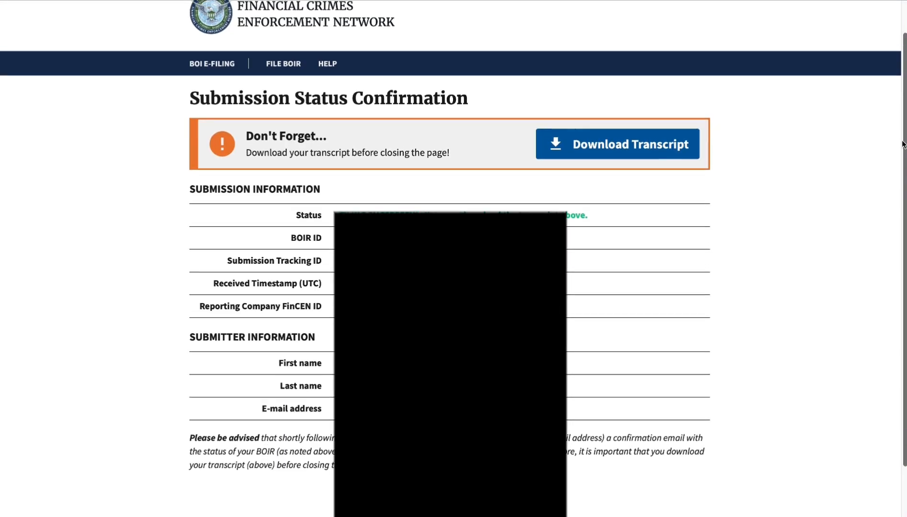
# - Request Download Transcript on the Submission Status Confirmation page, raising the allow-downloads prompt
pyautogui.scroll(3)
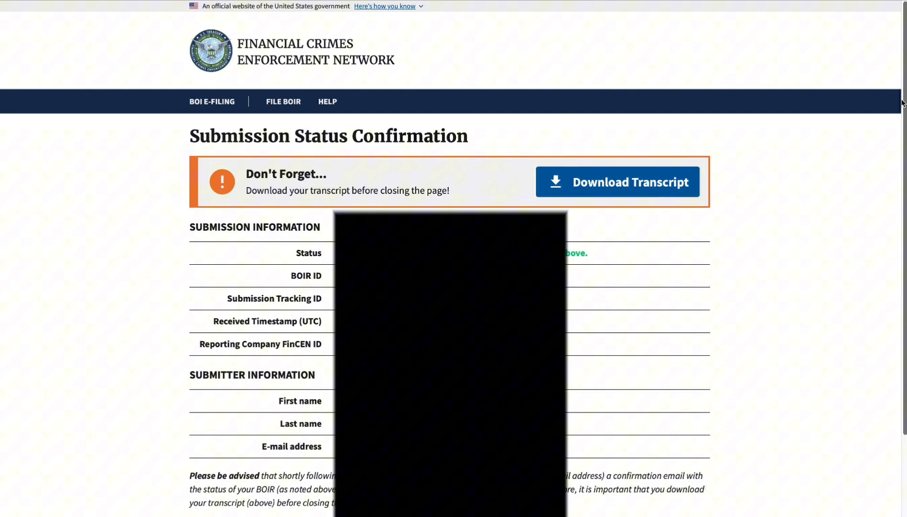
pyautogui.scroll(3)
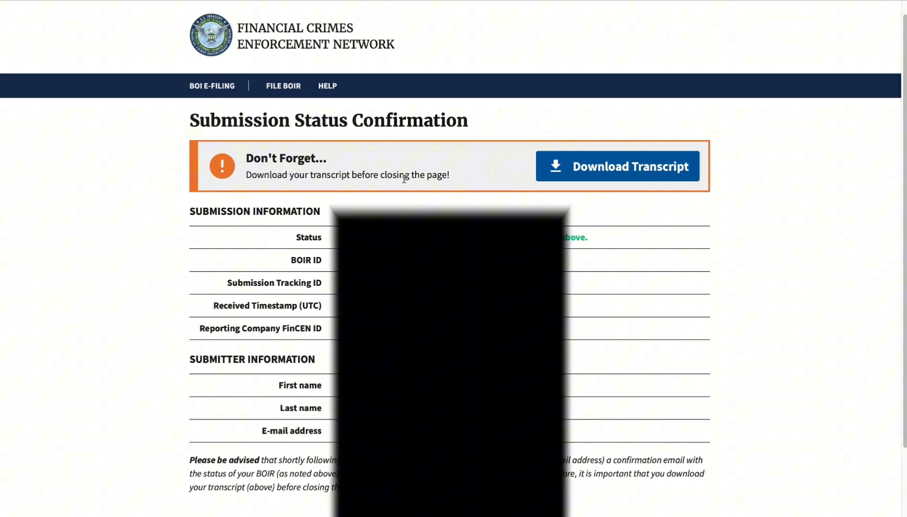
pyautogui.click(617, 166)
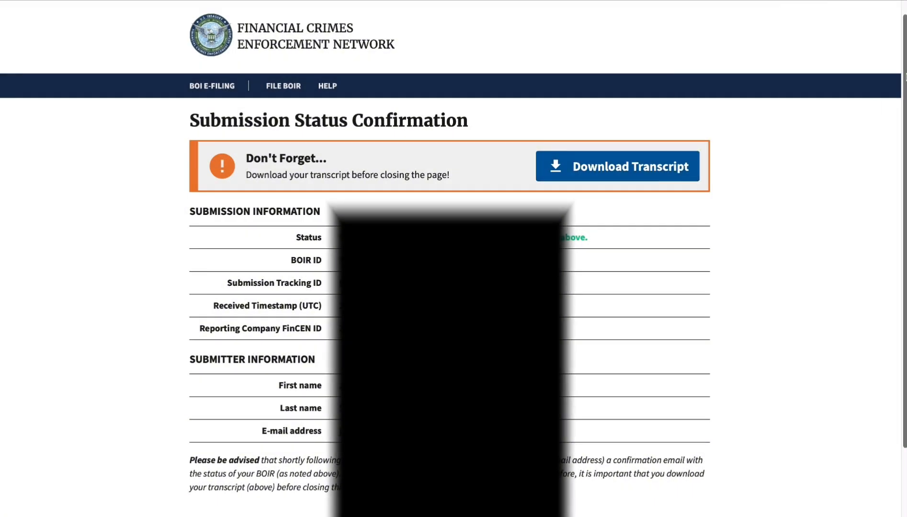
pyautogui.scroll(3)
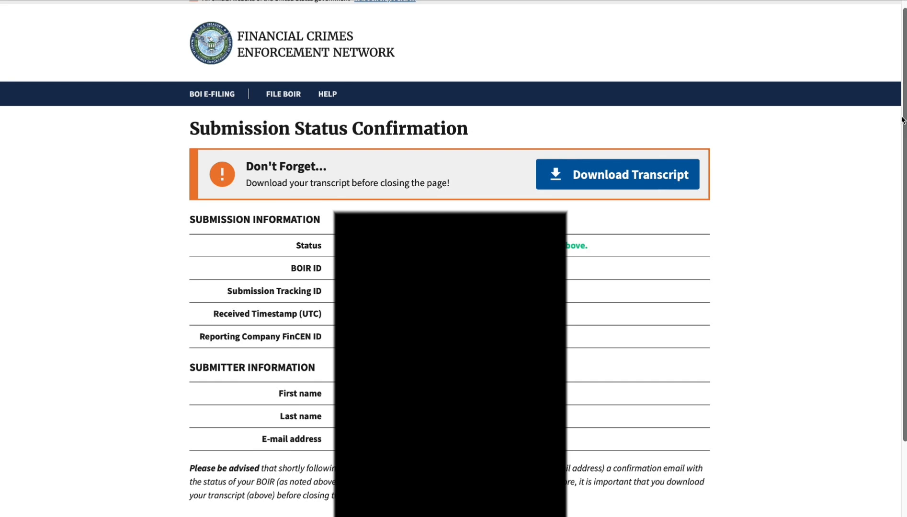
pyautogui.scroll(3)
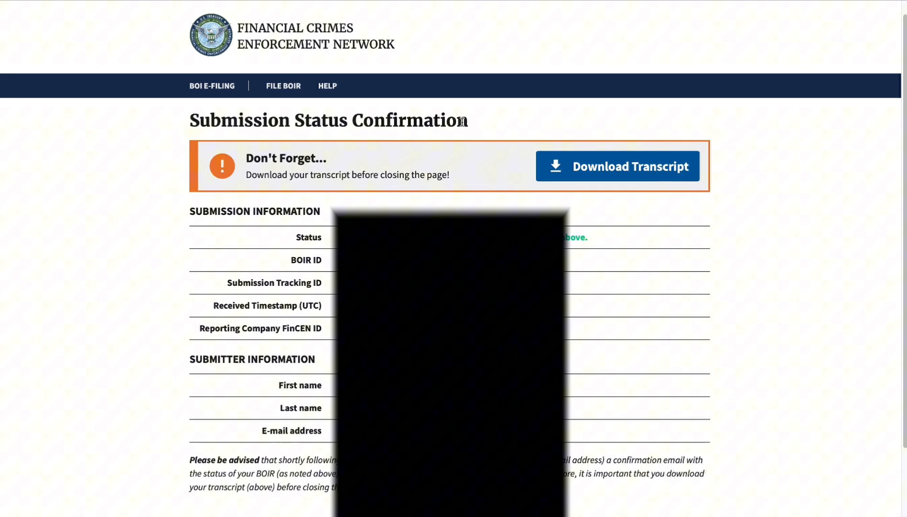
pyautogui.moveTo(351, 186)
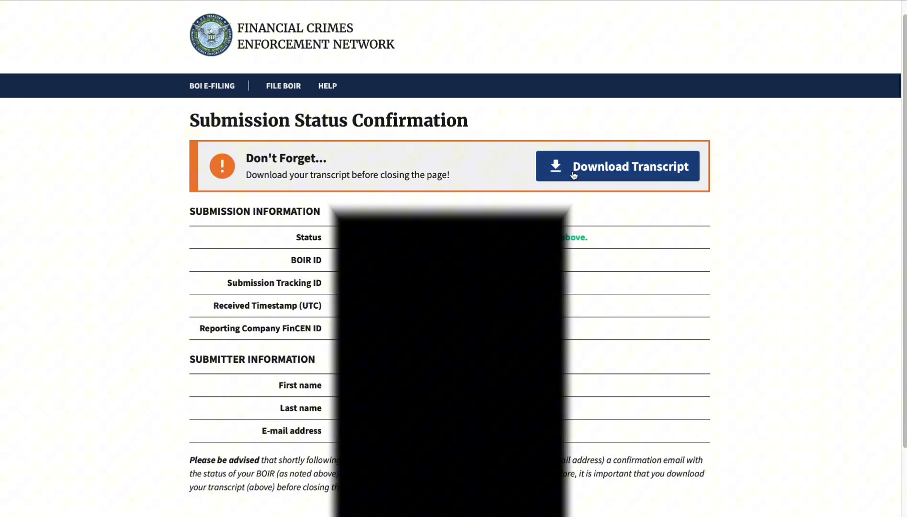
pyautogui.click(618, 166)
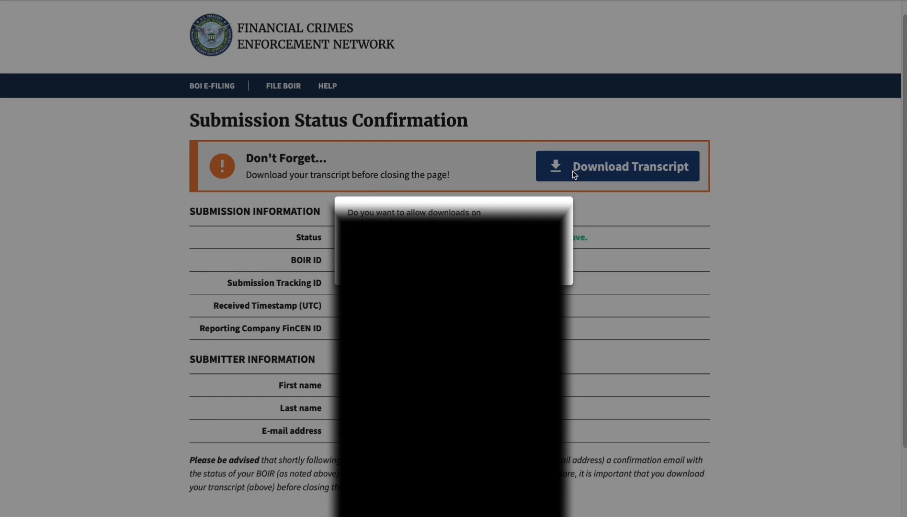